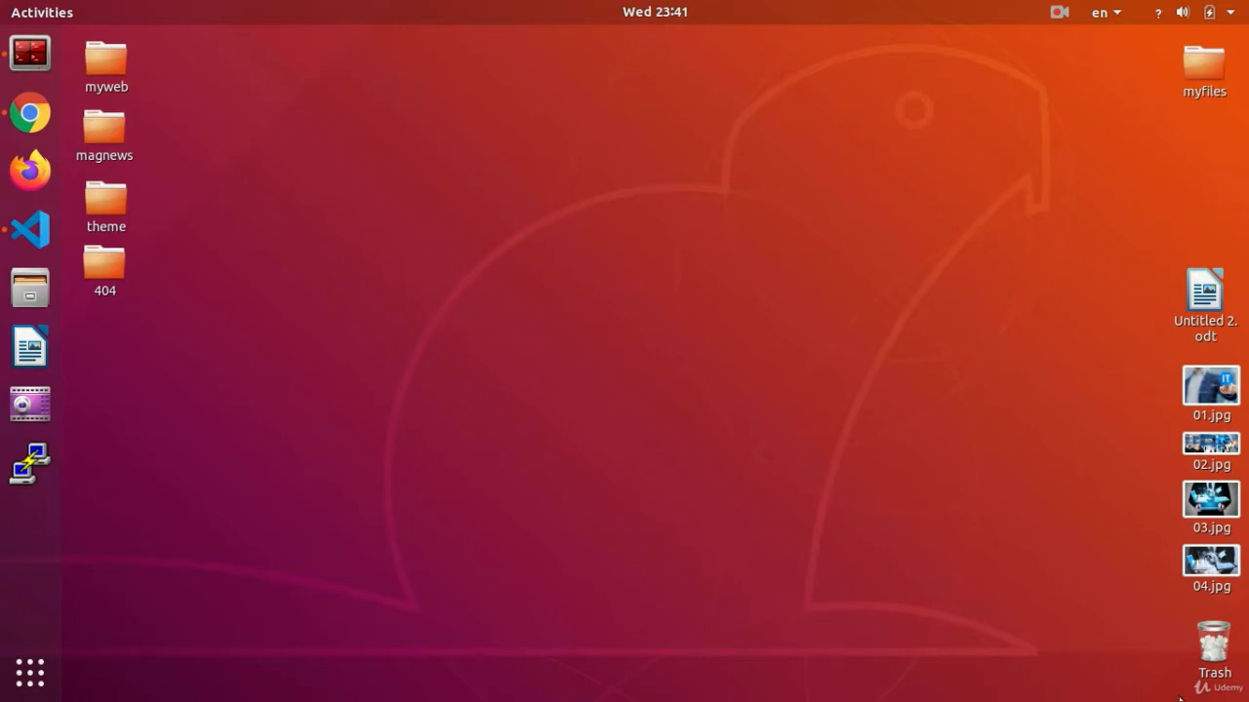
Step: Check the /show/data JSON showing Count 4, then return to the show_data view code
left_click(29, 111)
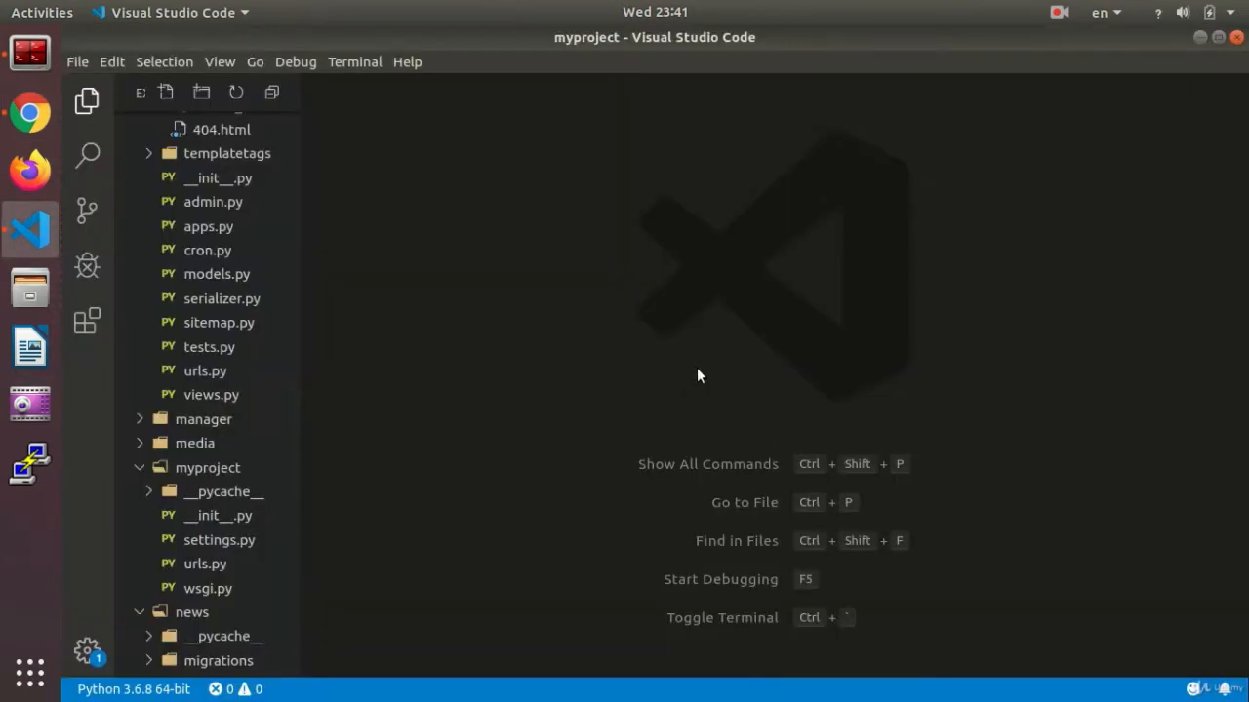
mouse_move(250, 402)
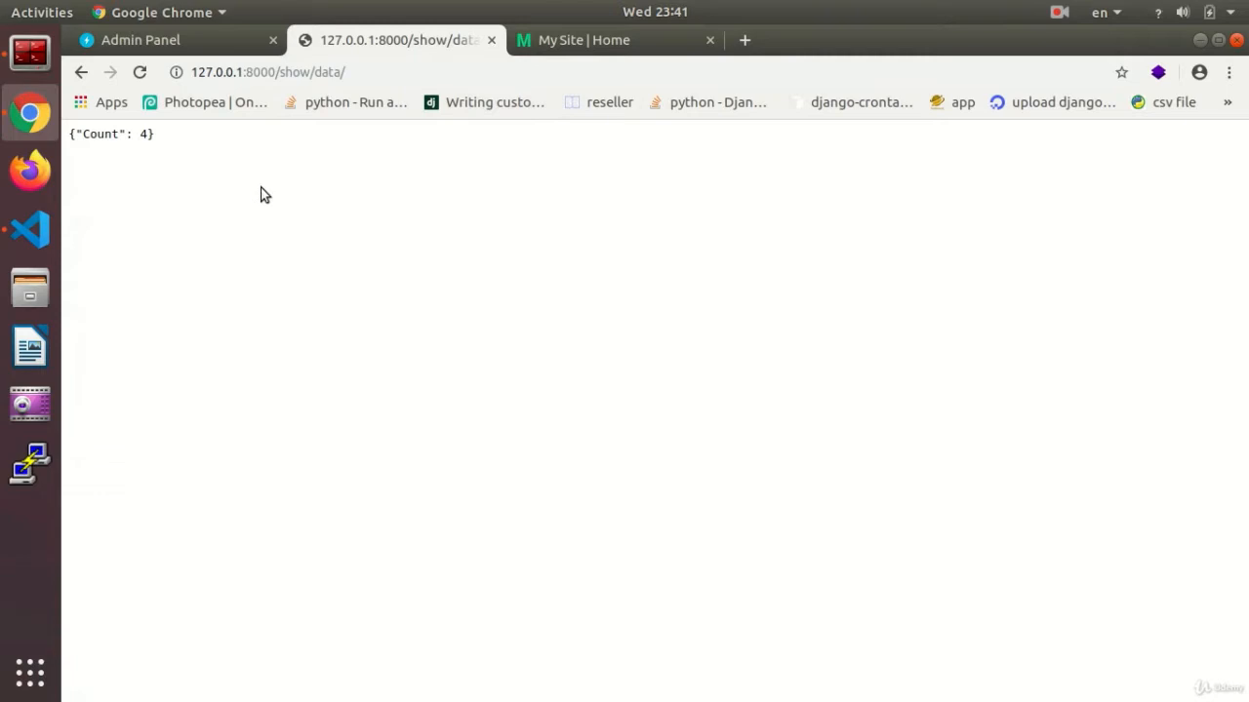
mouse_move(219, 244)
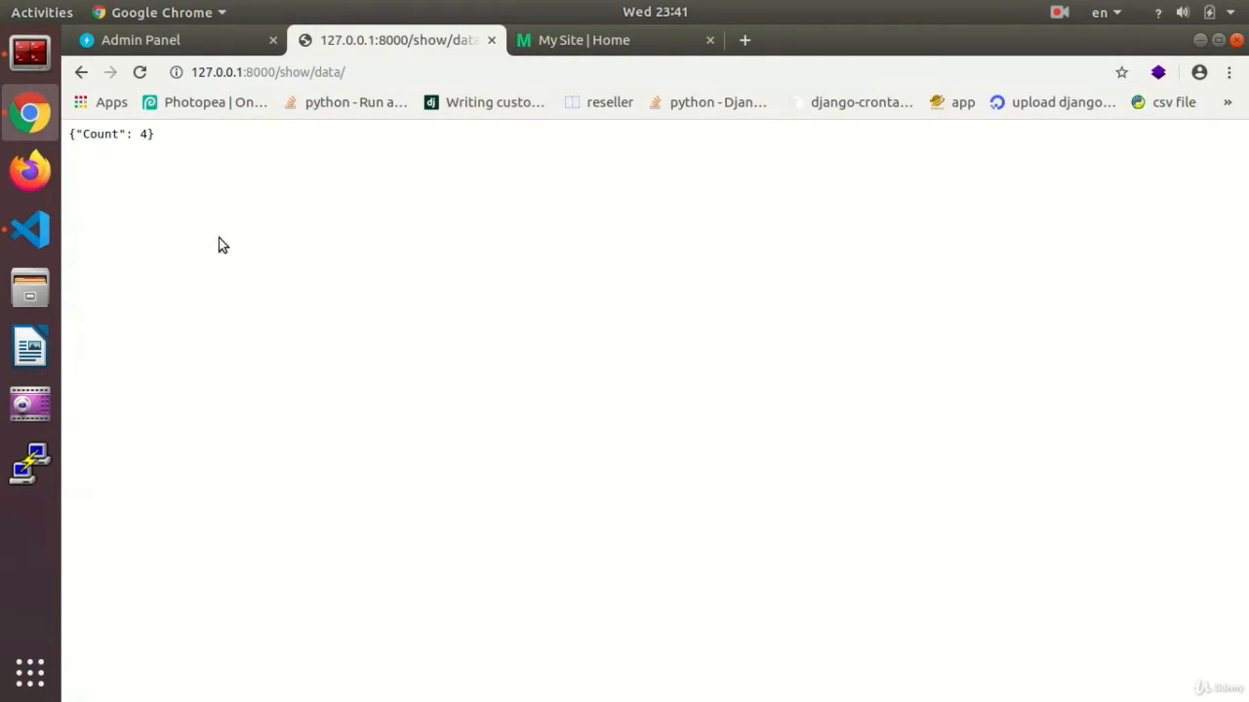
left_click(29, 230)
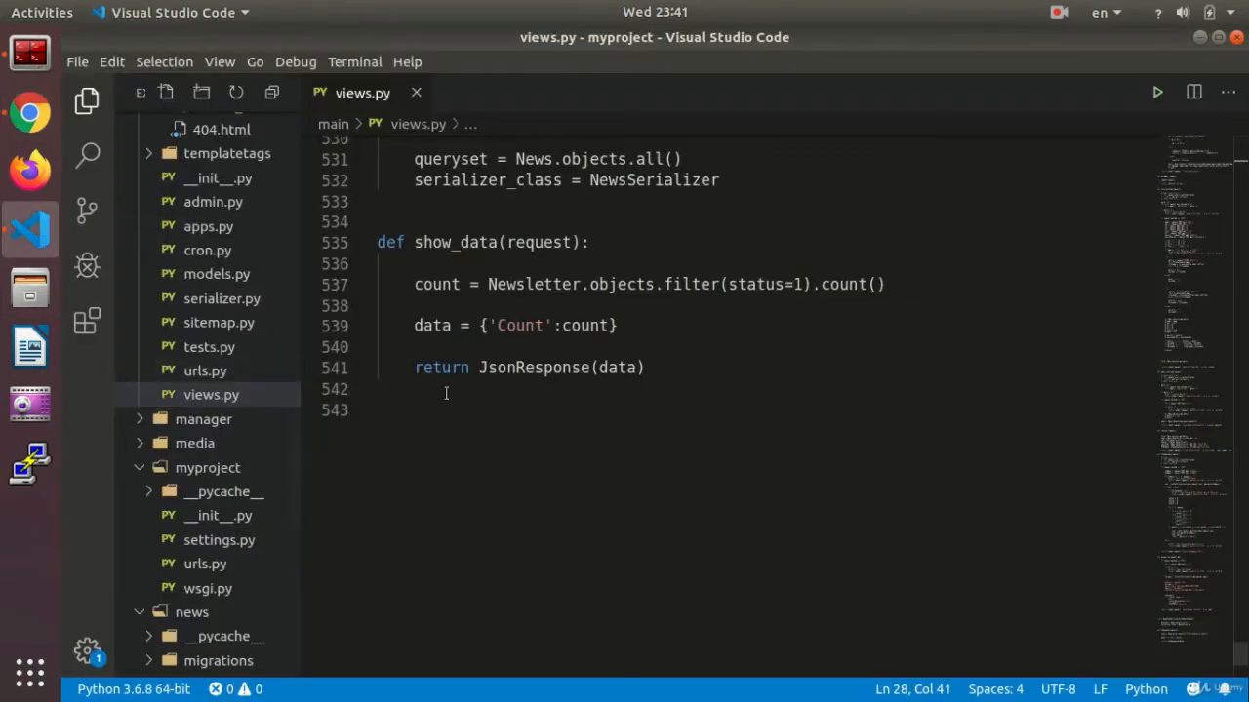
mouse_move(546, 461)
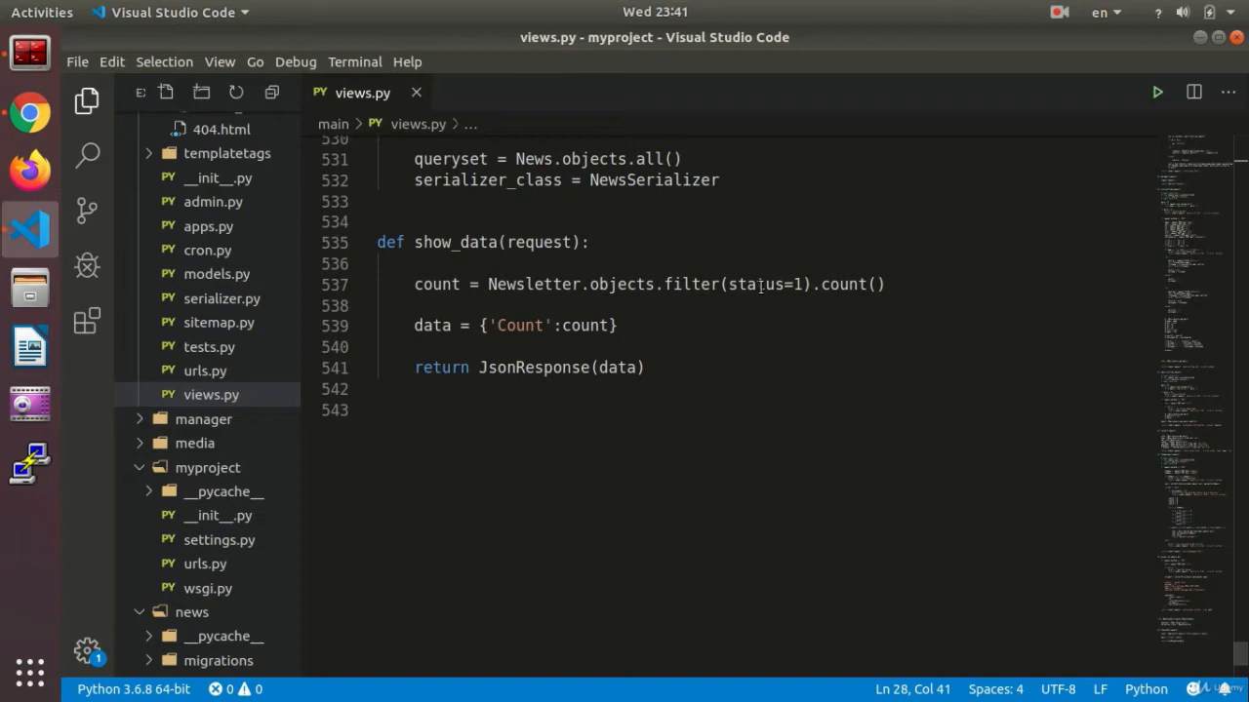
mouse_move(429, 185)
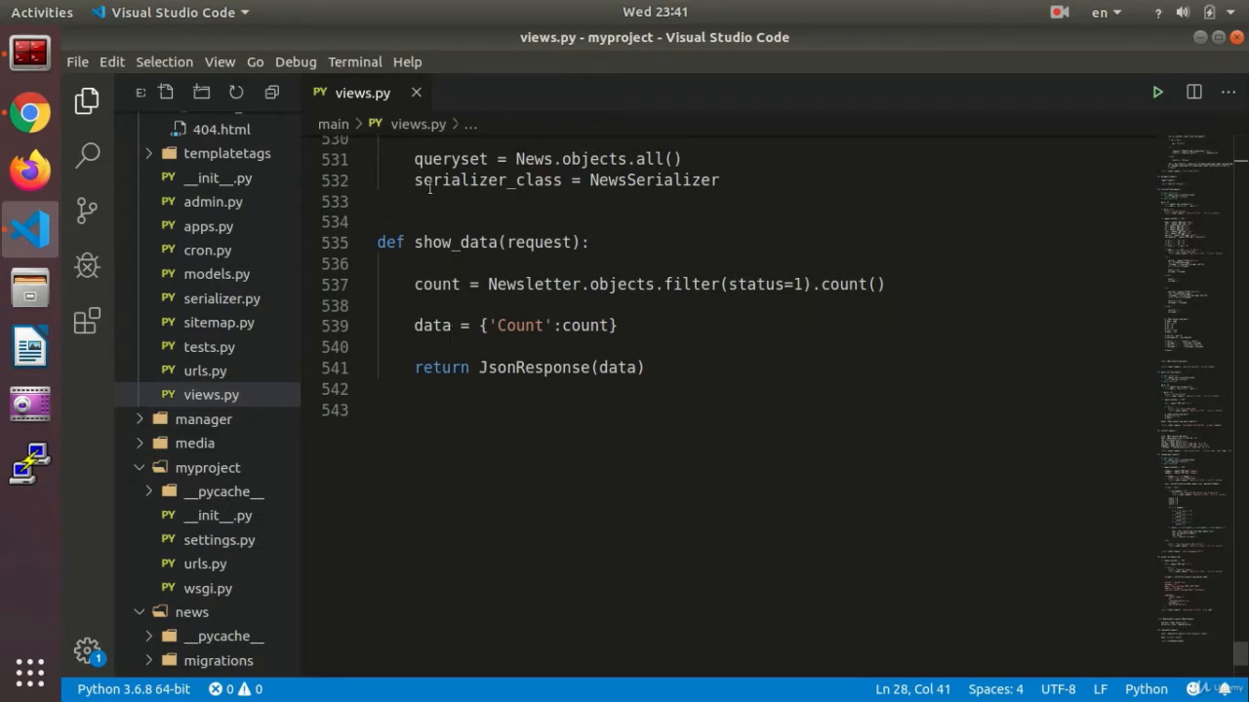
mouse_move(488, 355)
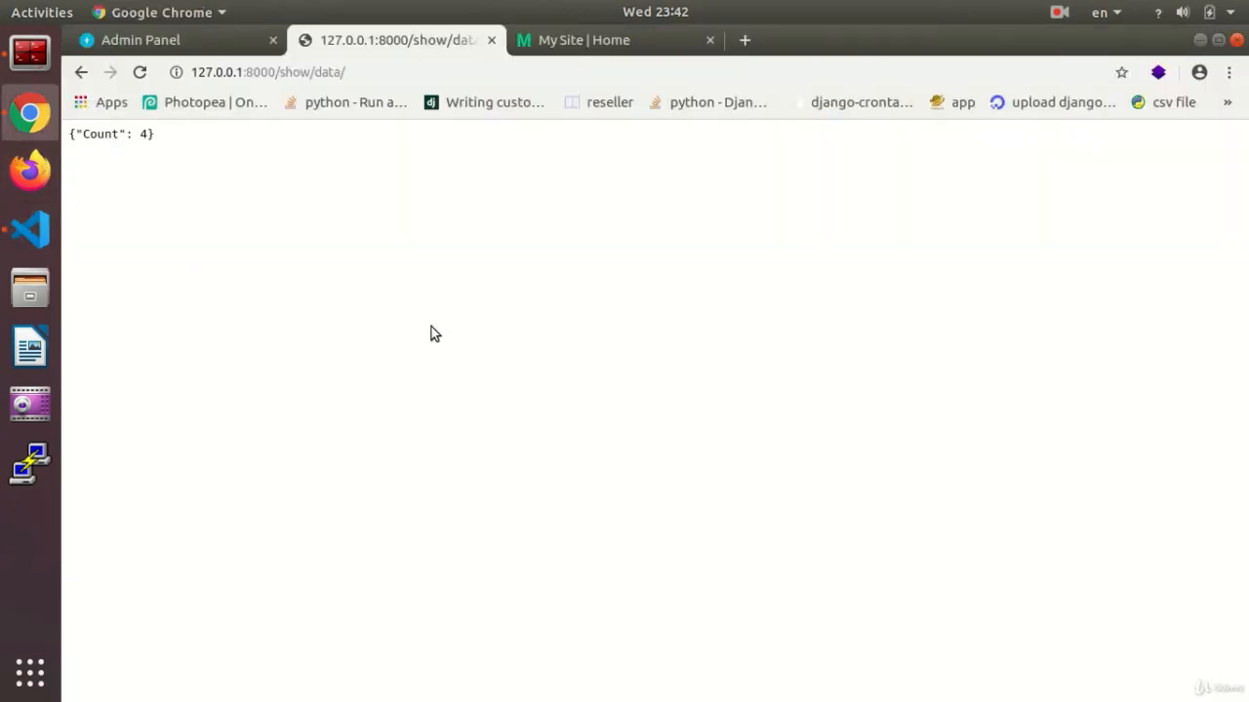
Step: Switch back to the views.py editor with the show_data view
left_click(371, 72)
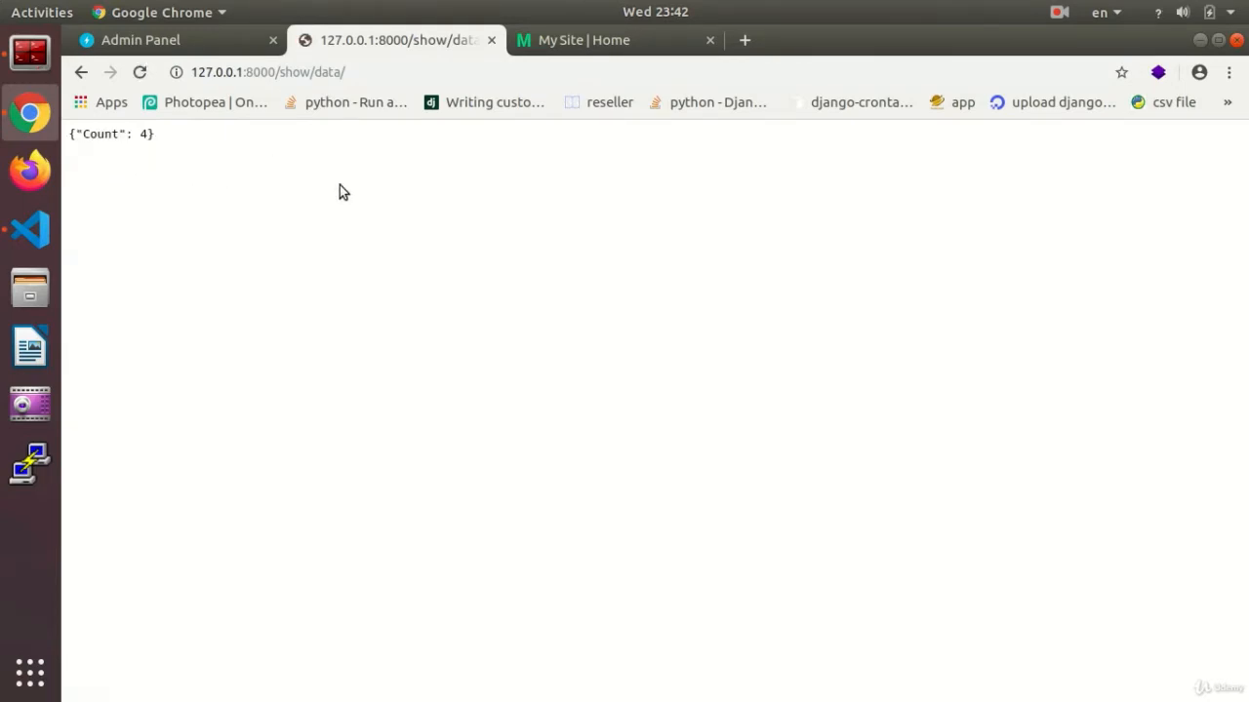
mouse_move(464, 289)
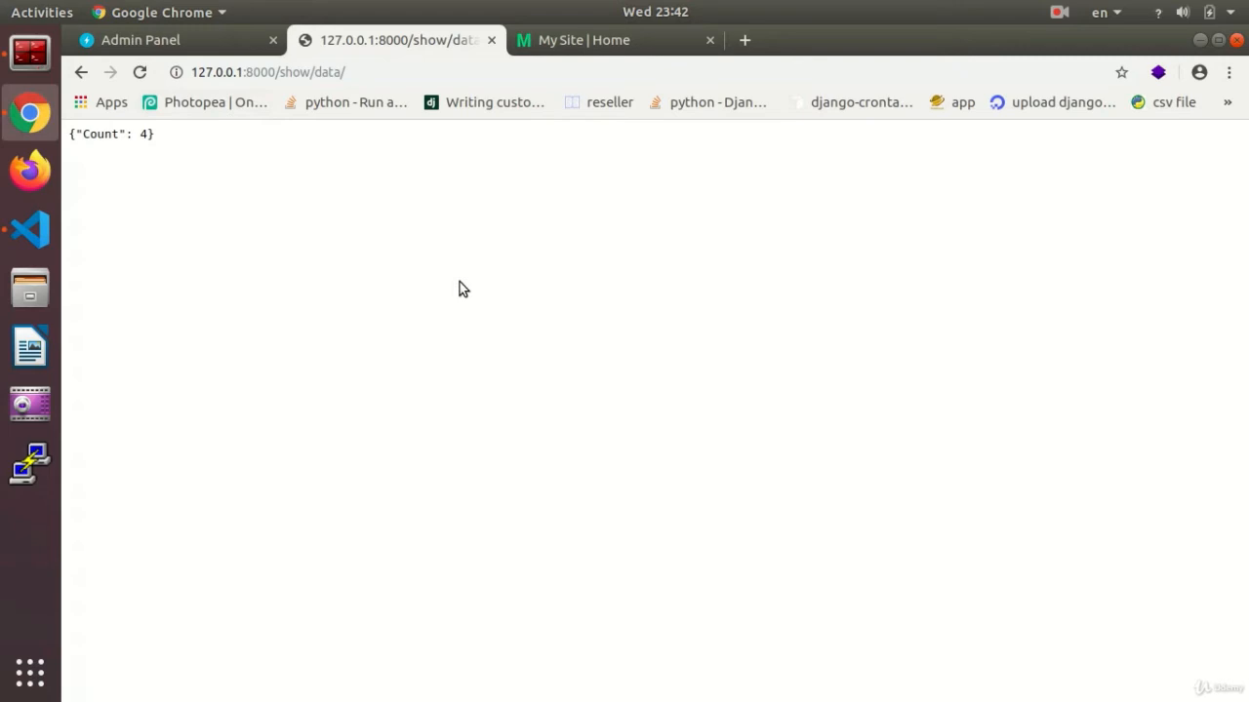
mouse_move(285, 207)
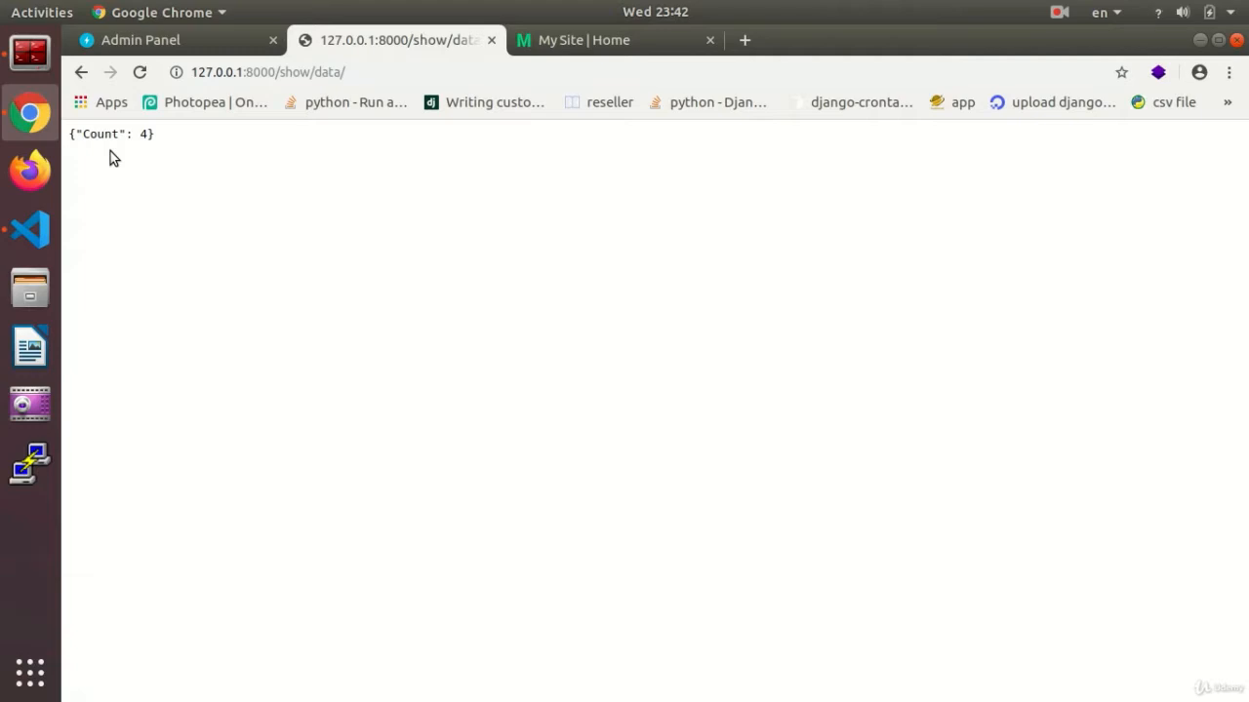
mouse_move(29, 230)
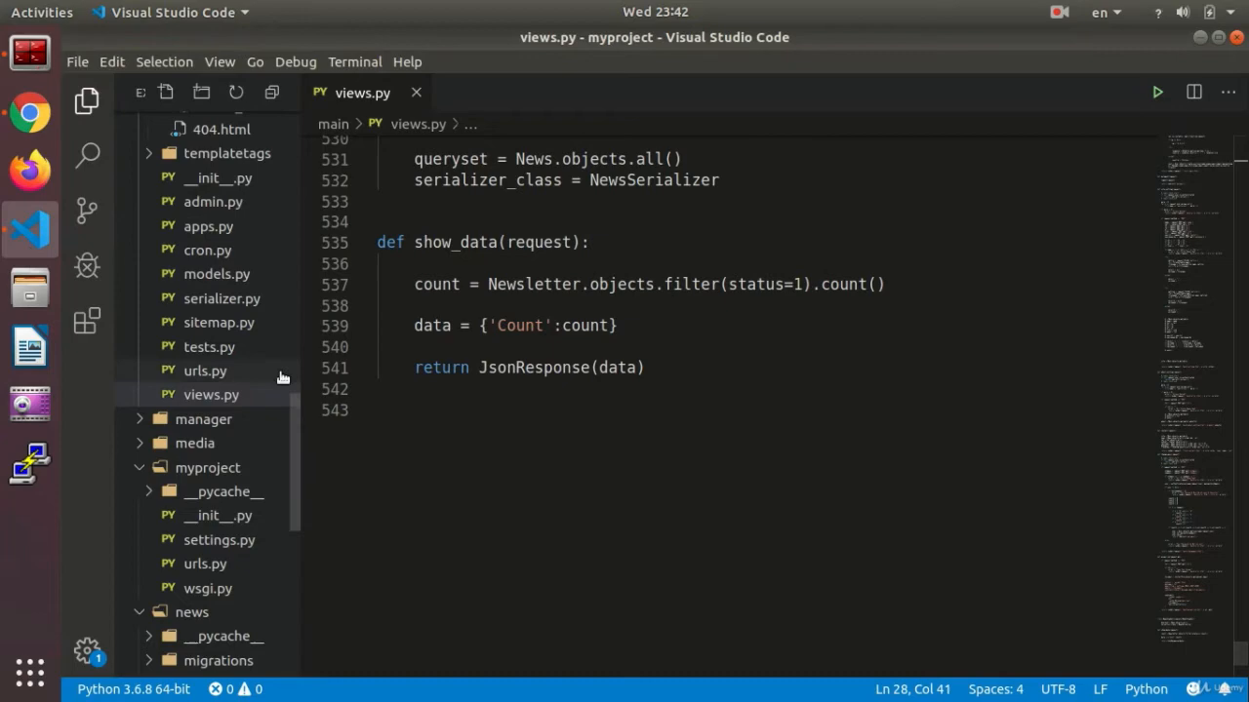
Step: Scroll the Admin Panel dashboard page at /panel/
scroll("down", 3)
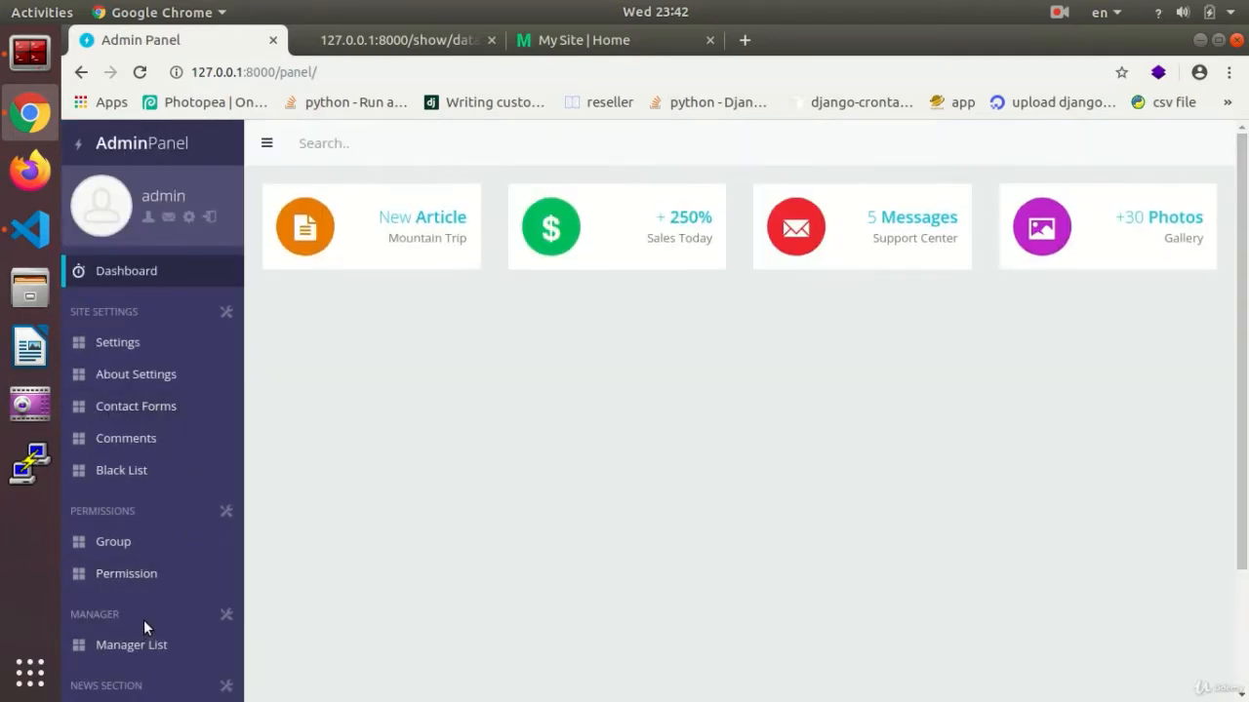
mouse_move(519, 466)
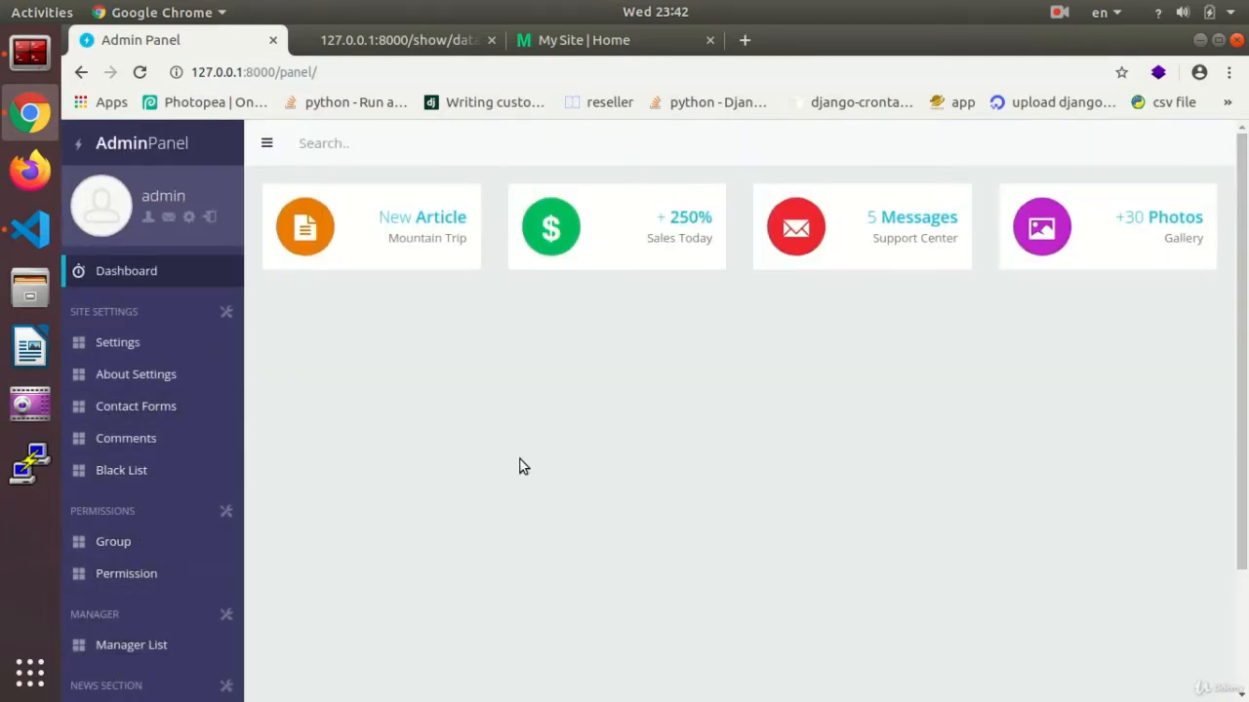
mouse_move(1126, 320)
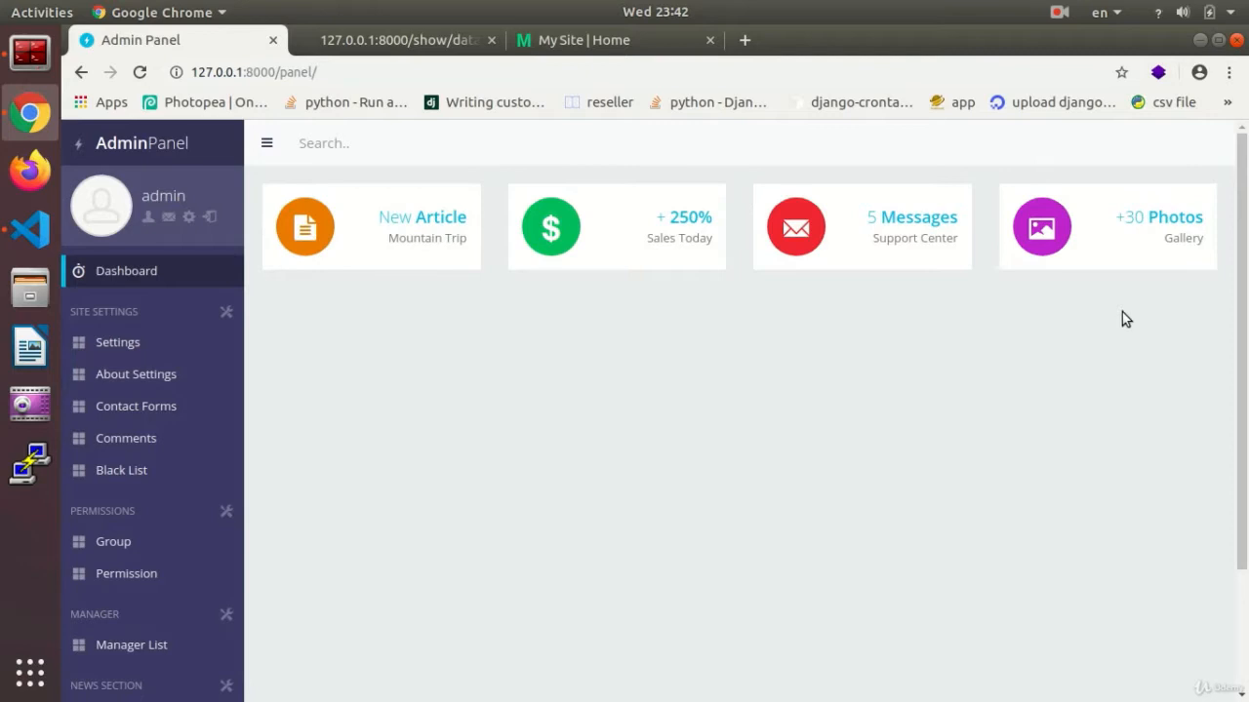
mouse_move(745, 281)
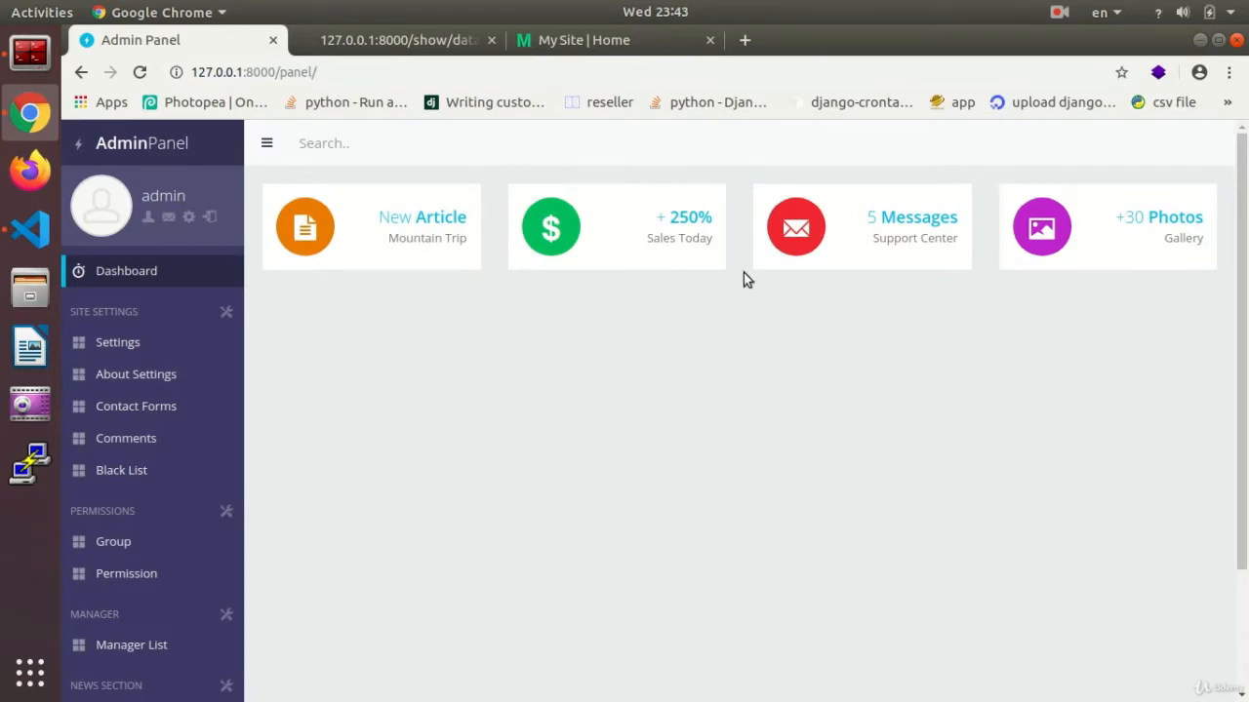
mouse_move(858, 404)
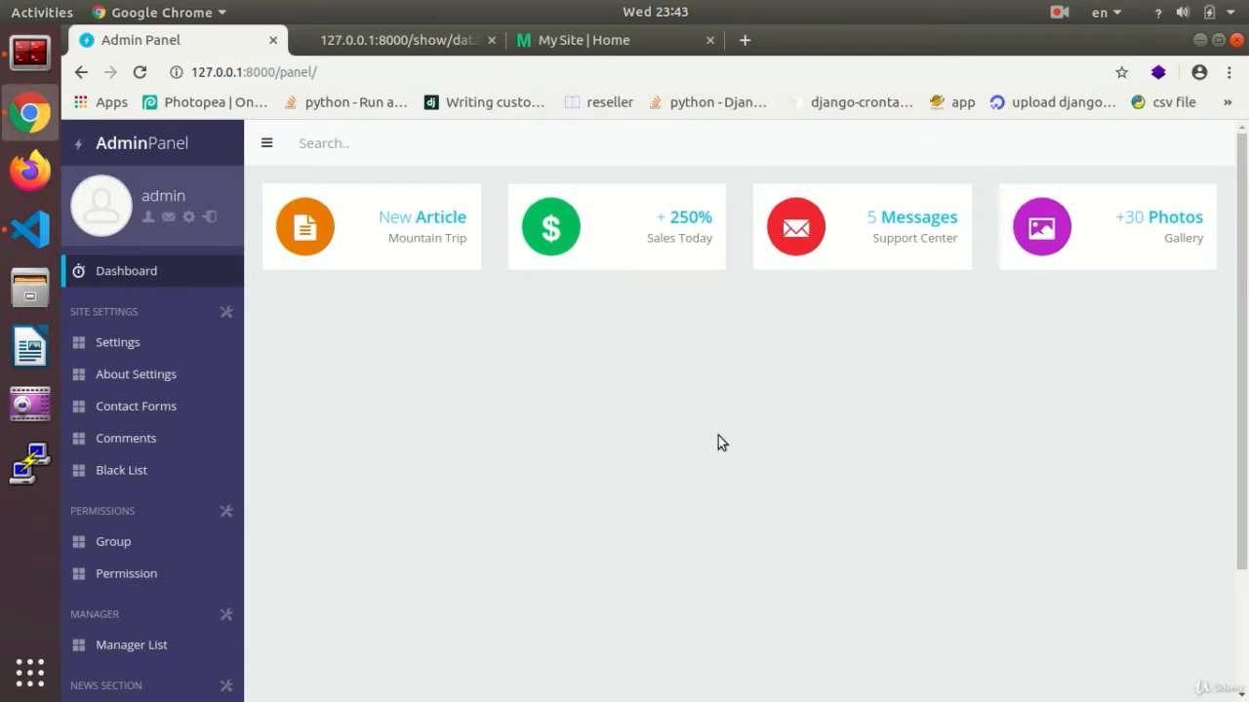
Step: Add an empty <script> block before </head> in templates/back/master.html
left_click(30, 230)
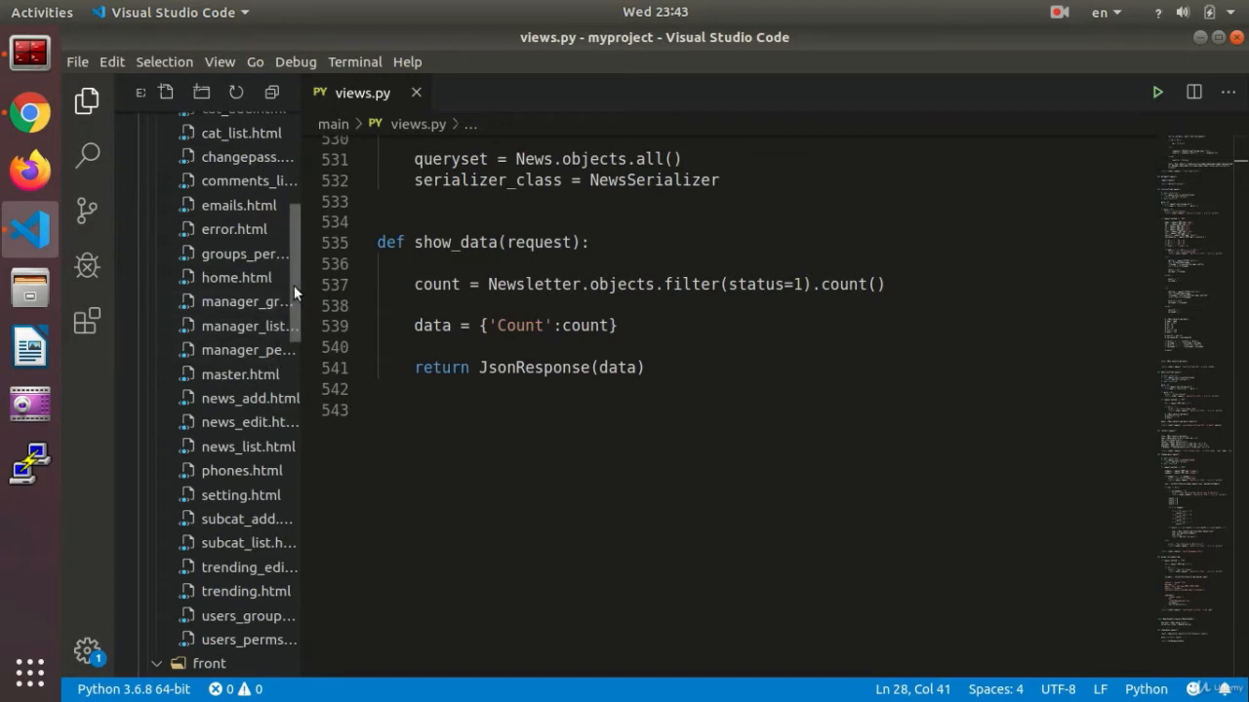
scroll("down", 3)
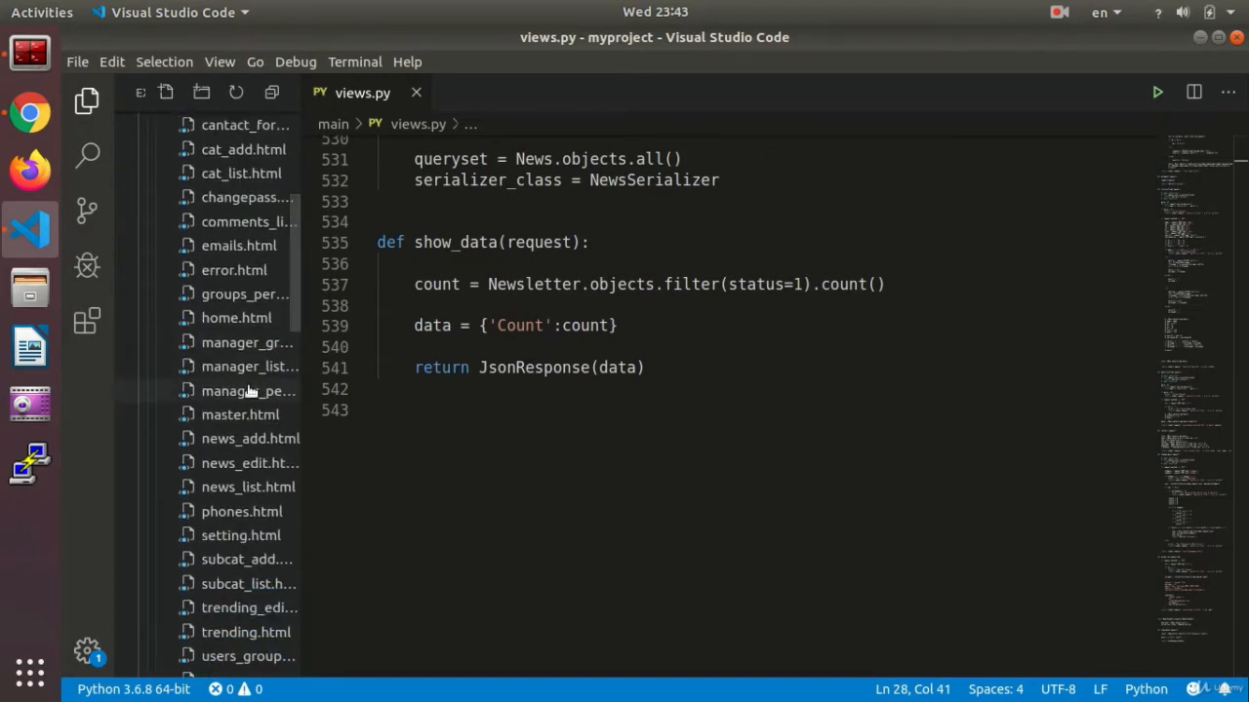
mouse_move(232, 437)
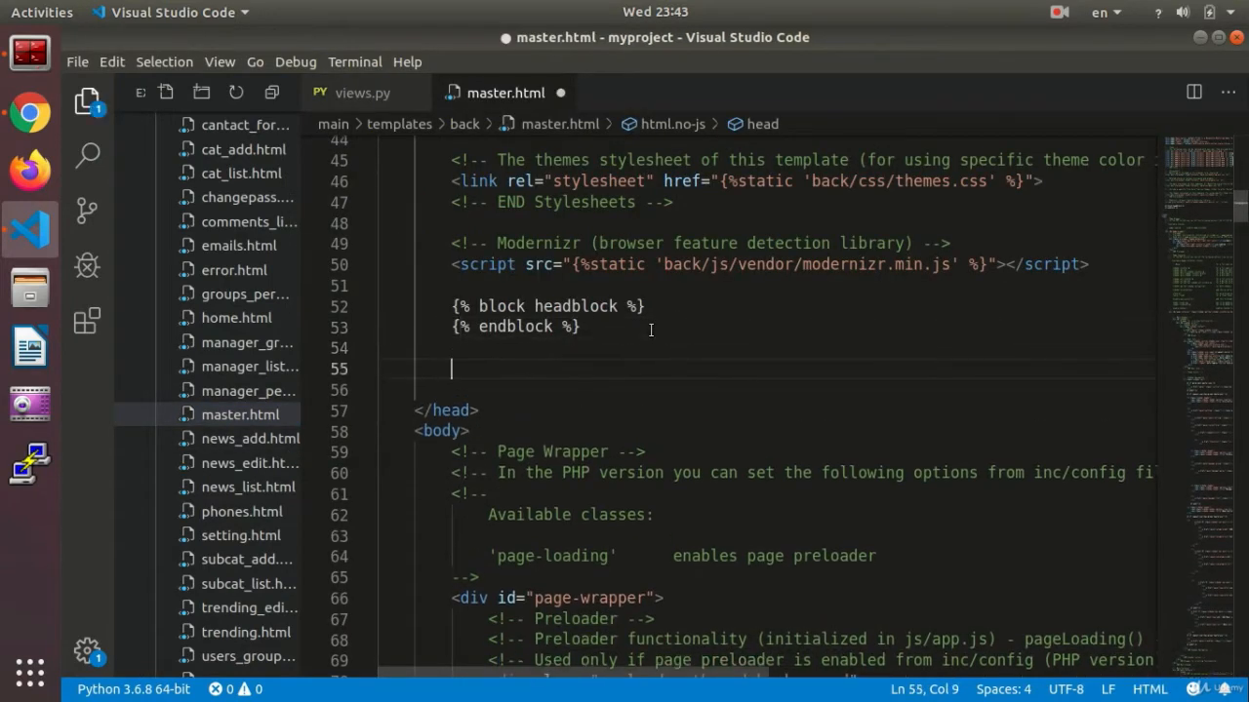
type("<")
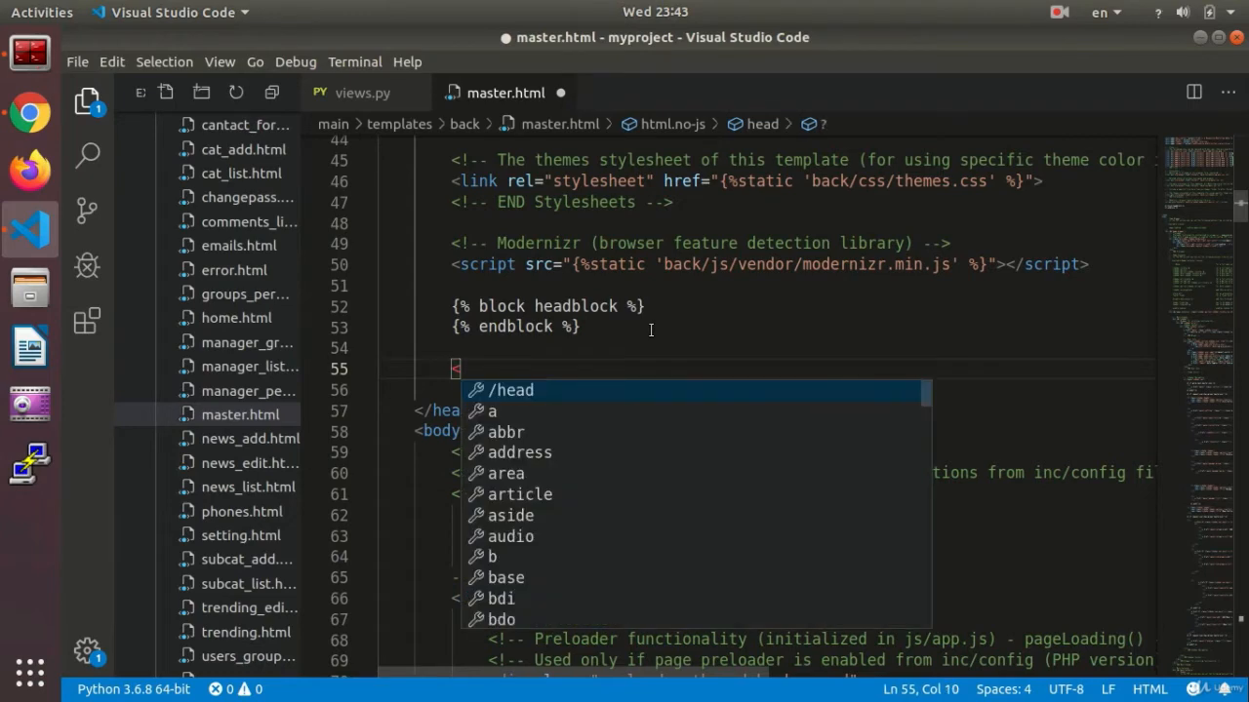
type("script>")
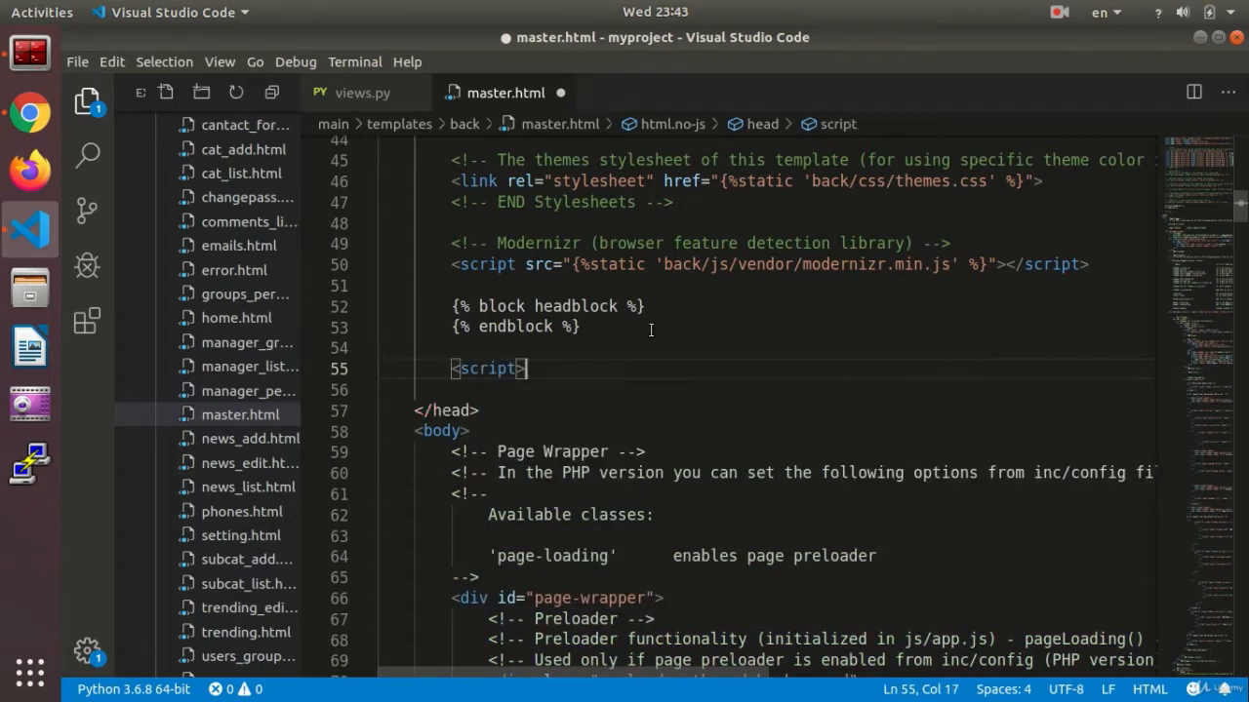
key("Return")
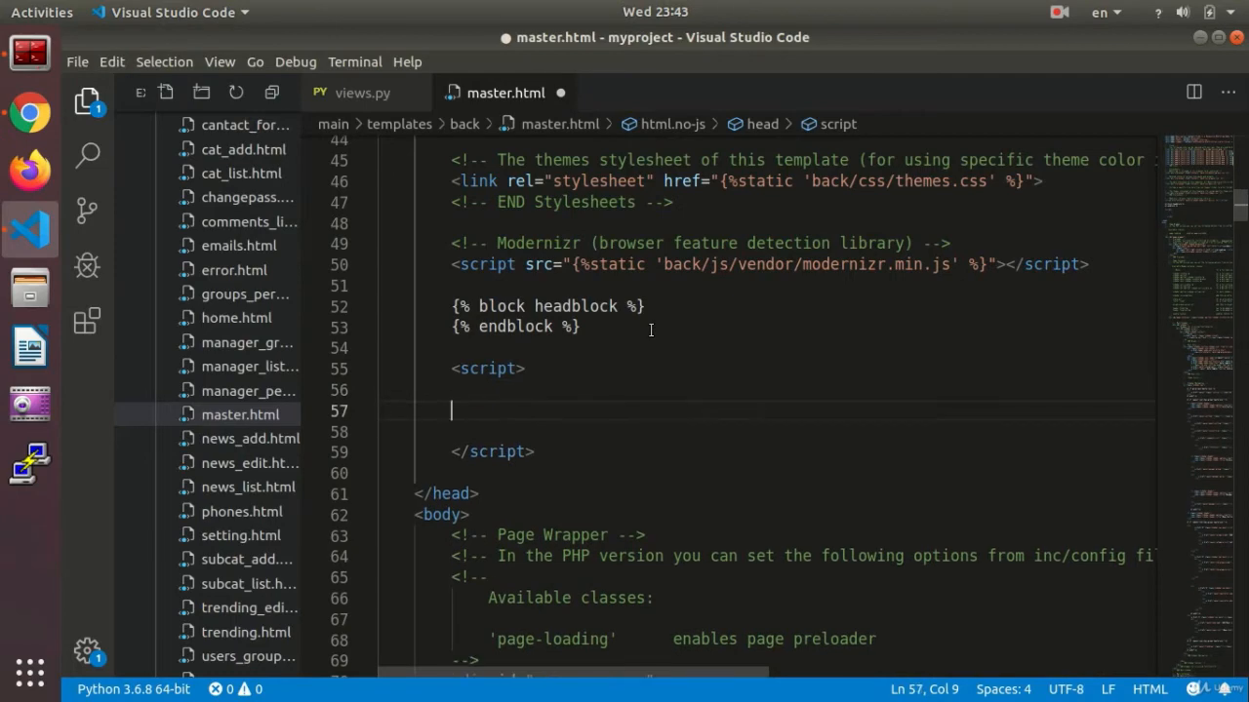
Step: Declare var counter = 0; and begin writing an async function inside the script
type("var")
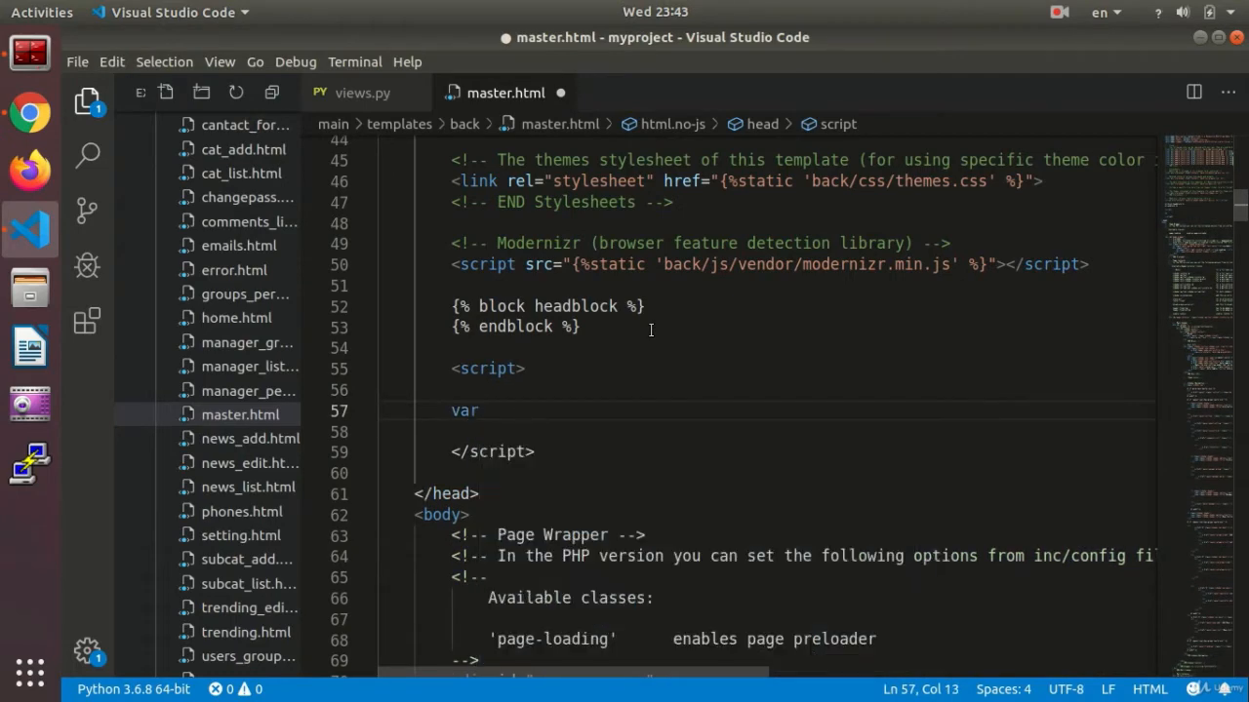
type("counter")
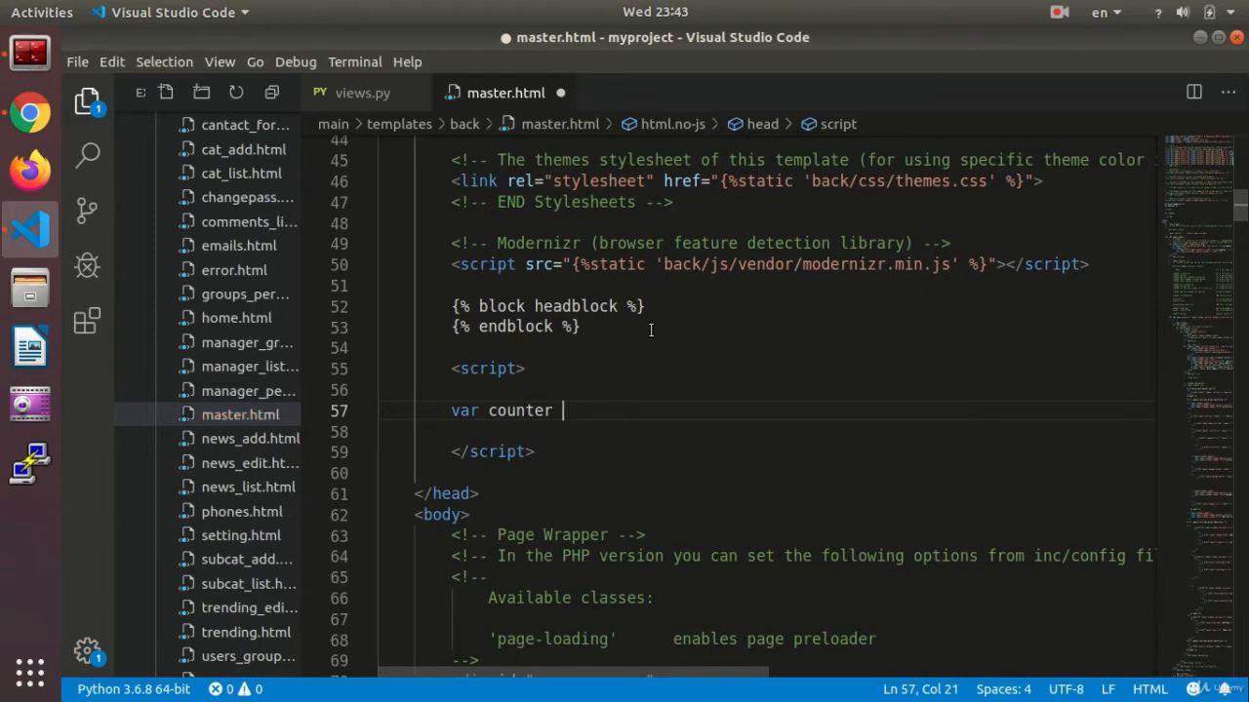
type("= 0;")
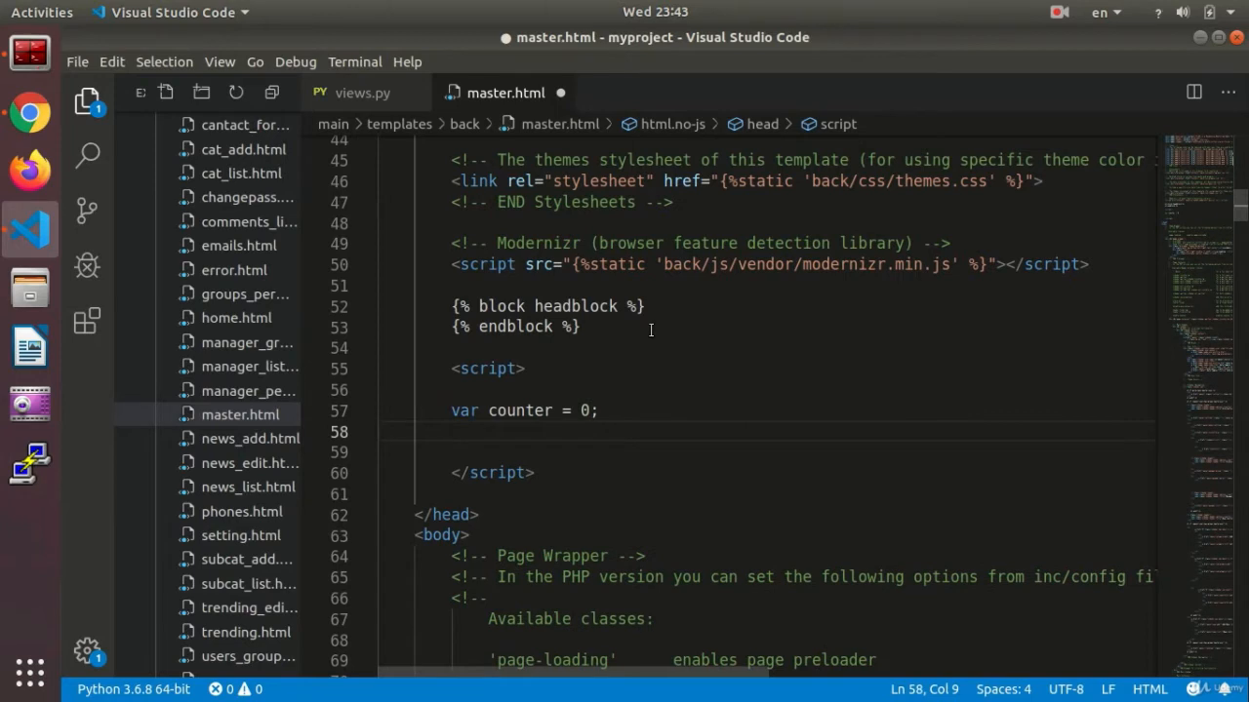
type("asy")
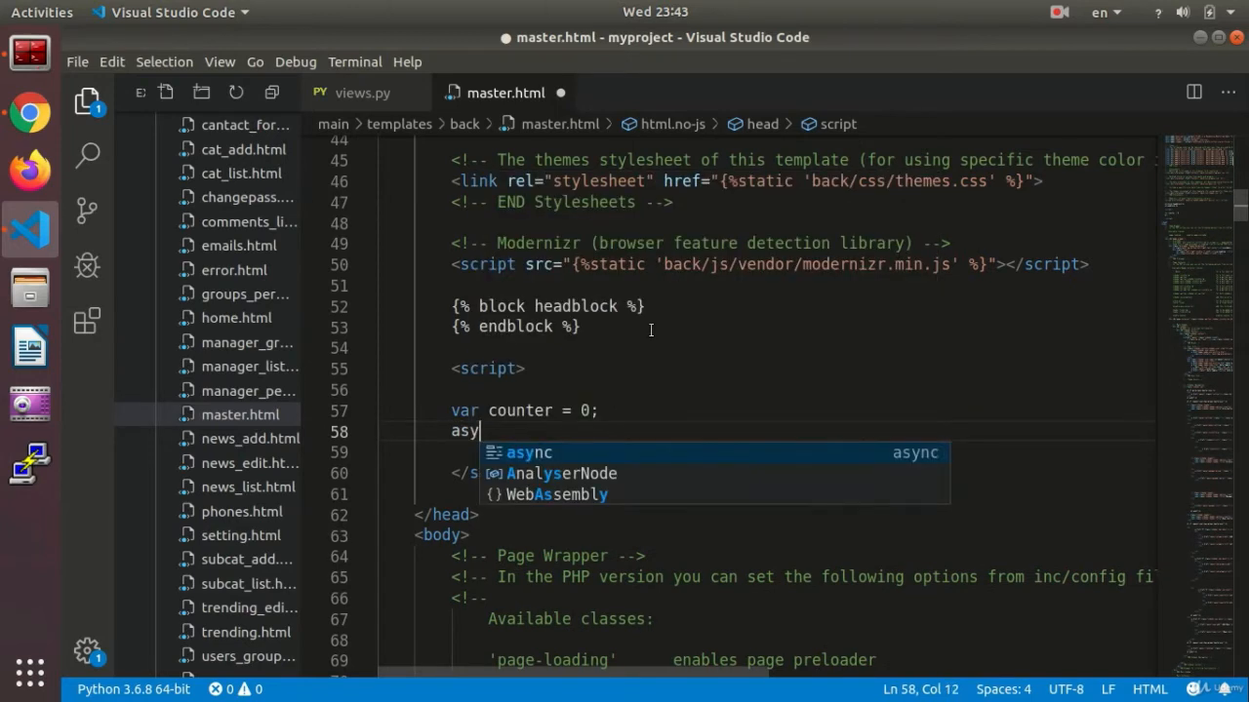
type("nc")
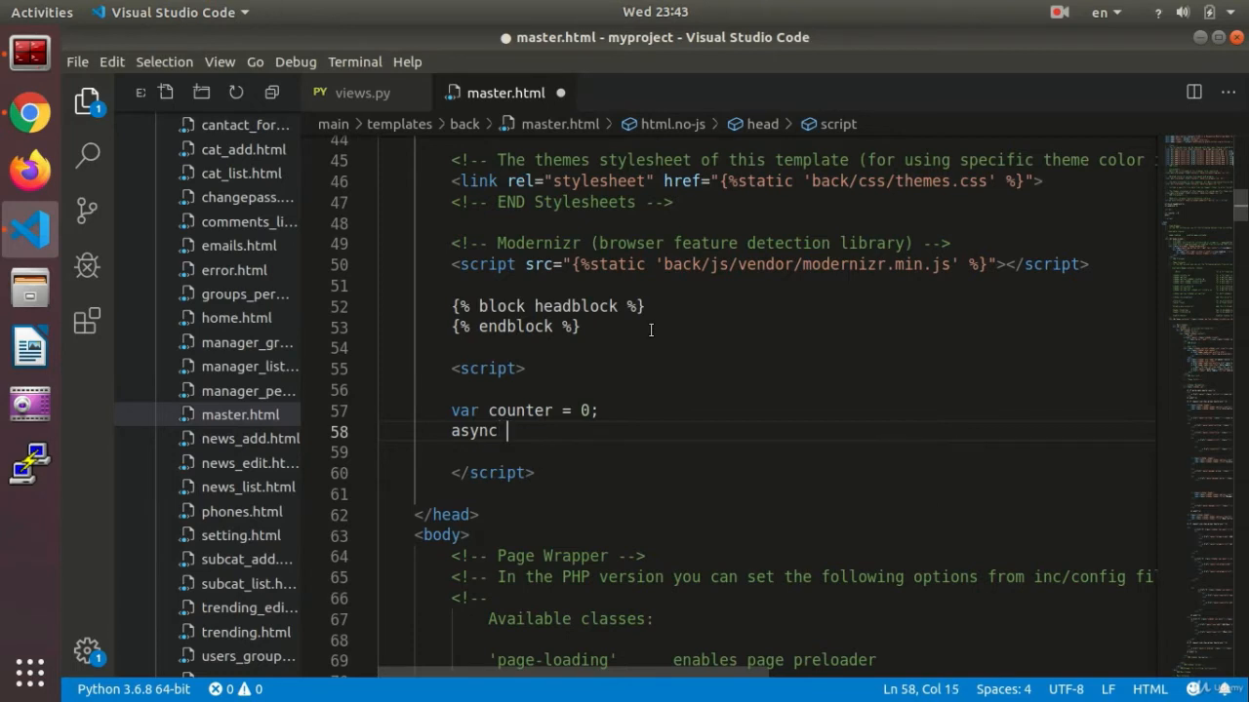
type("function")
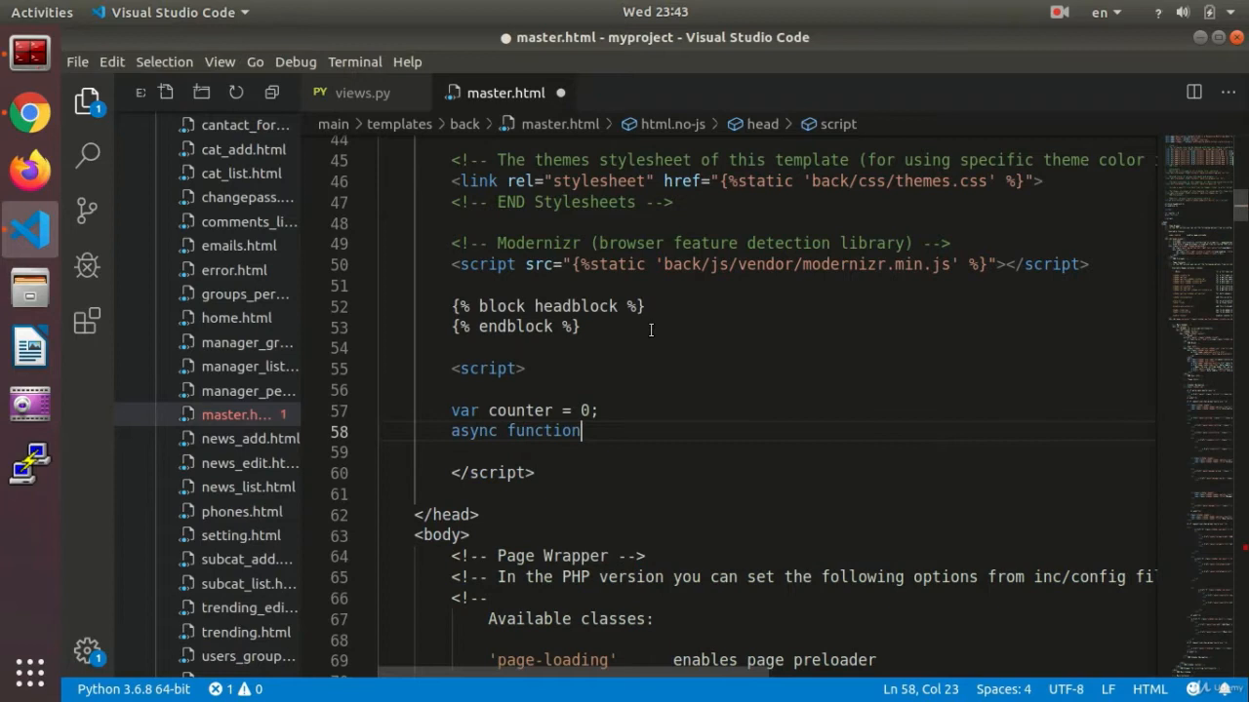
Step: Define async function worker(){ and make it increment counter++
type("wor")
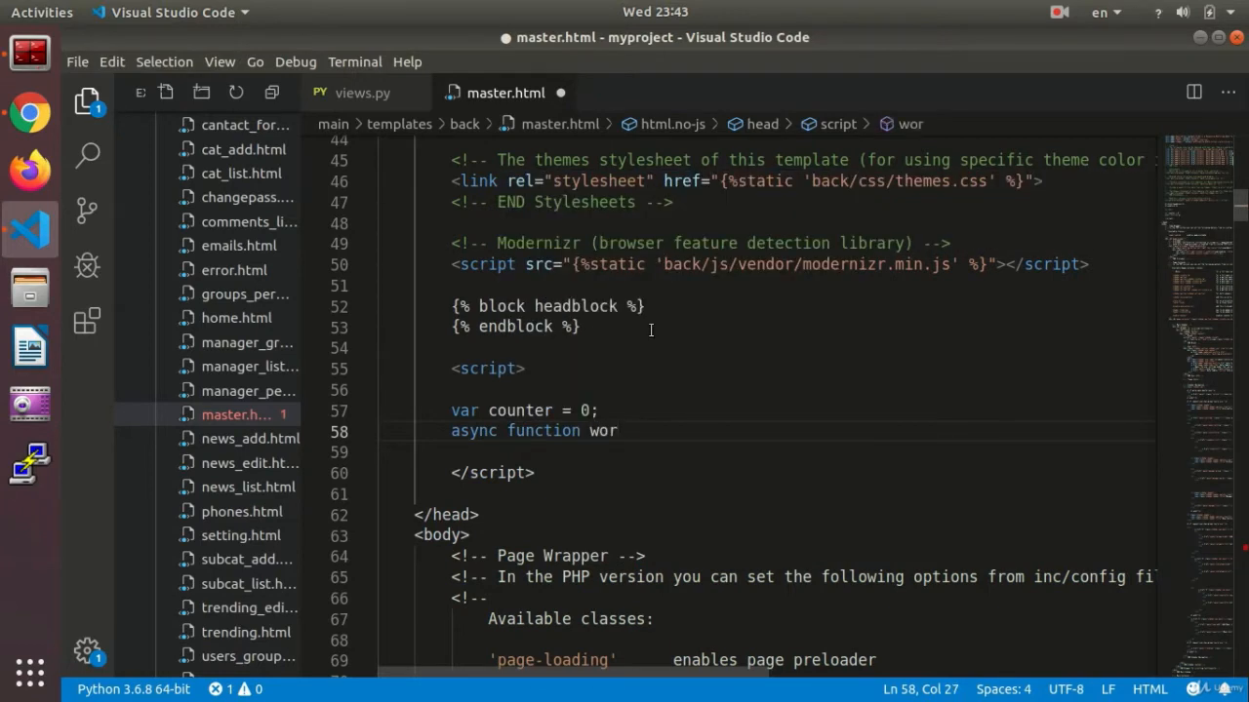
type("ker")
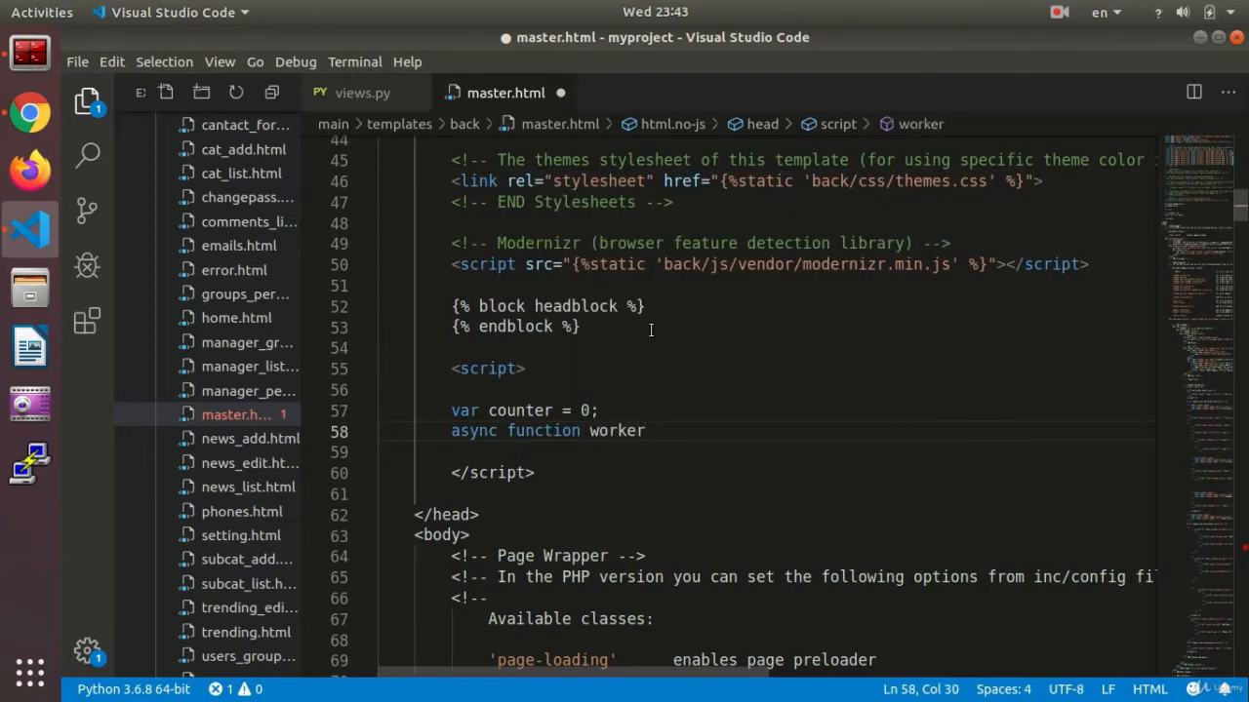
type("()")
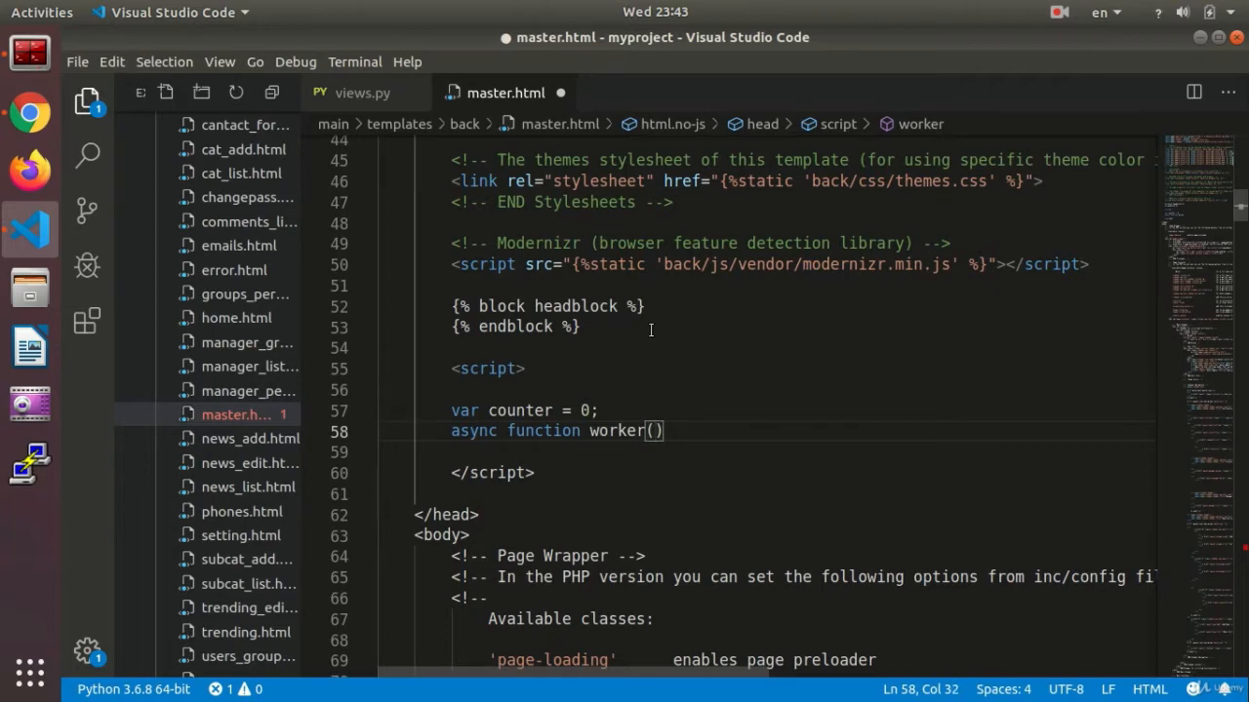
type("{")
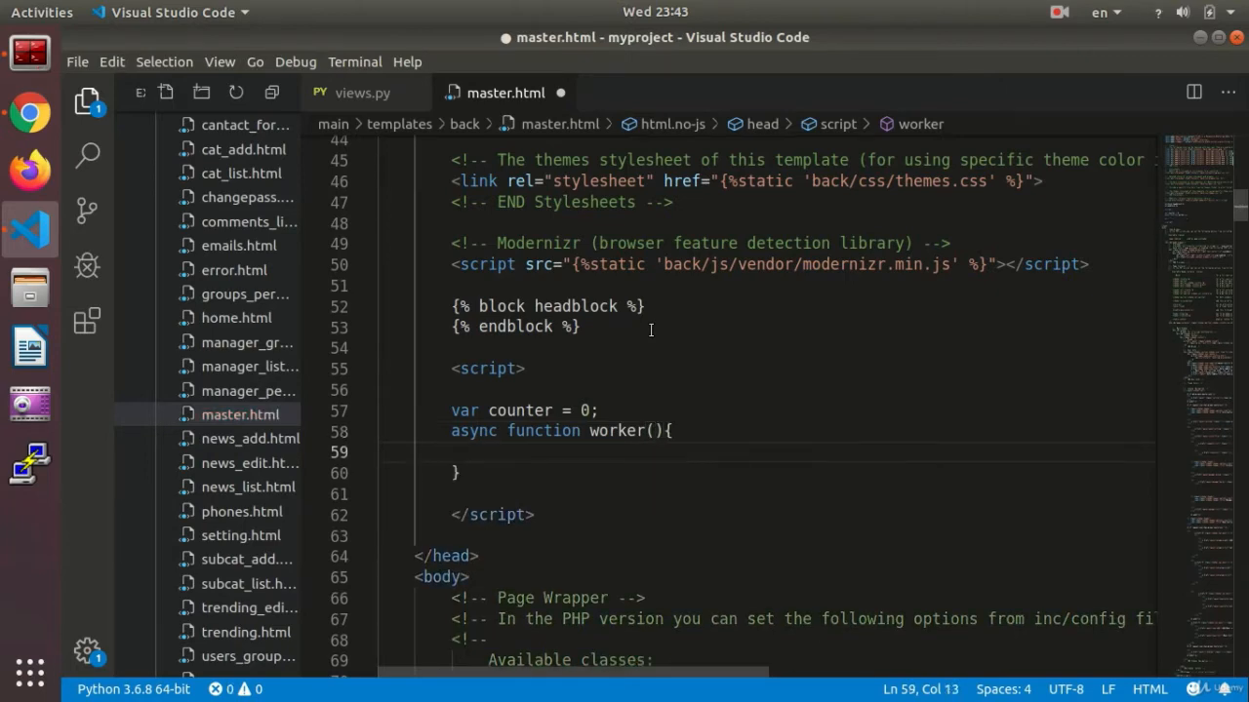
type("counter++")
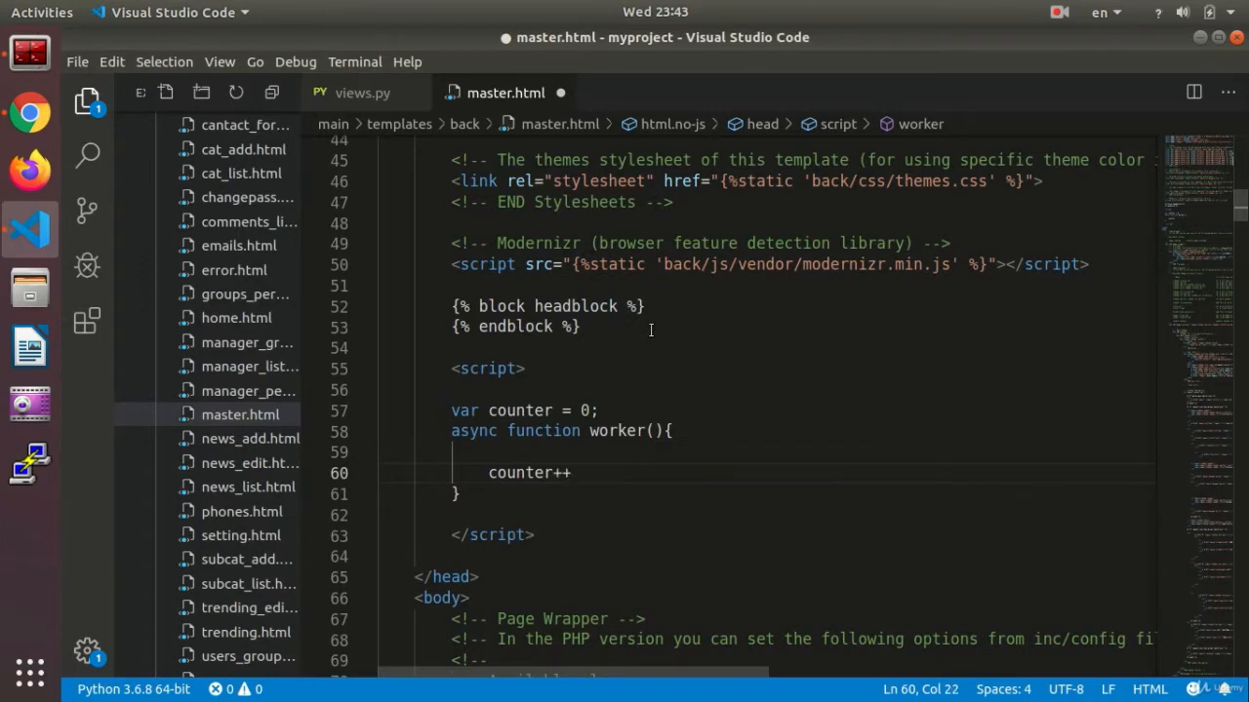
Step: Log 'call' together with the counter value via console.log('call',counter);
type("con")
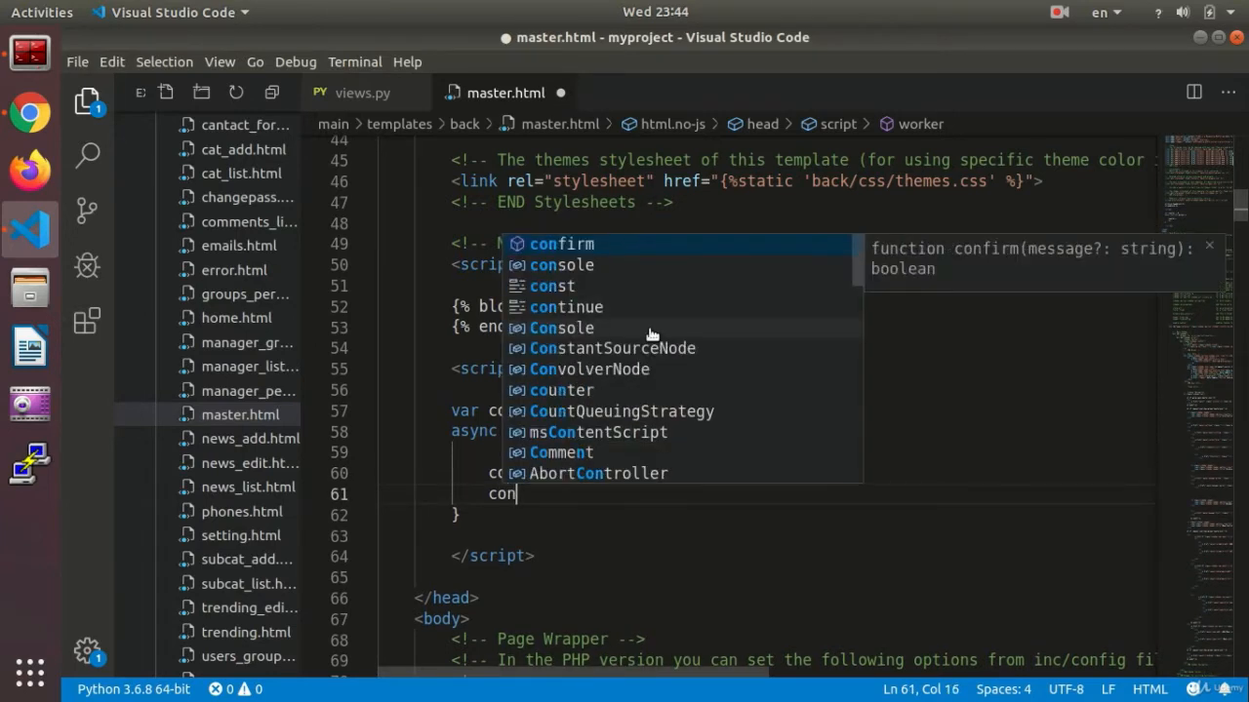
type("sole.log(")
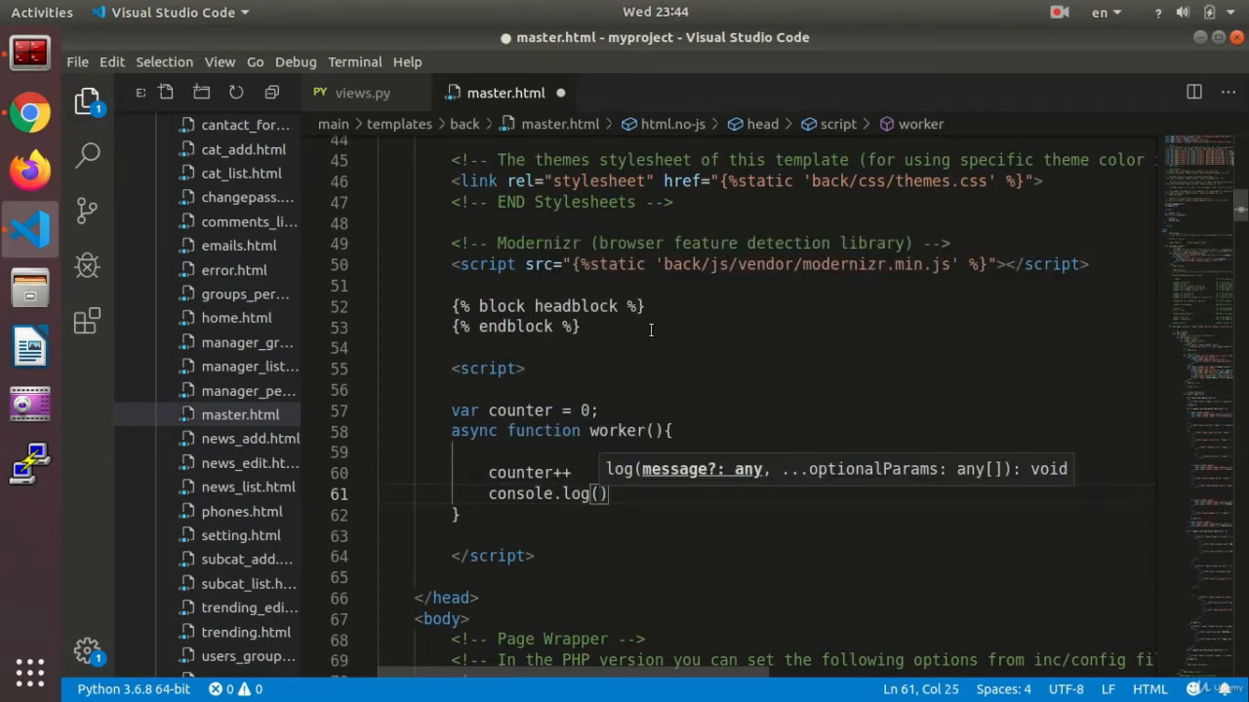
type("'call'")
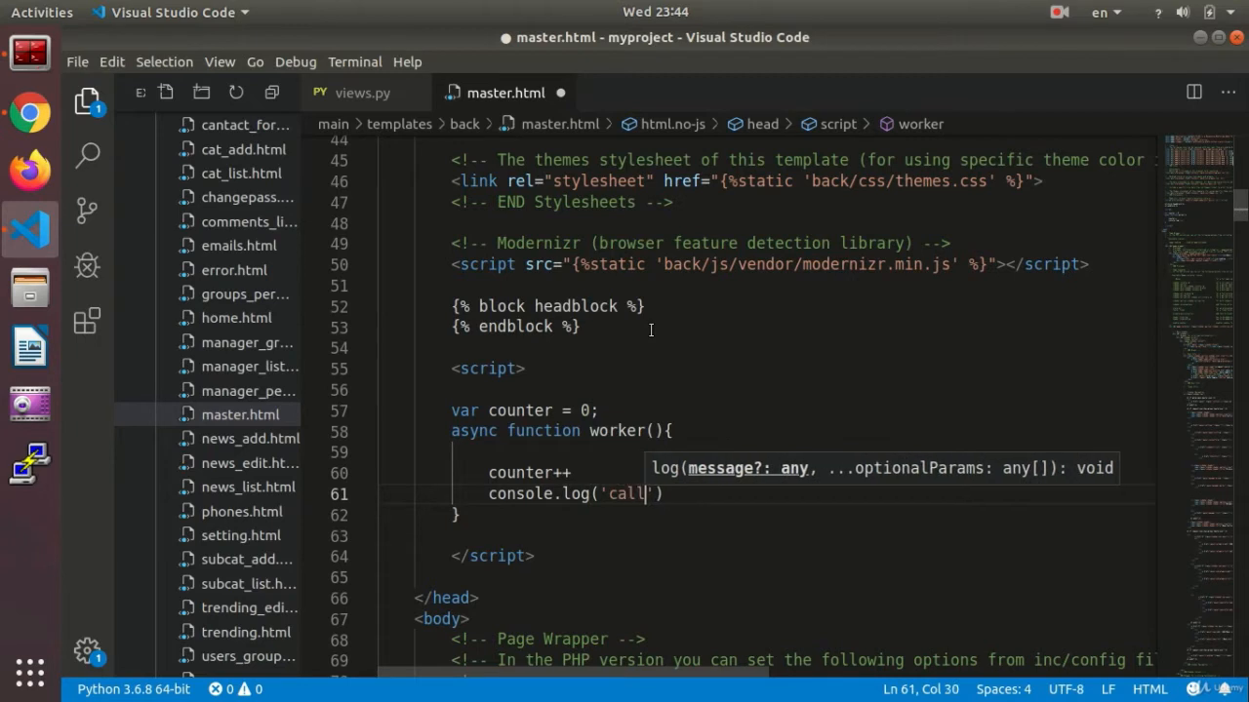
type(",")
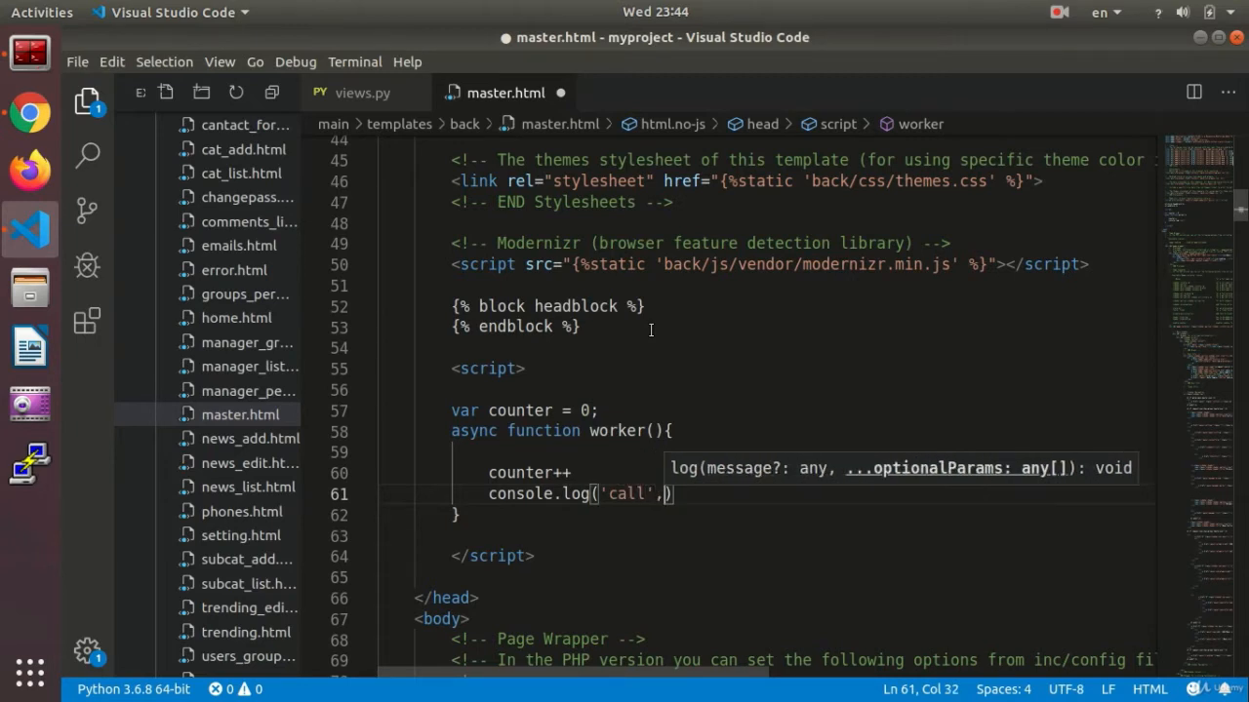
type("counter")
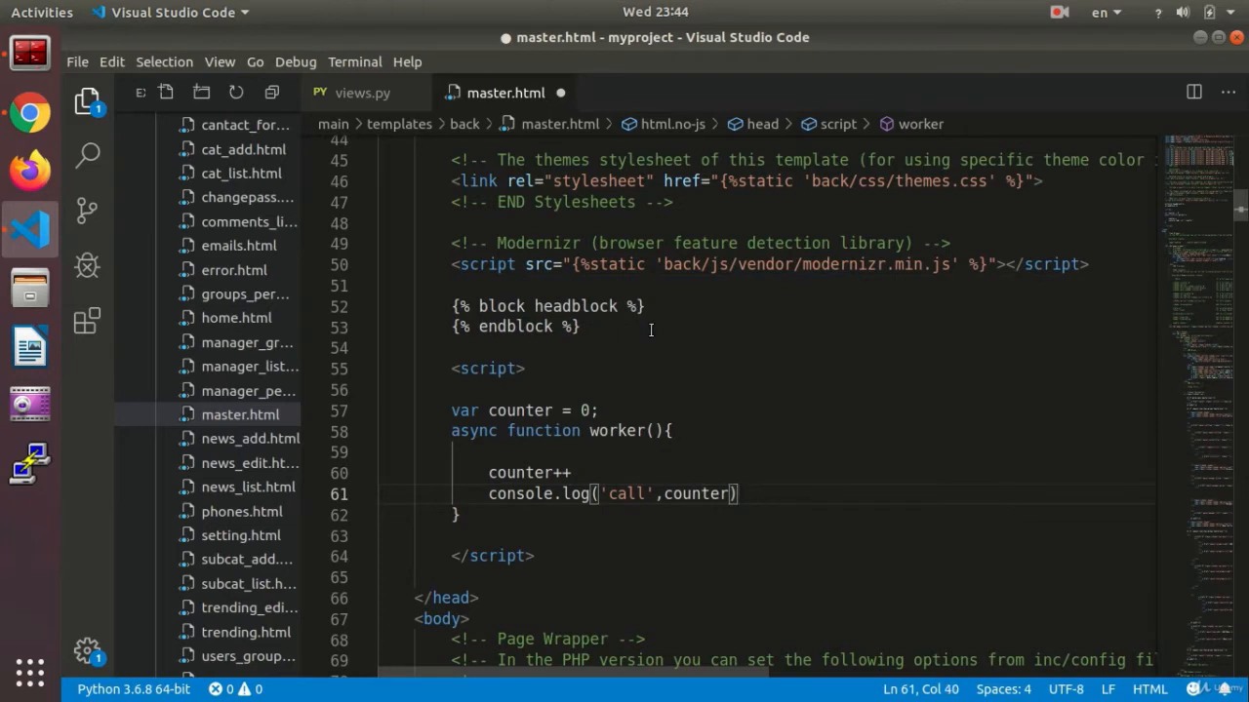
type(";")
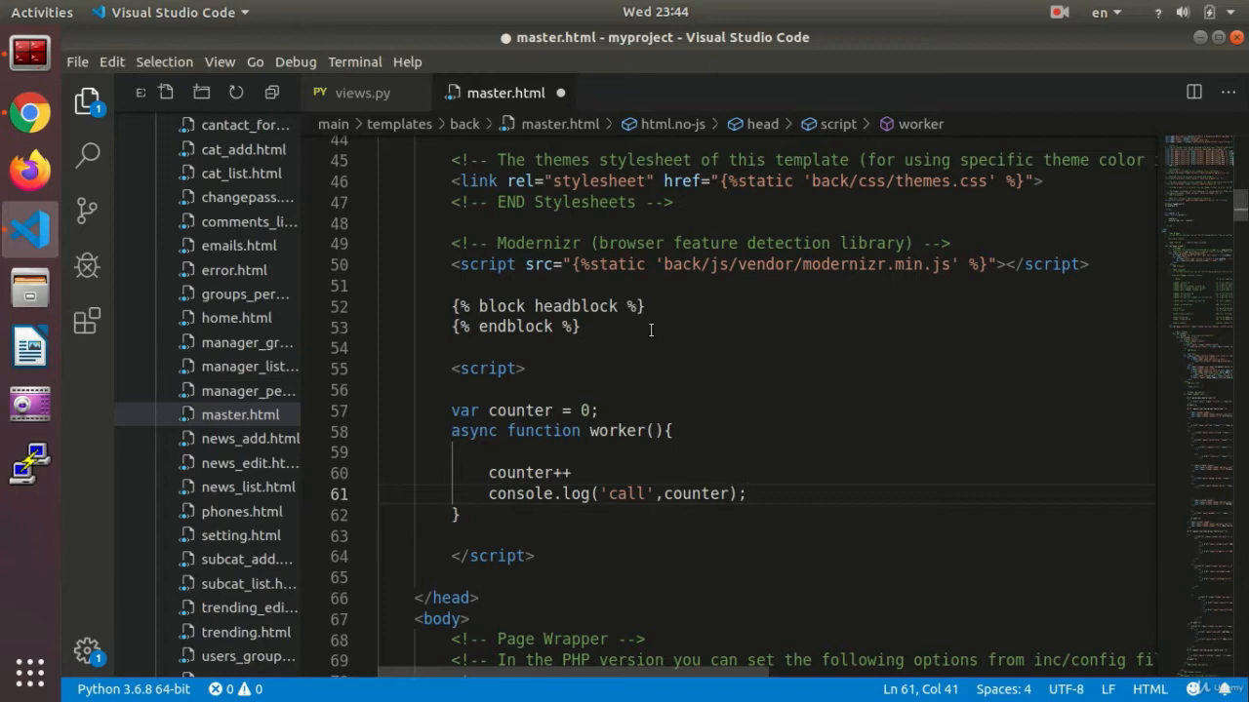
mouse_move(665, 322)
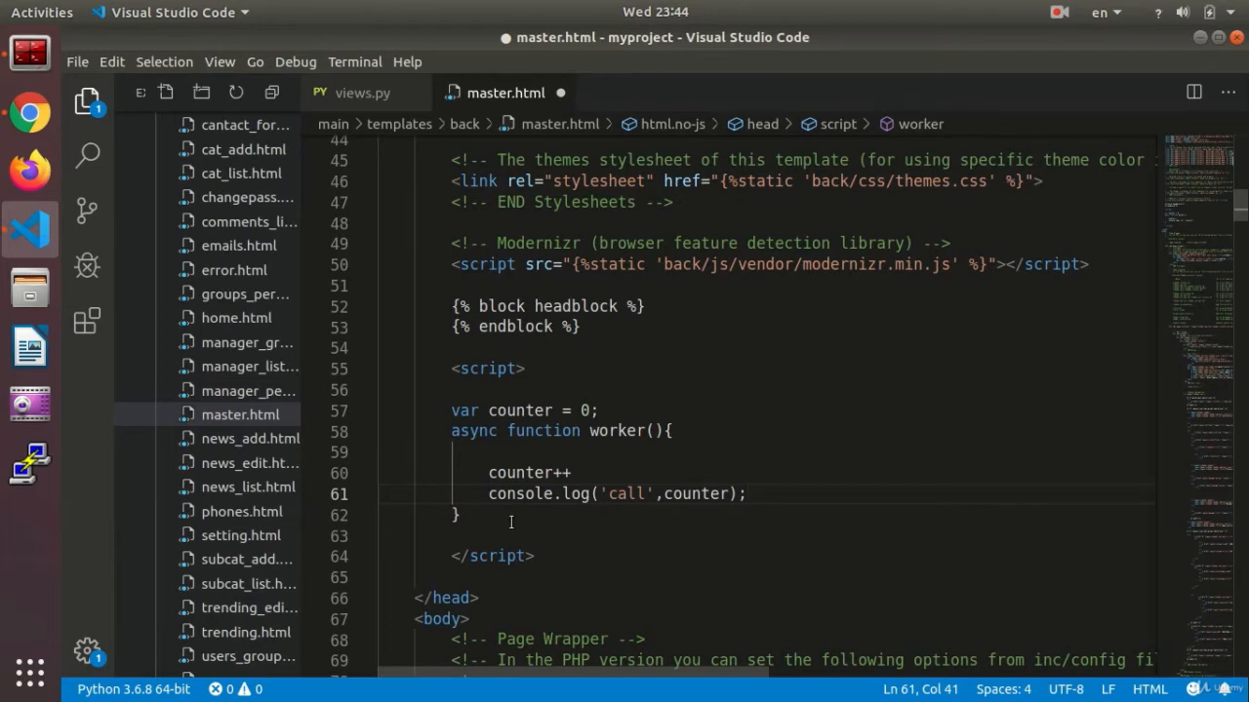
Step: Schedule worker with setInterval(worker,10000) after the function definition
left_click(519, 534)
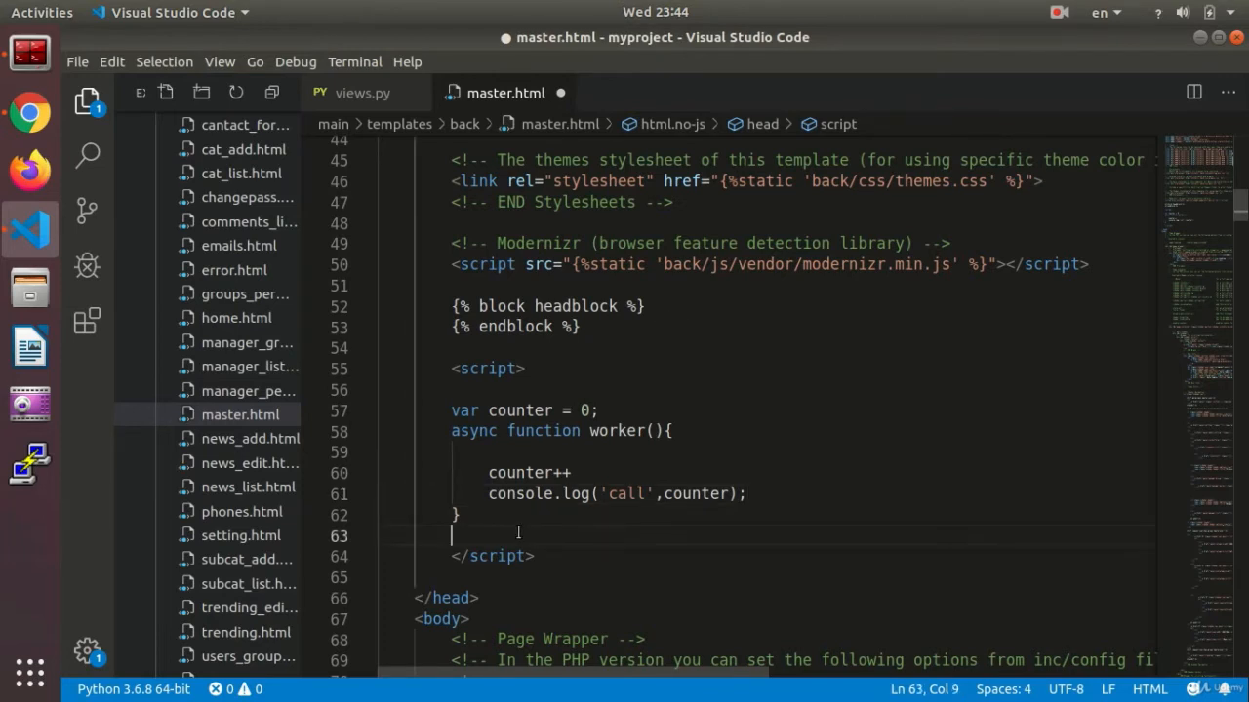
type("setInterval")
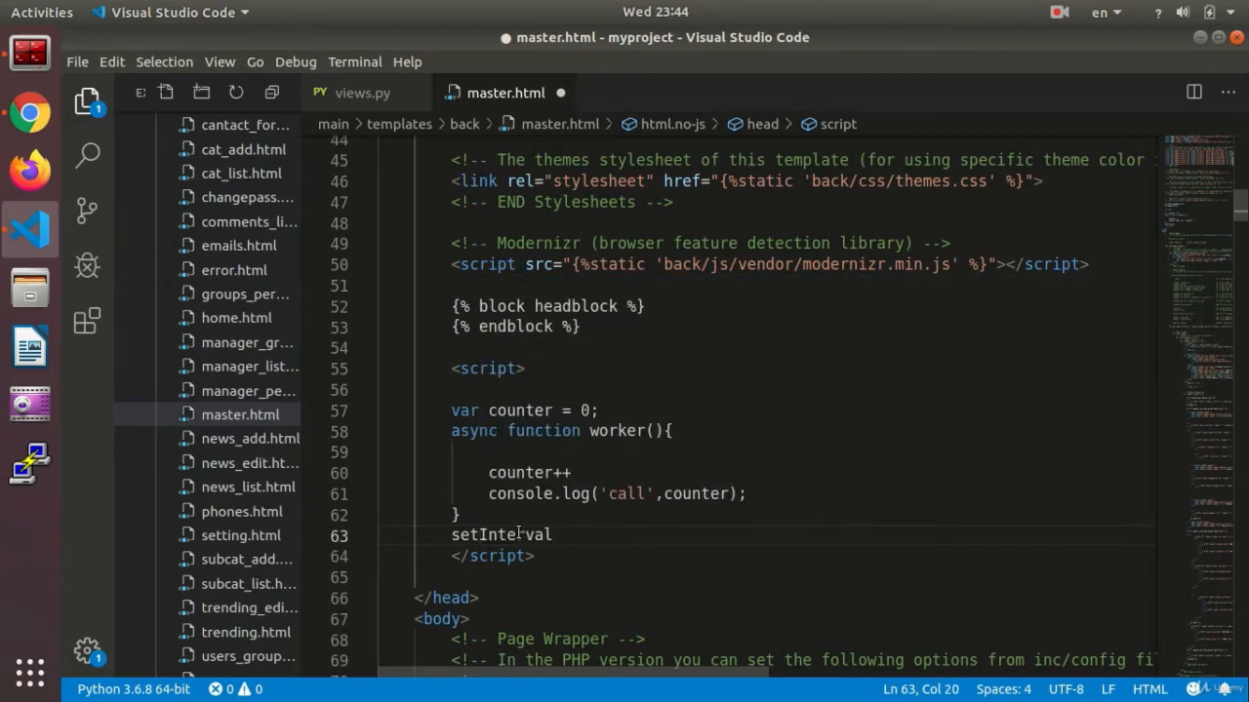
type("(wo")
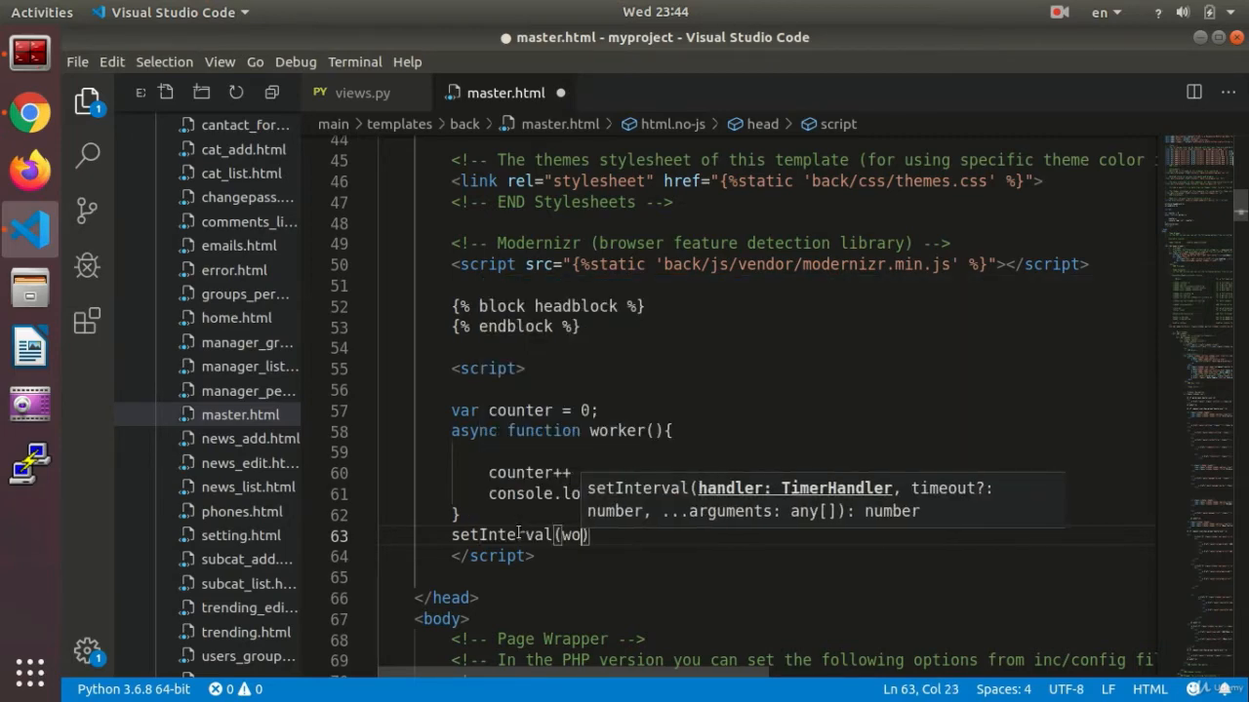
type("rker,")
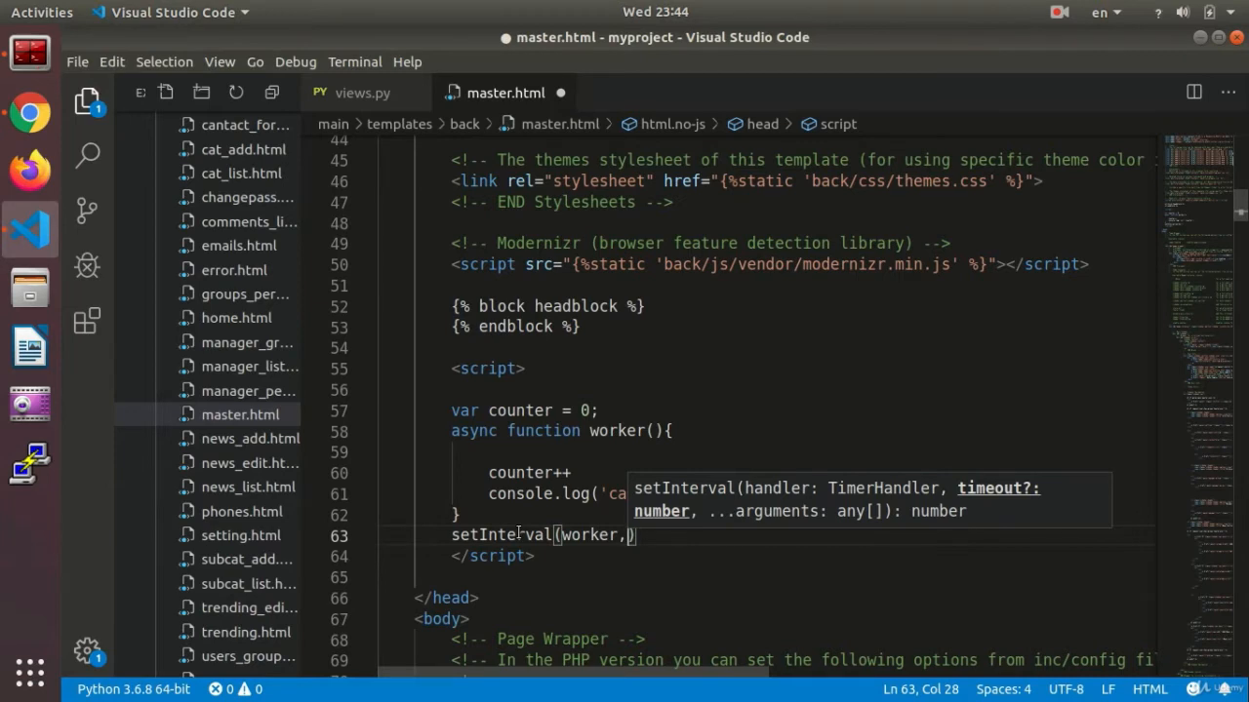
type("10")
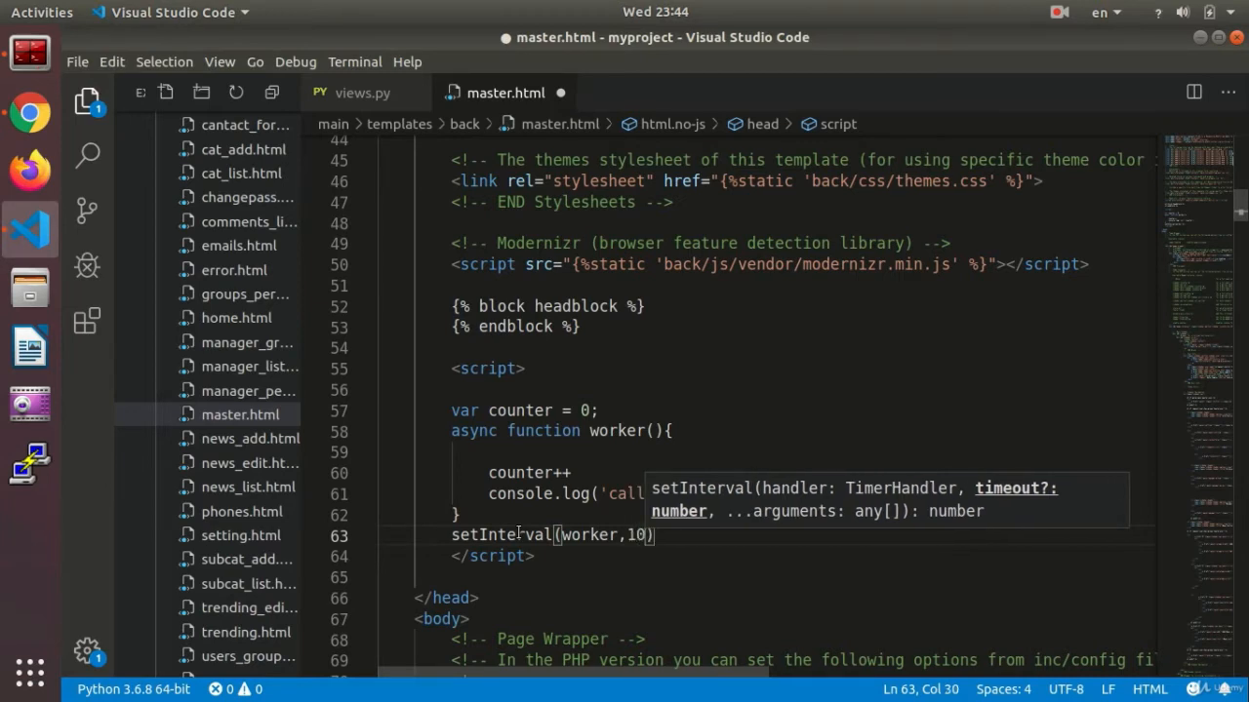
type("000")
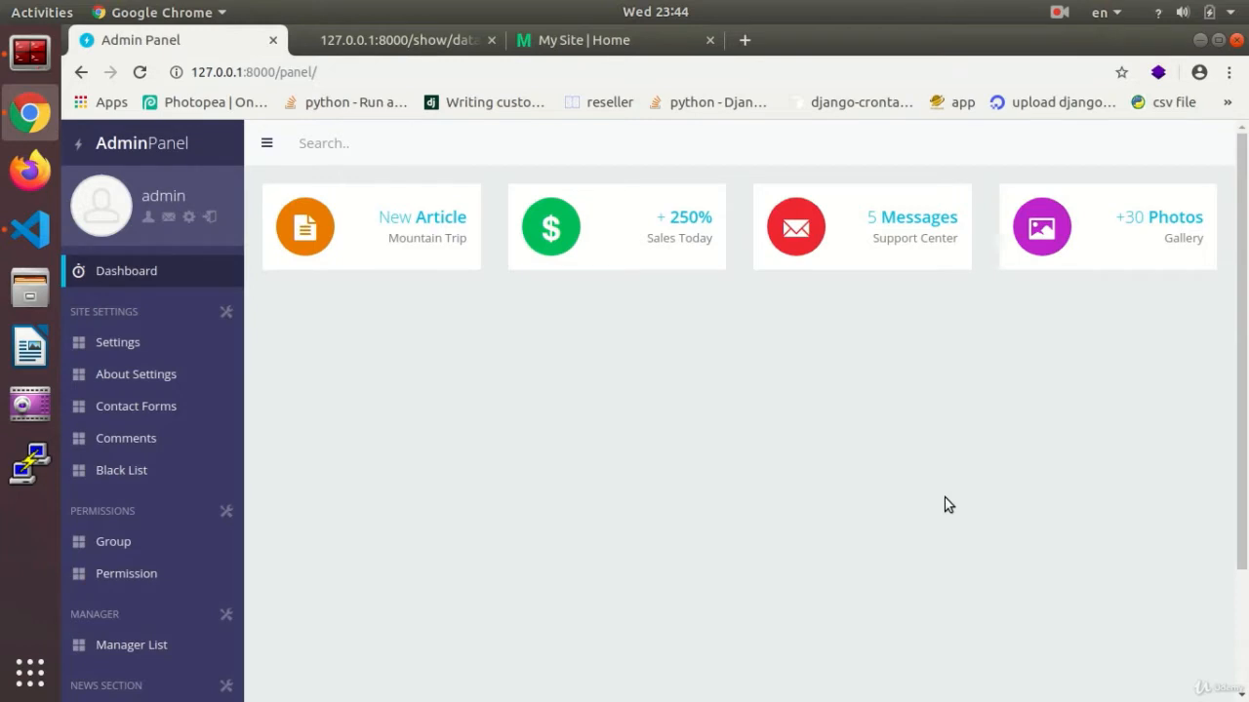
Step: Watch the admin panel console log 'call 1' through 'call 4', then return to master.html
key("F12")
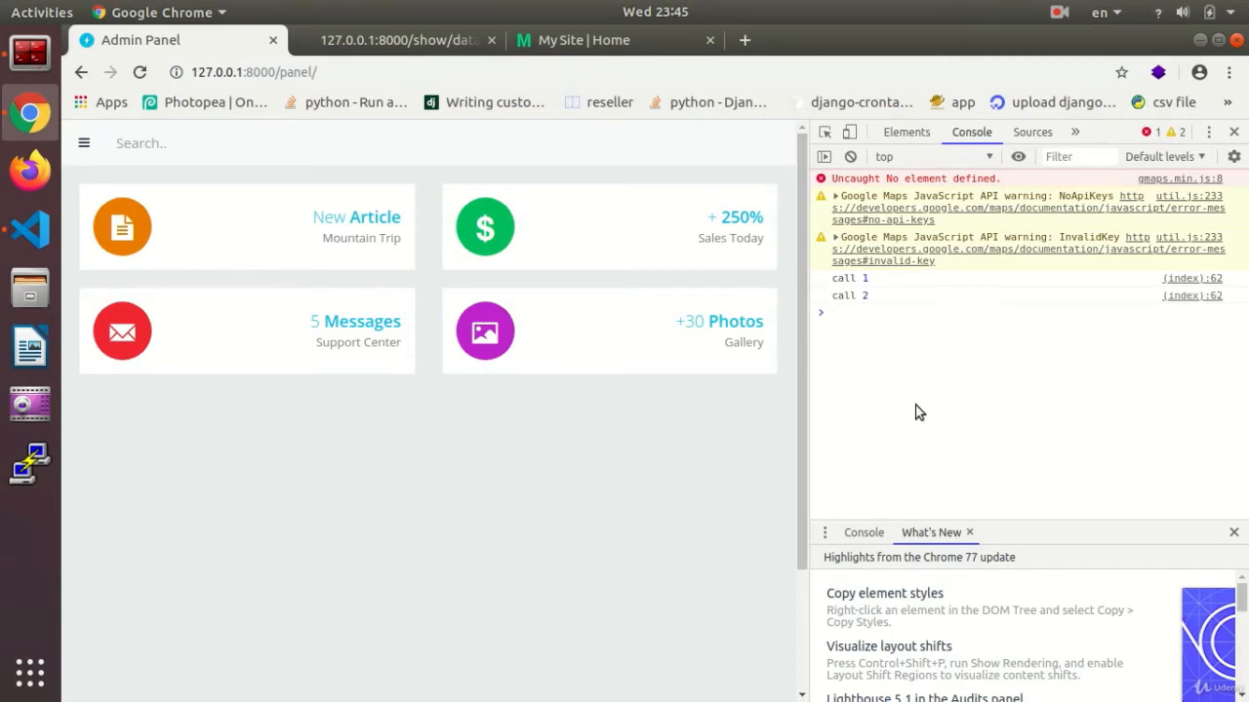
mouse_move(827, 304)
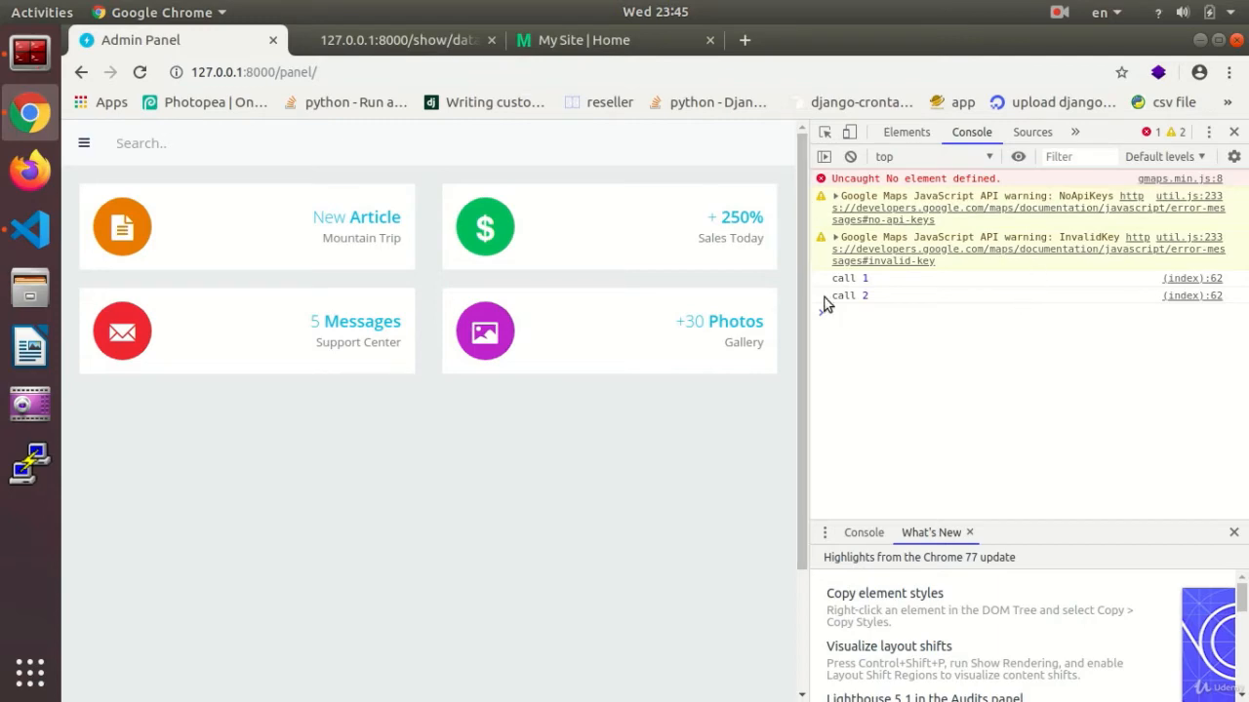
left_click(29, 230)
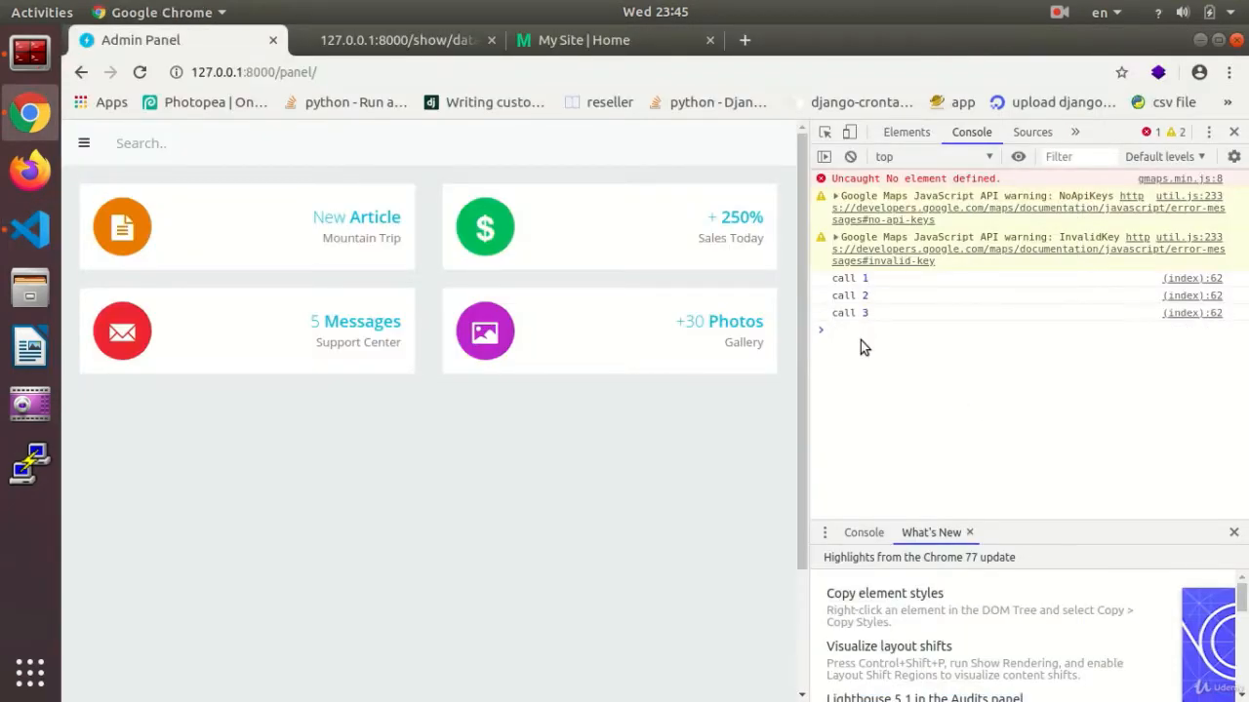
mouse_move(878, 406)
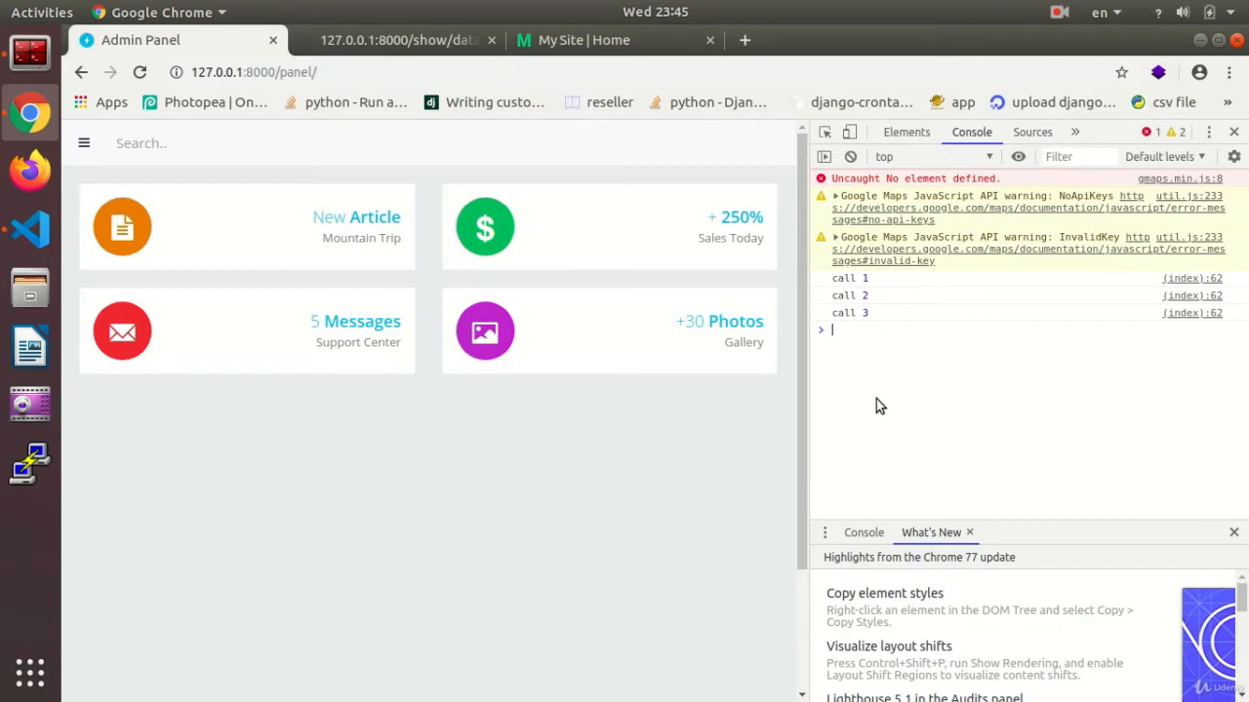
left_click(394, 39)
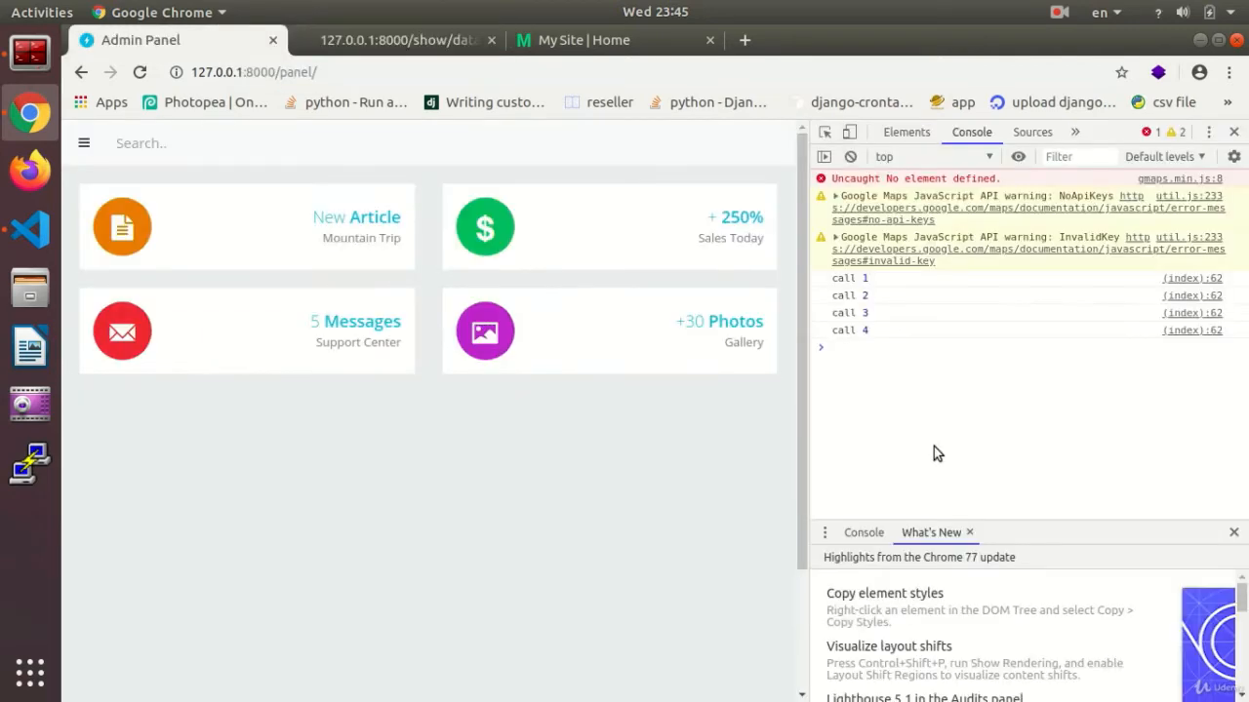
mouse_move(940, 452)
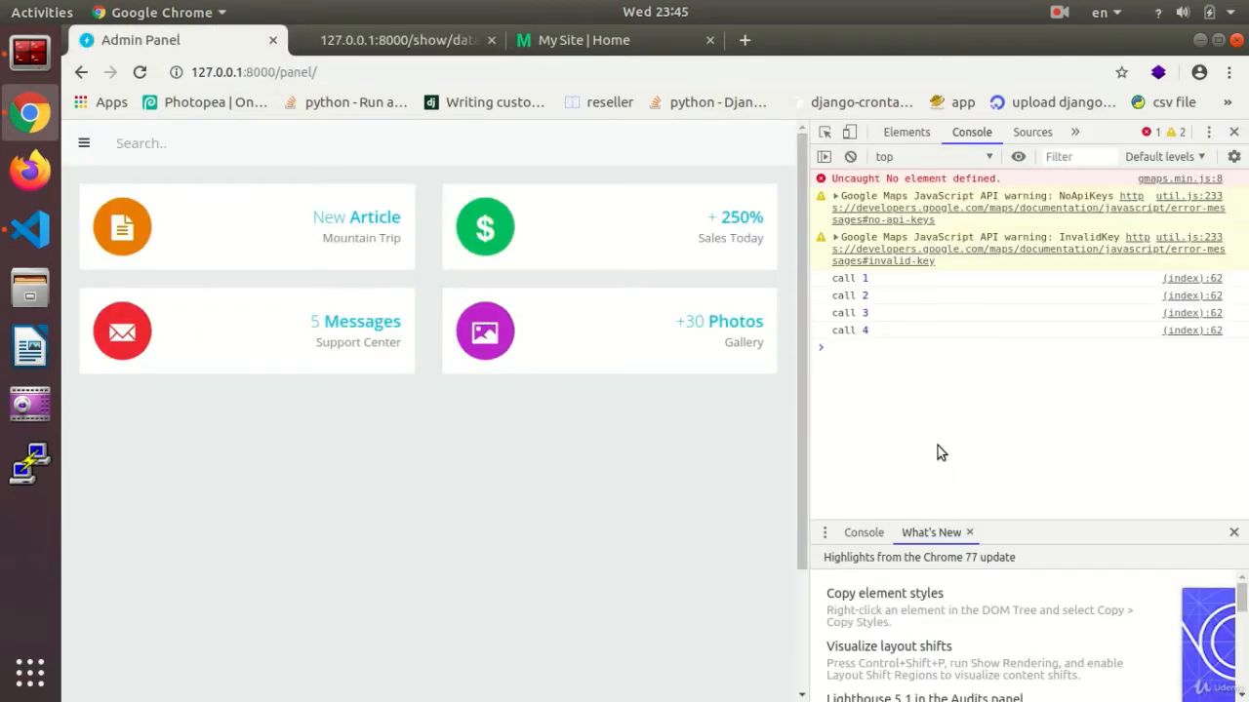
mouse_move(956, 410)
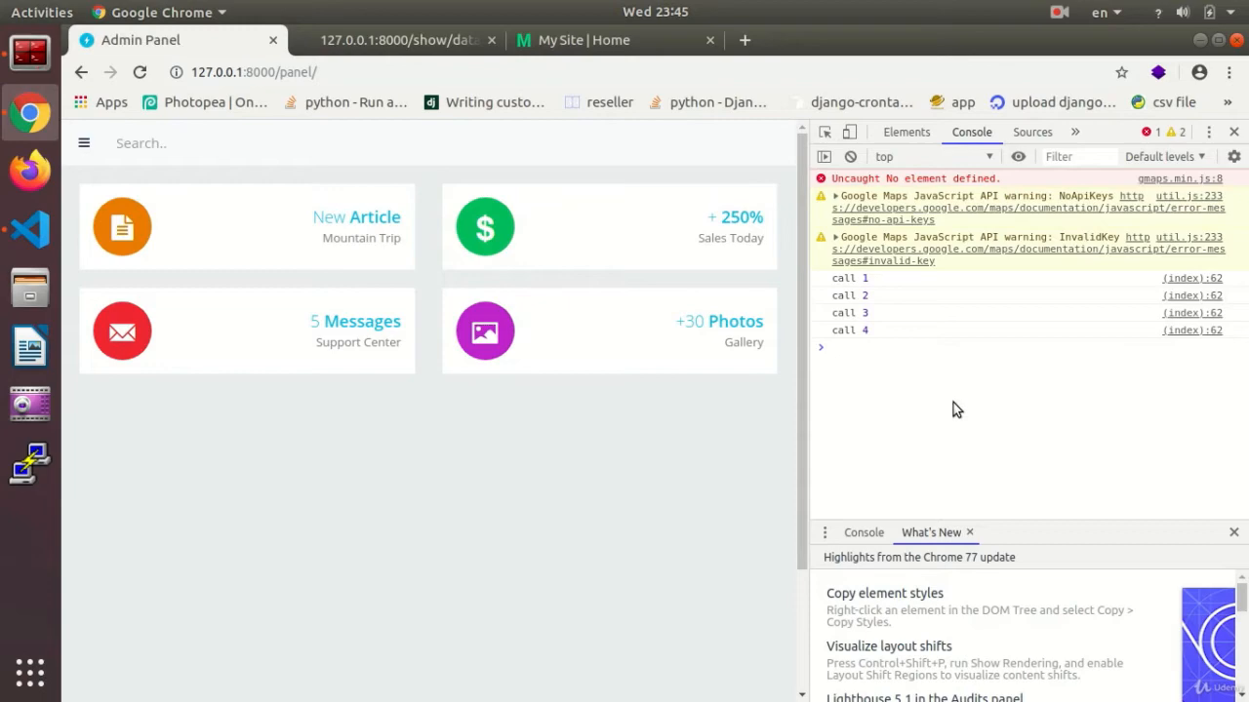
left_click(29, 230)
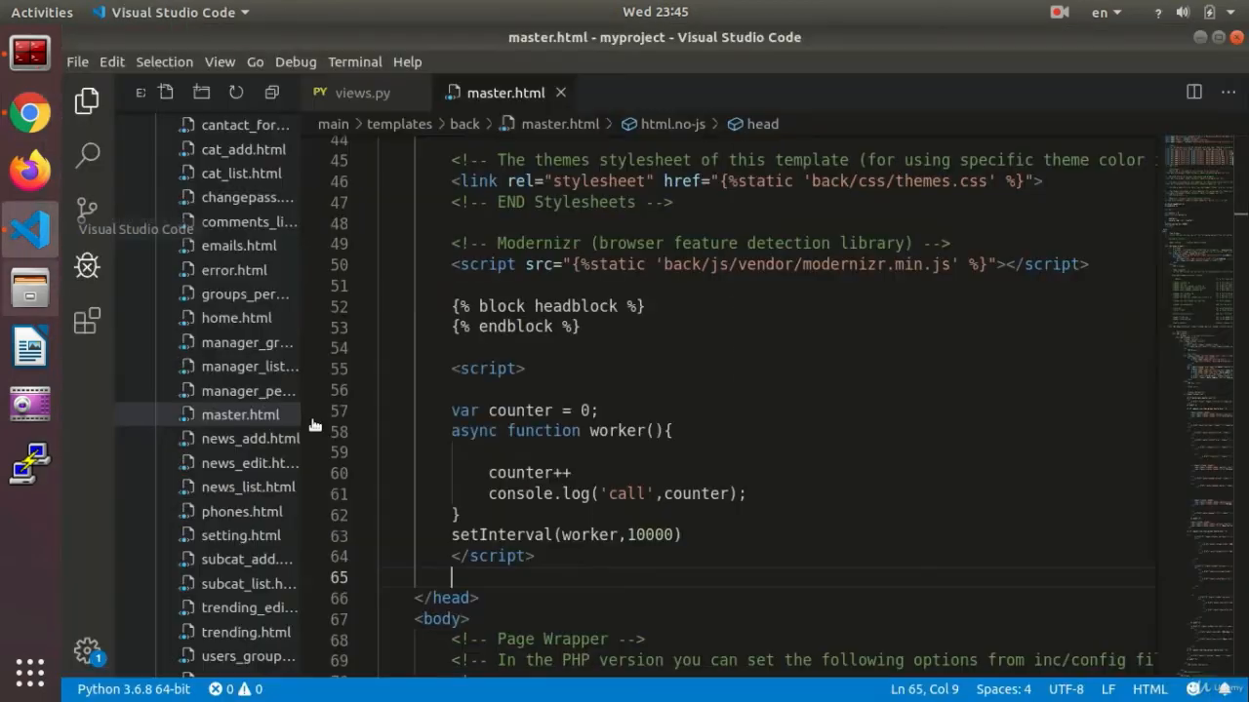
mouse_move(784, 486)
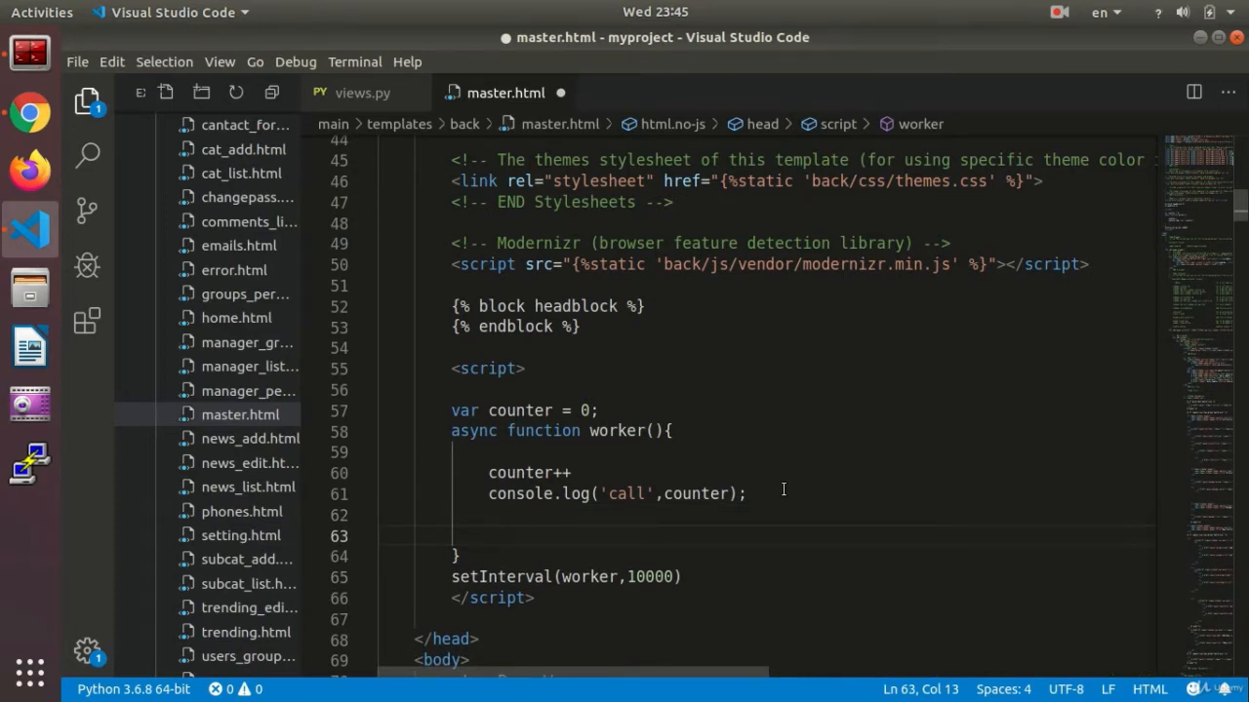
Step: Write const response = await fetch('/ inside the worker function
type("con")
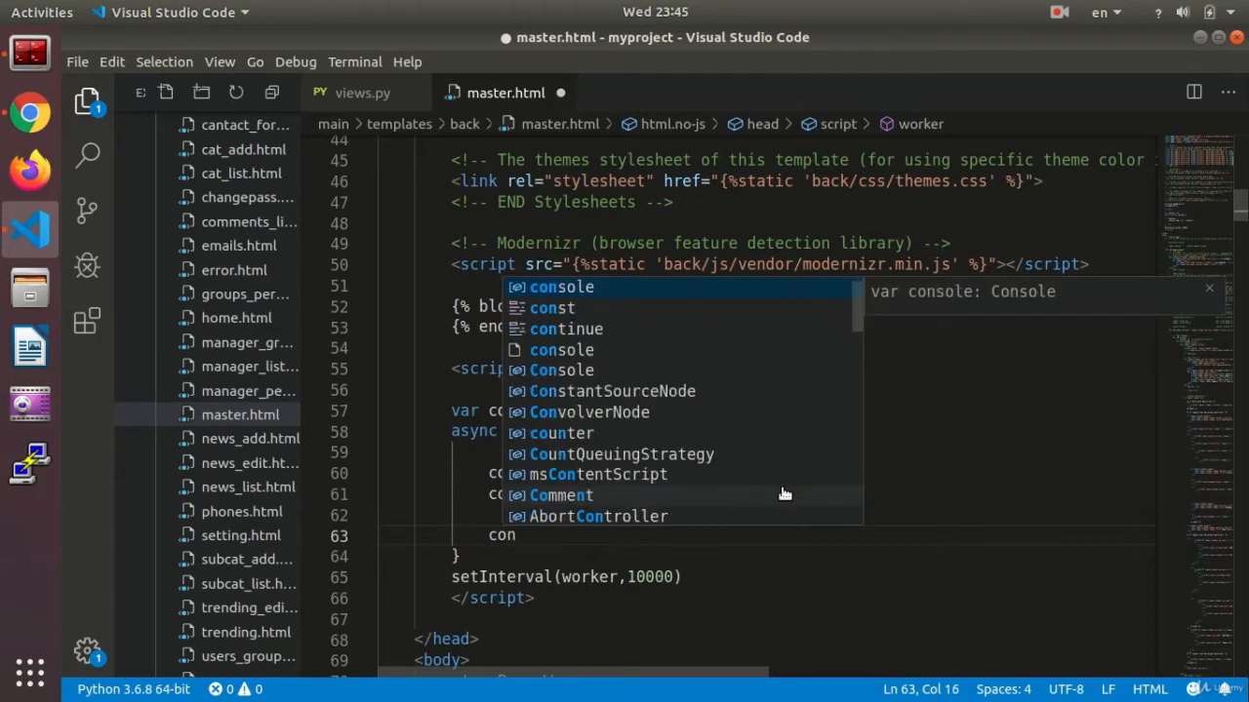
type("const")
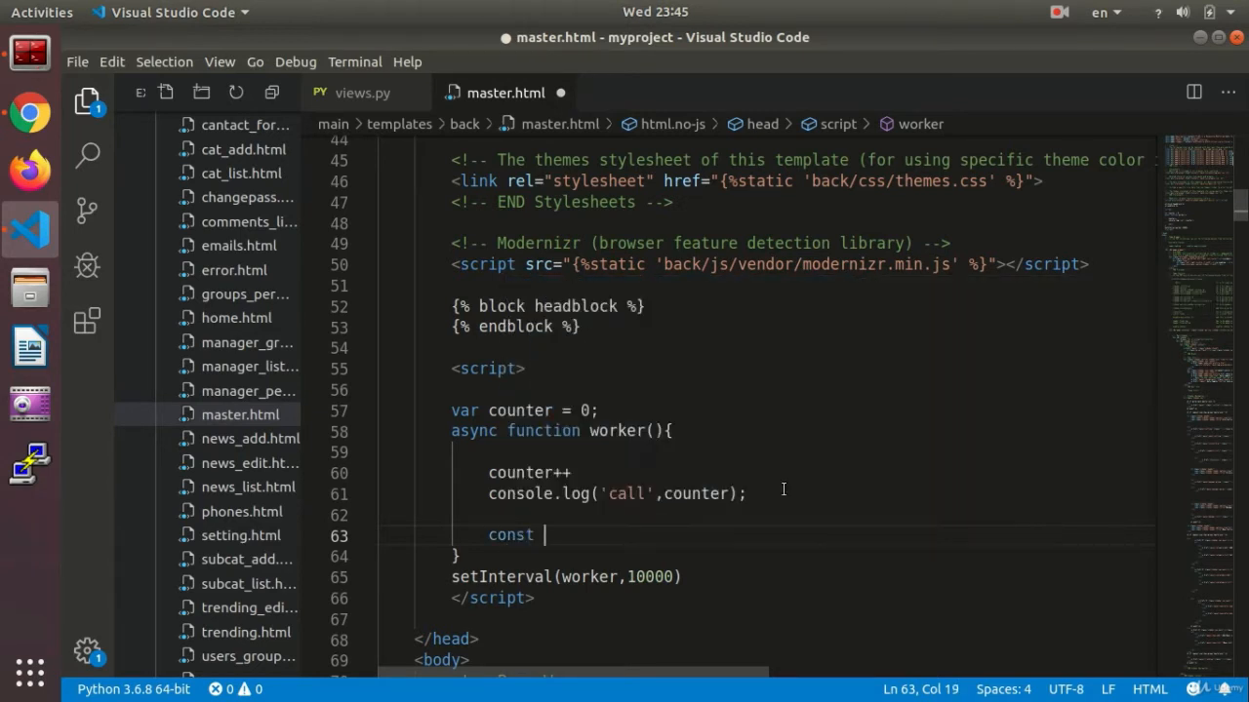
type("response")
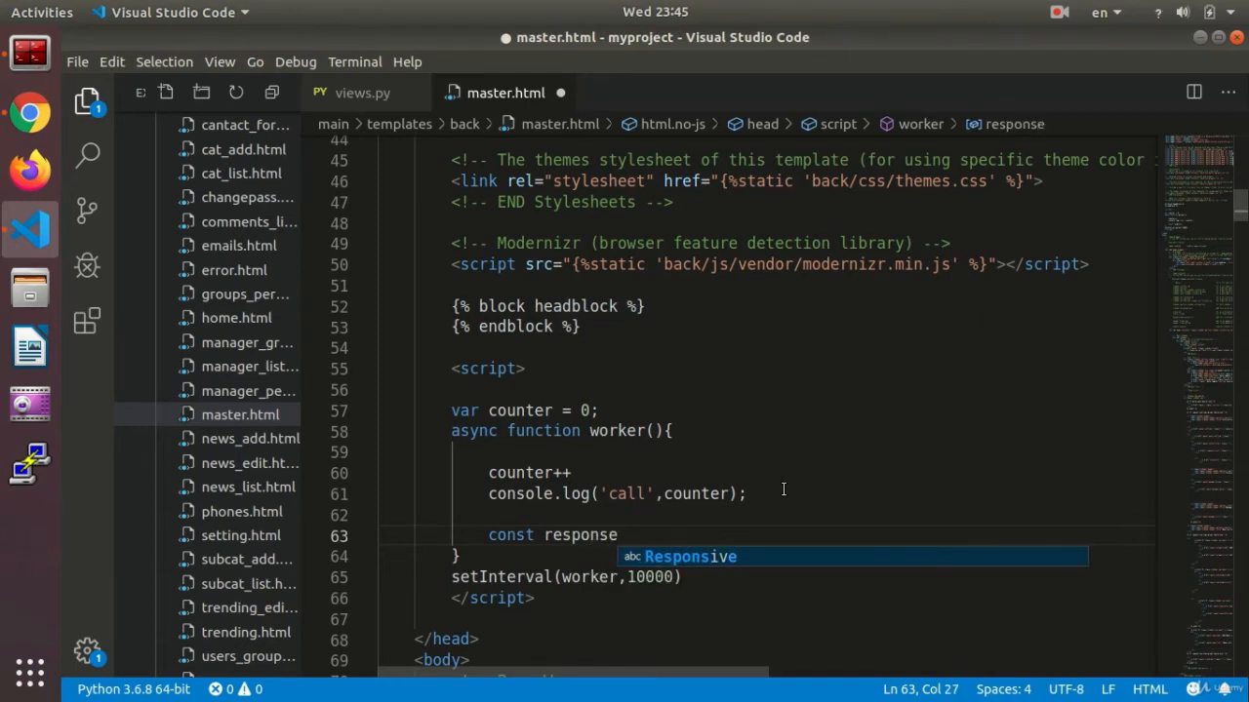
type("=")
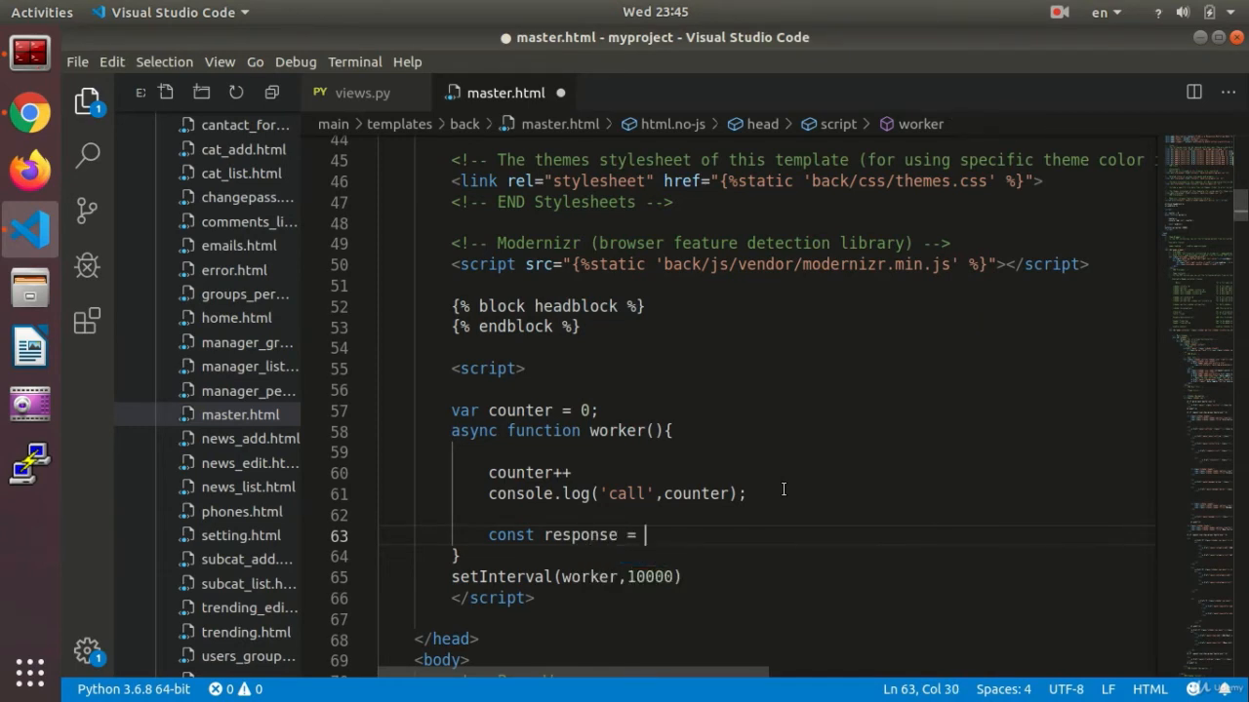
type("await")
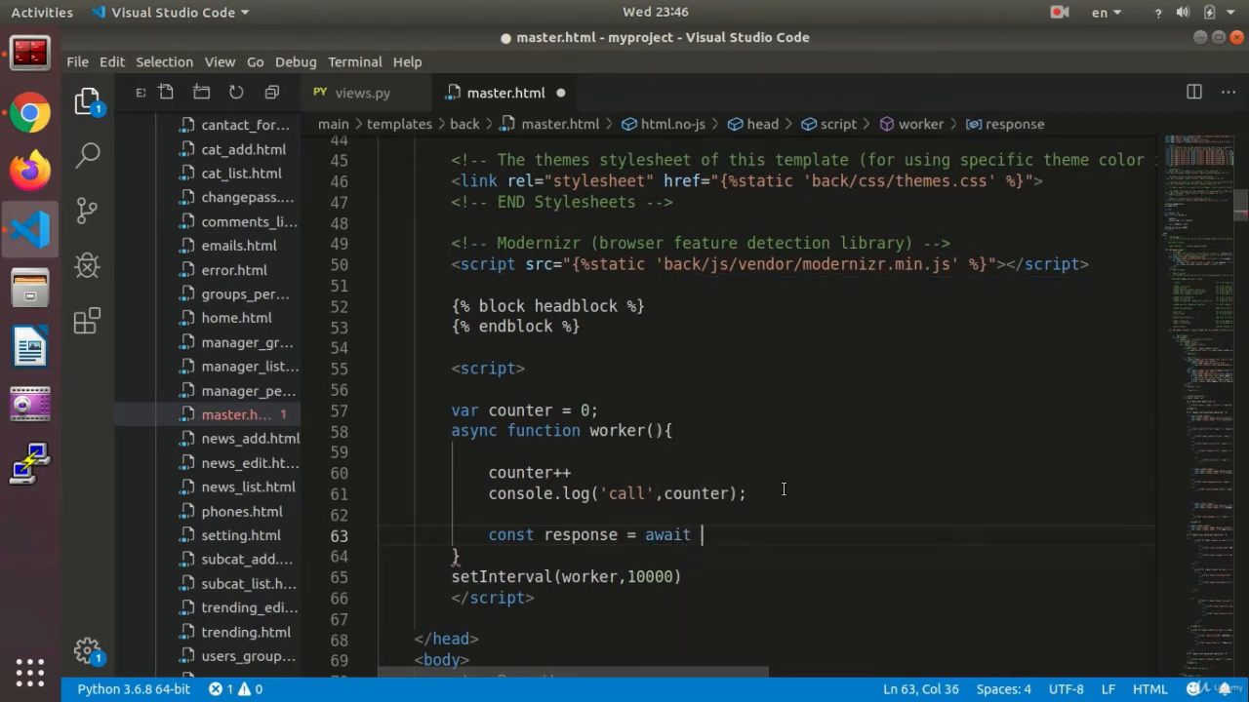
type("fe")
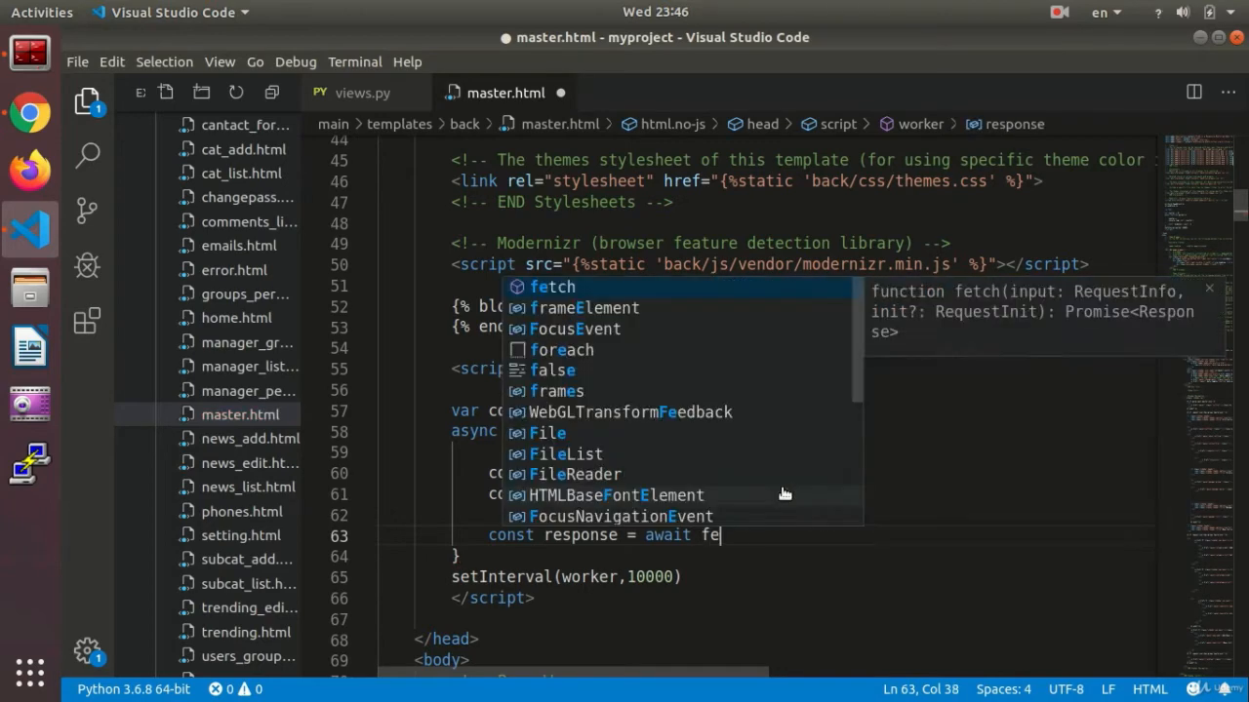
type("tch(")
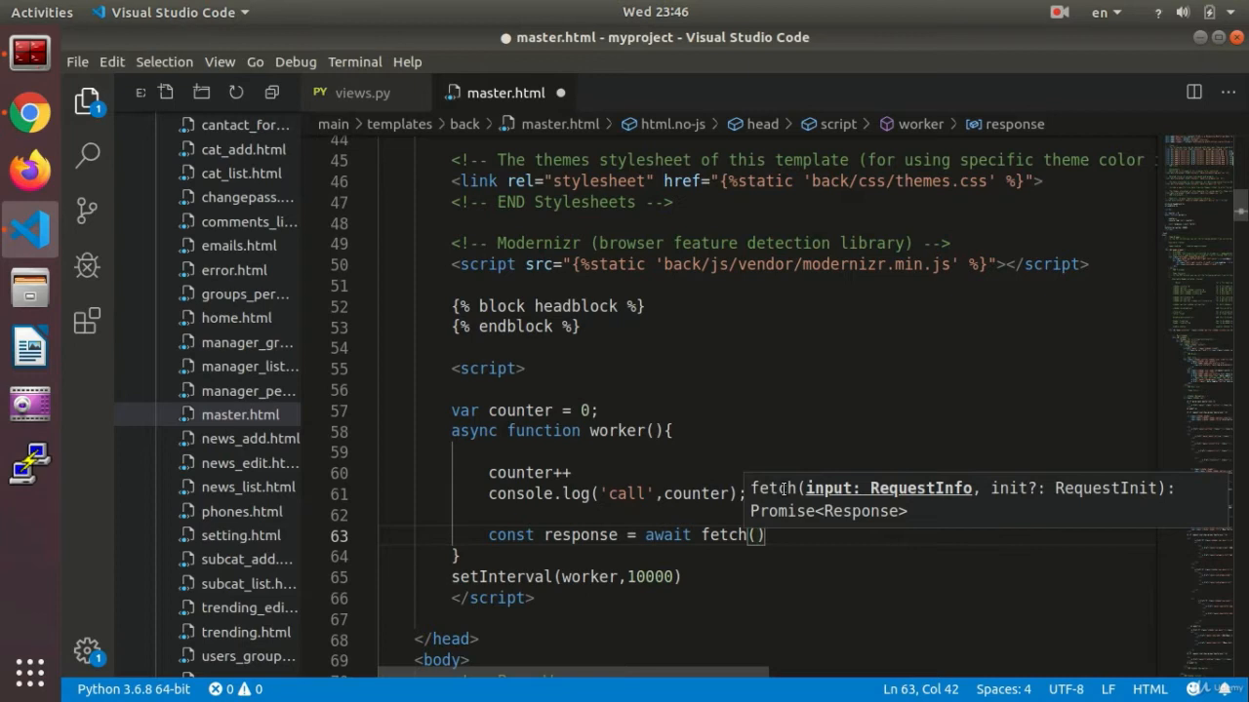
type("'")
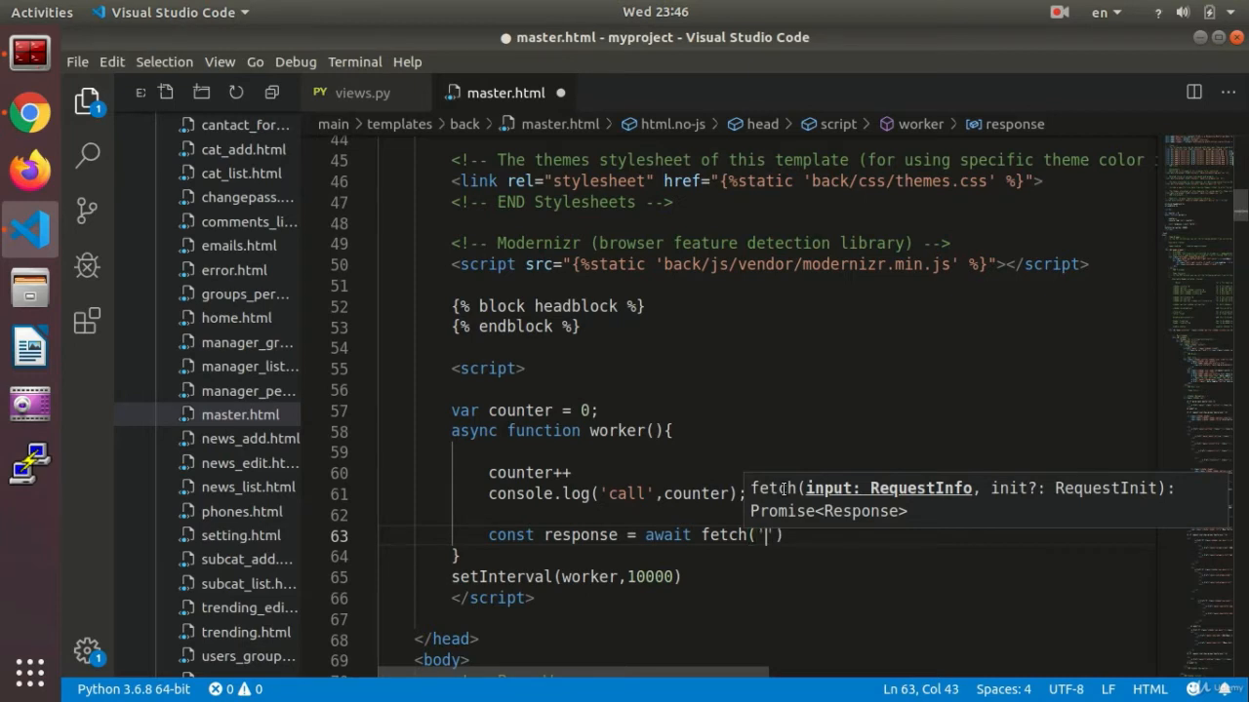
type("/")
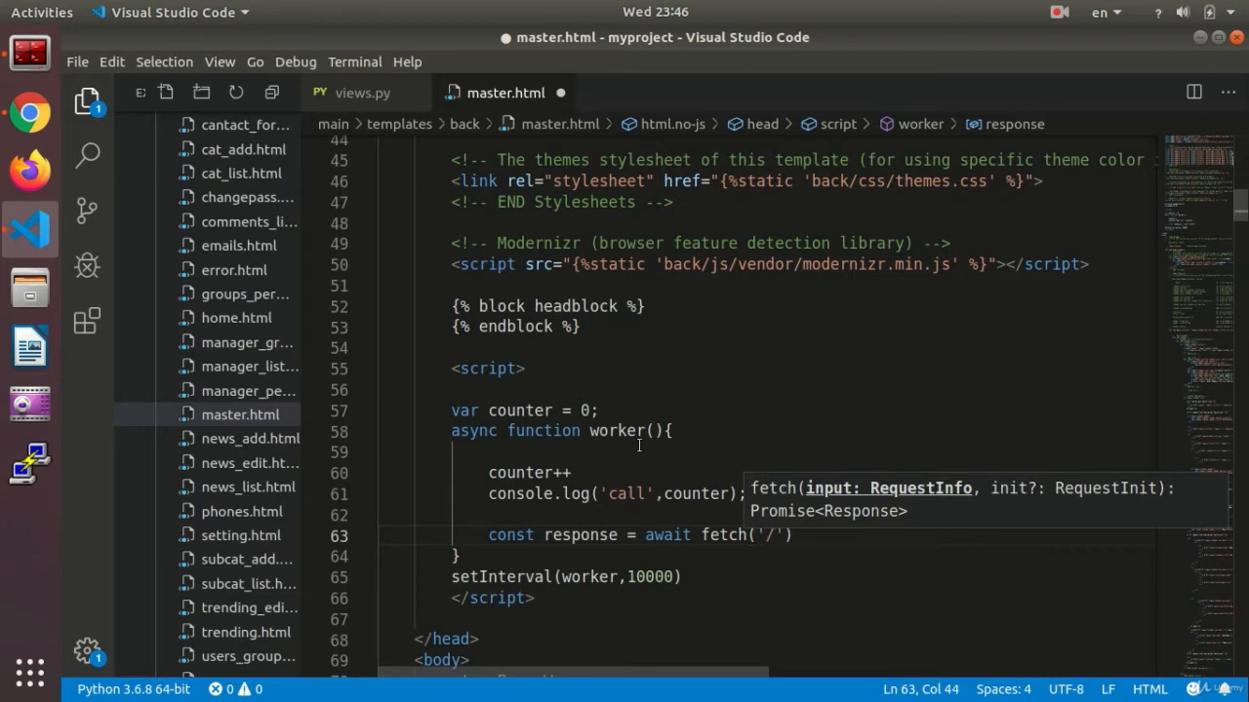
Step: Review the show_data view and its show/data route in urls.py, then return to master.html
left_click(363, 94)
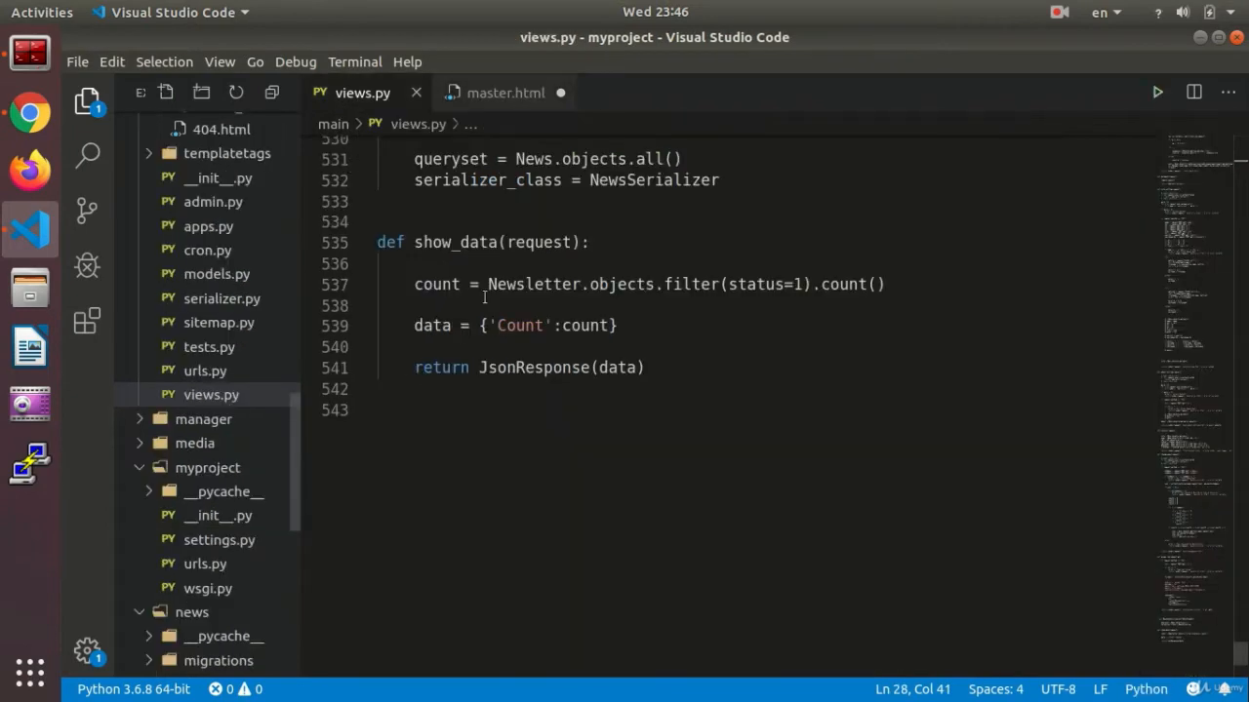
left_click(205, 371)
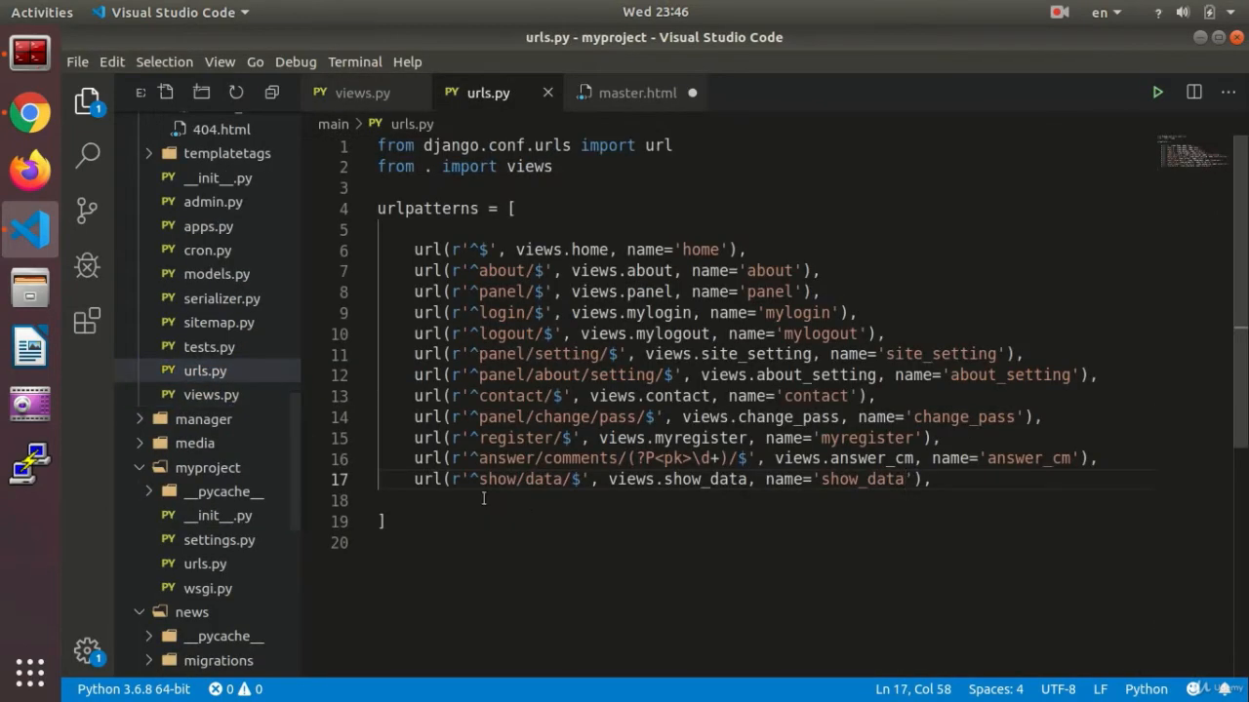
left_click(636, 94)
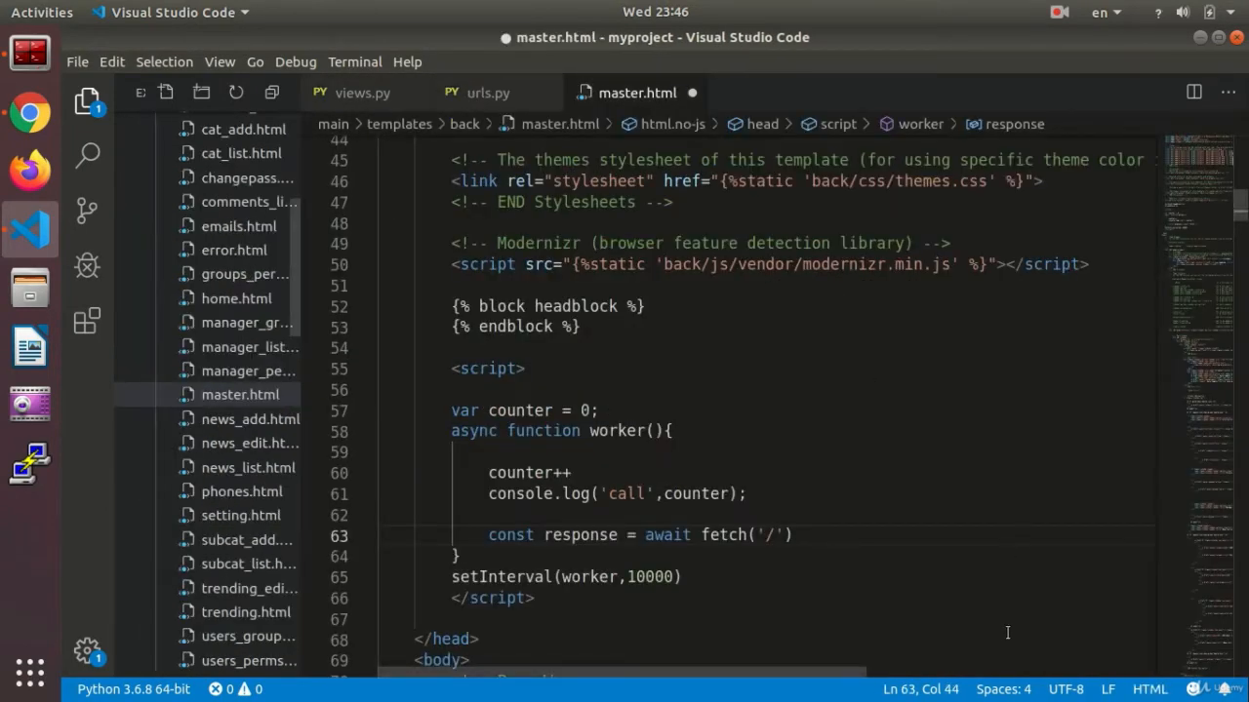
Step: Complete the fetch path as fetch('/show/data')
type("show/")
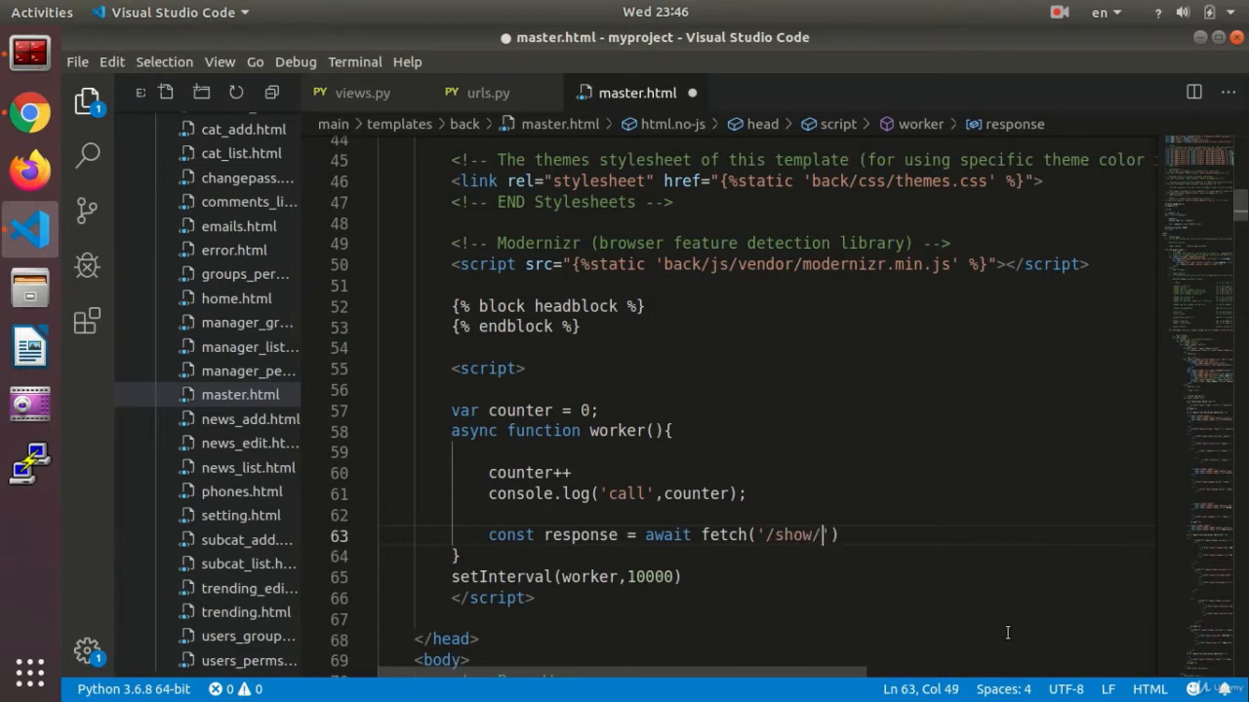
type("data")
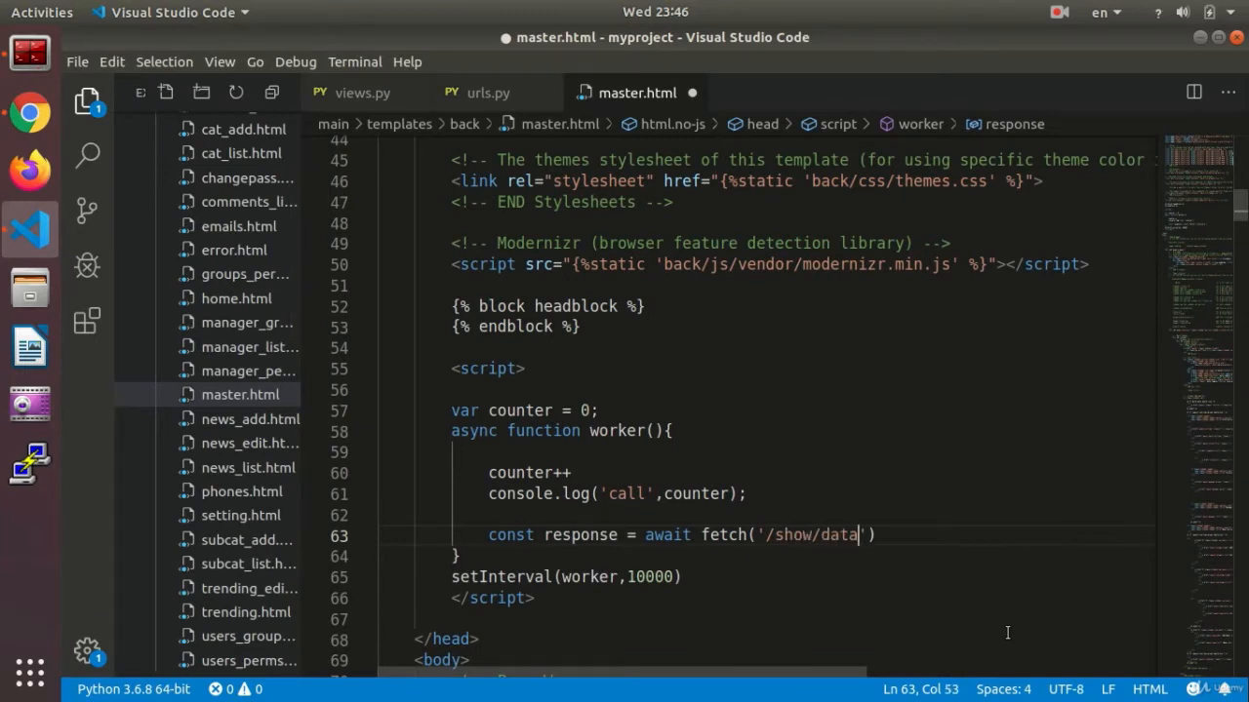
type(")")
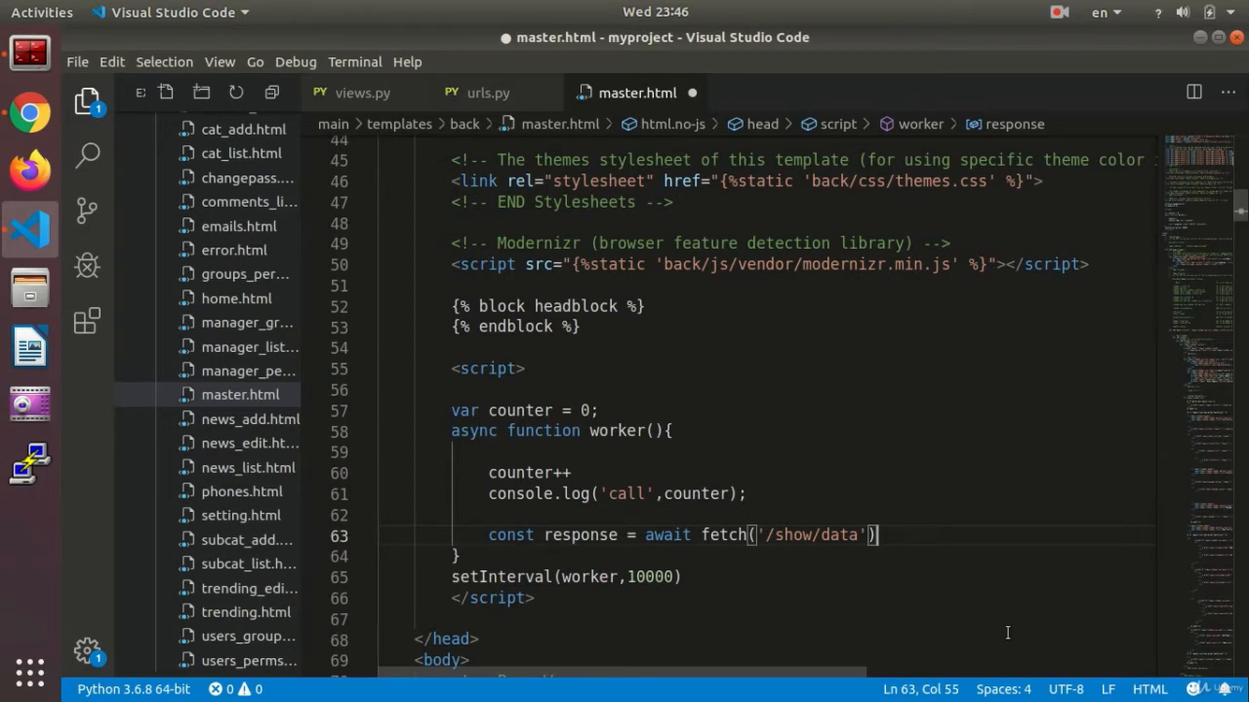
Step: Parse the response with const myjson = await response.json();
type("const")
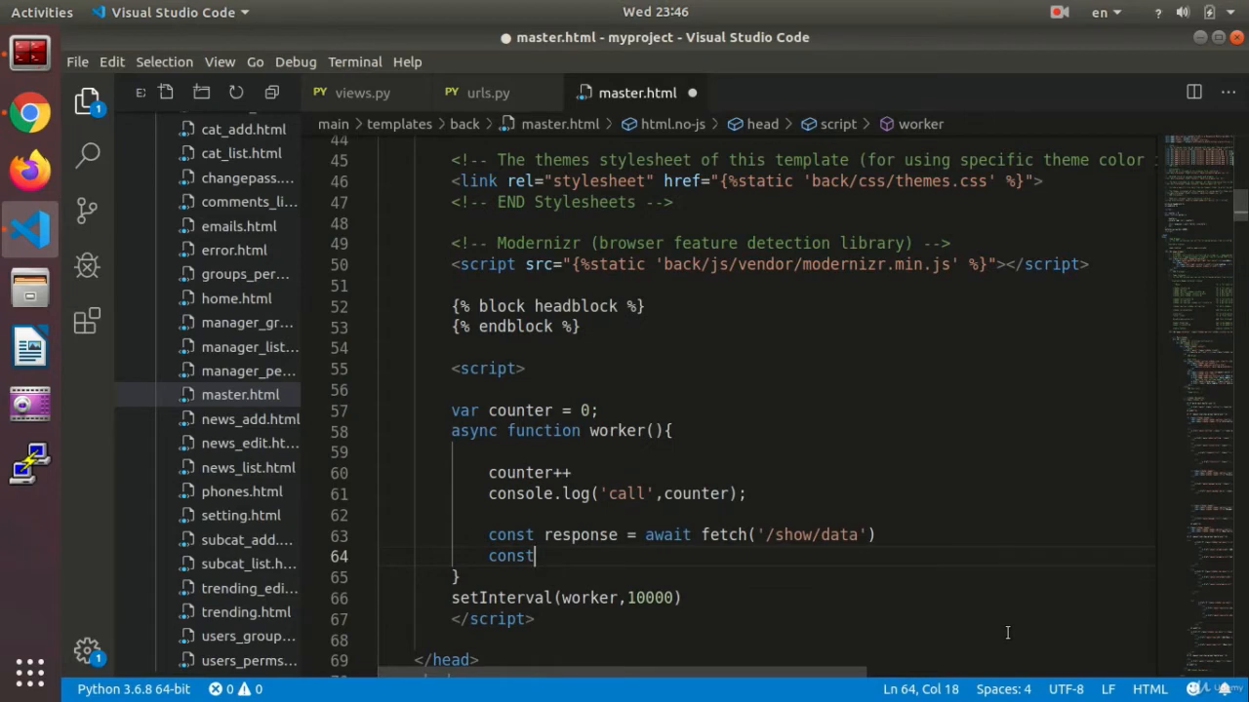
type("my")
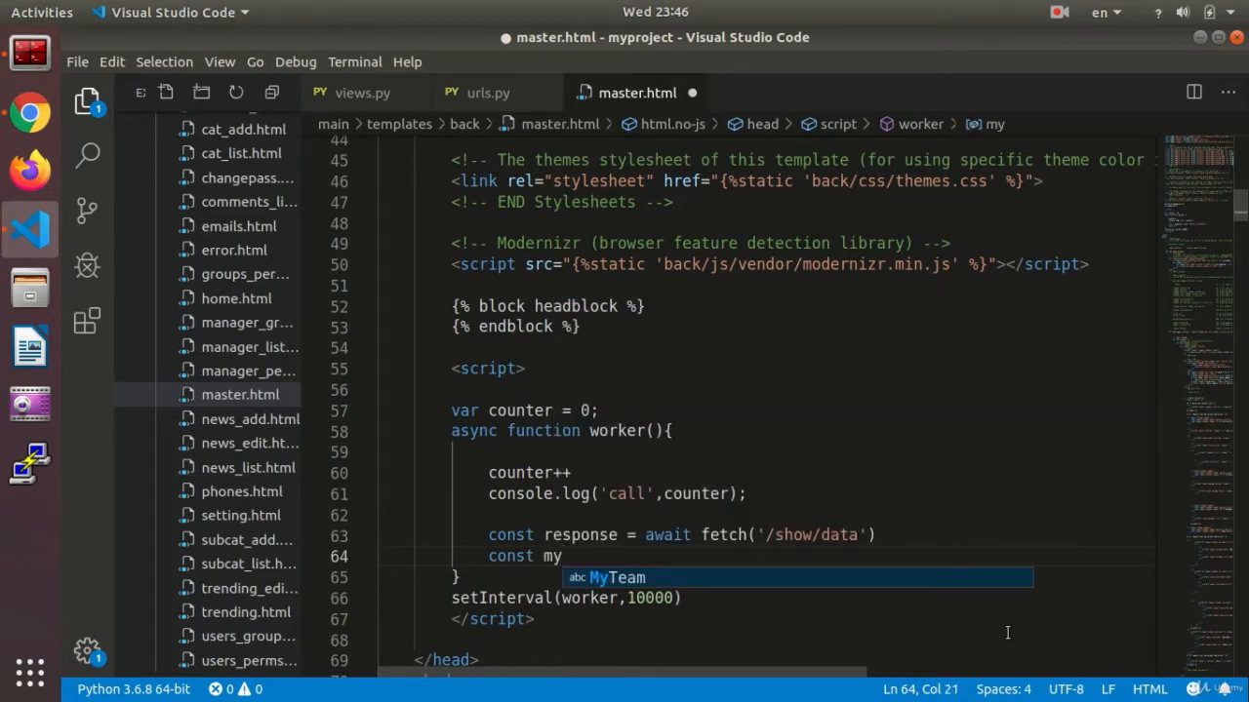
type("json")
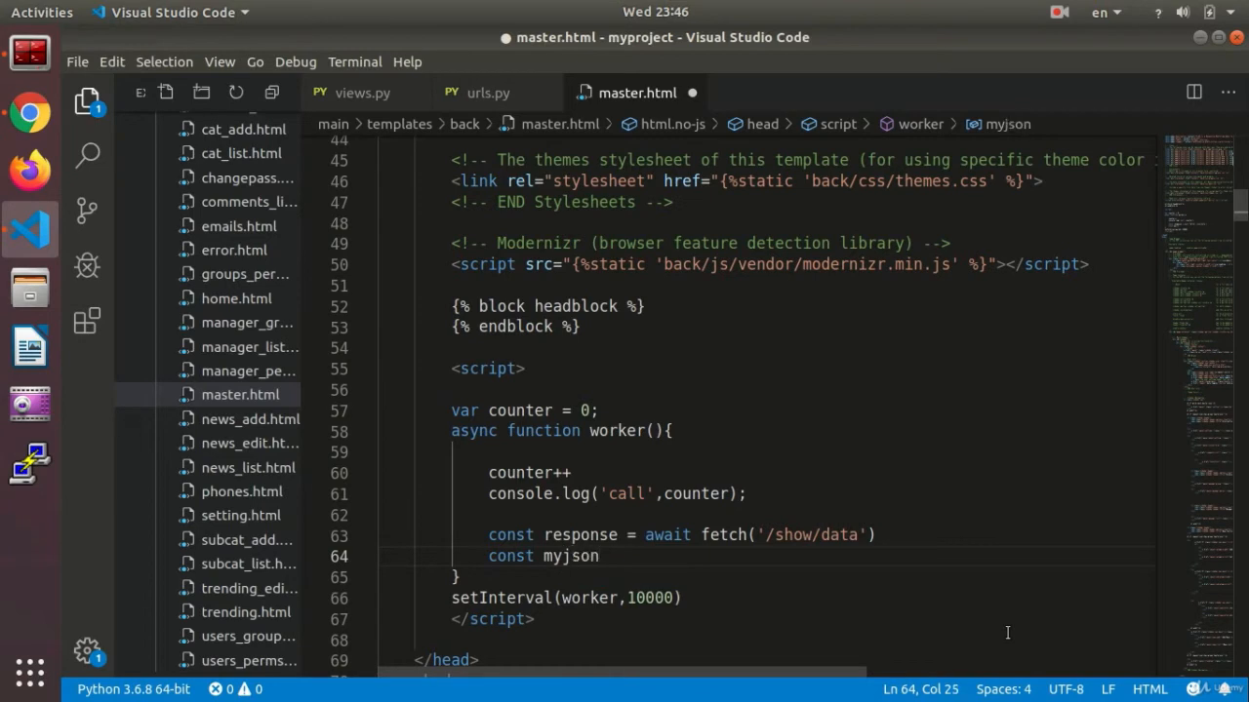
type("=")
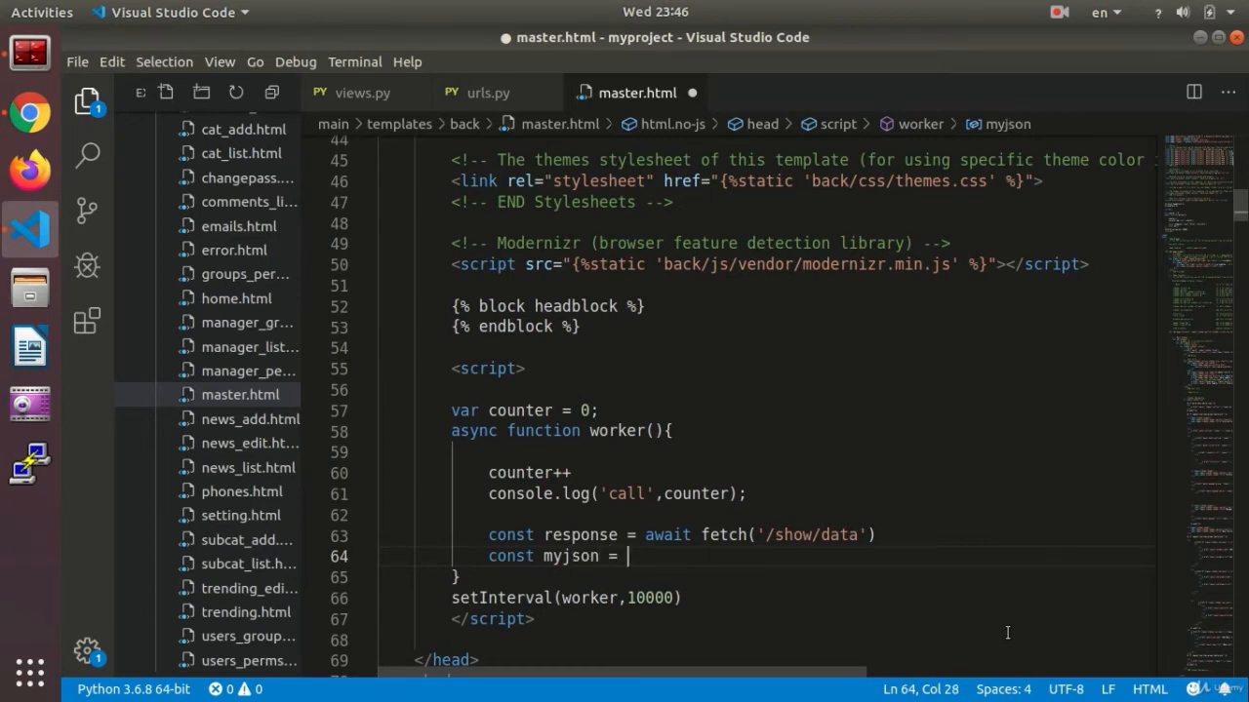
type("await re")
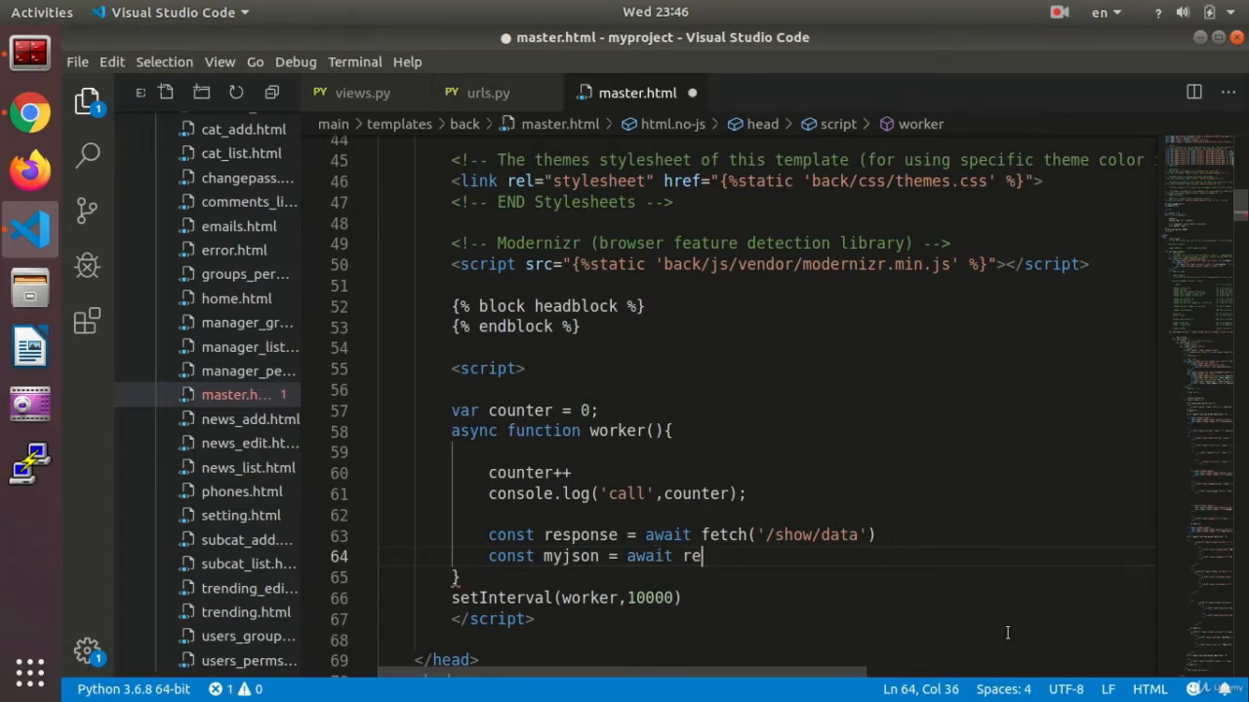
type("sponse.json")
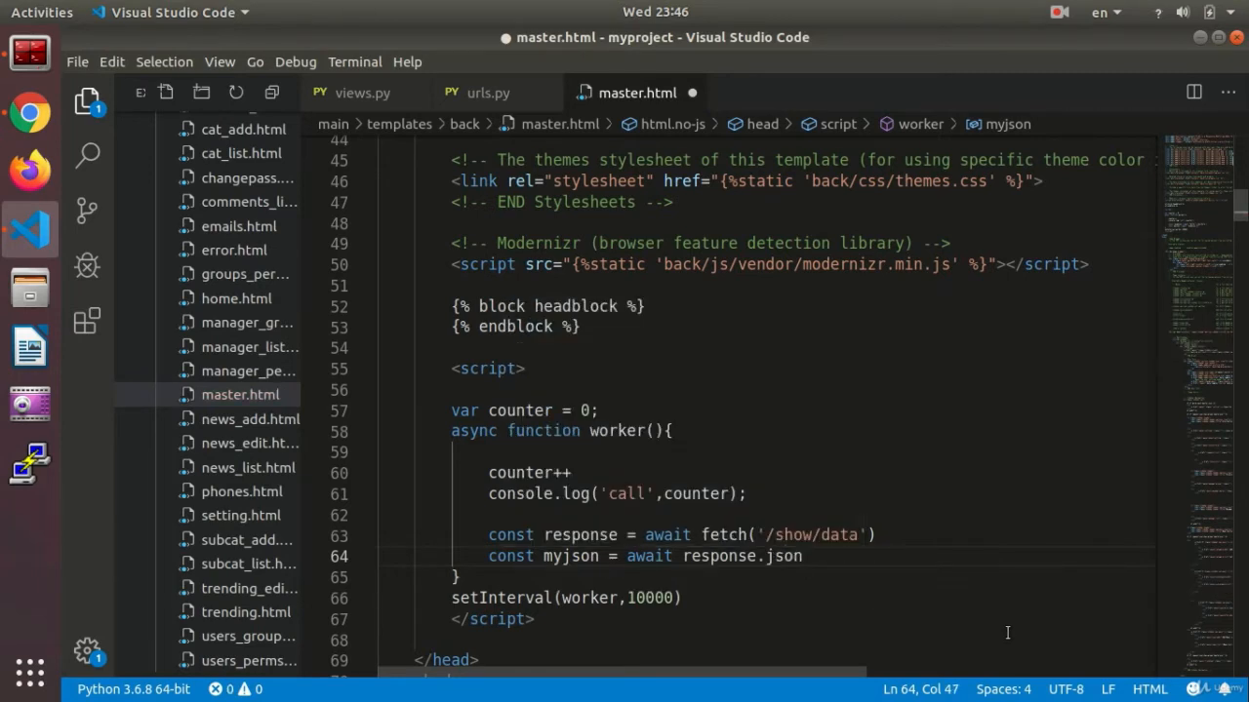
type("();")
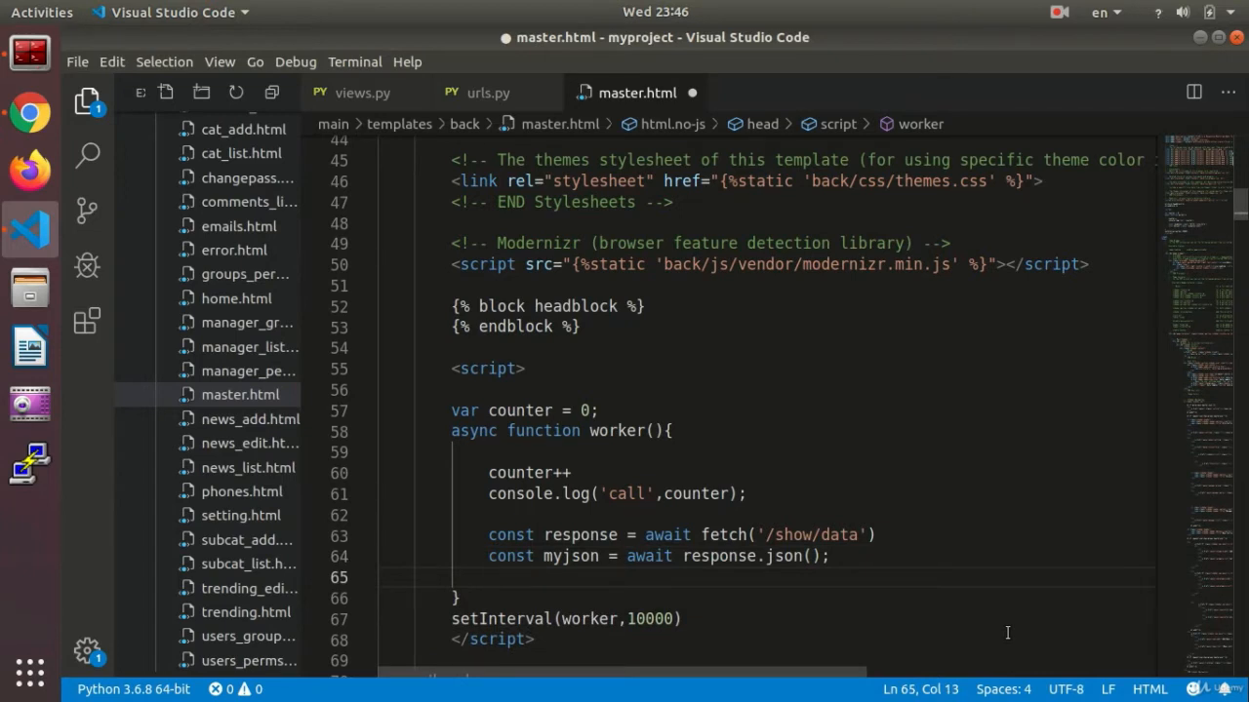
Step: Log myjson to the console with console.log(myjson)
type("console")
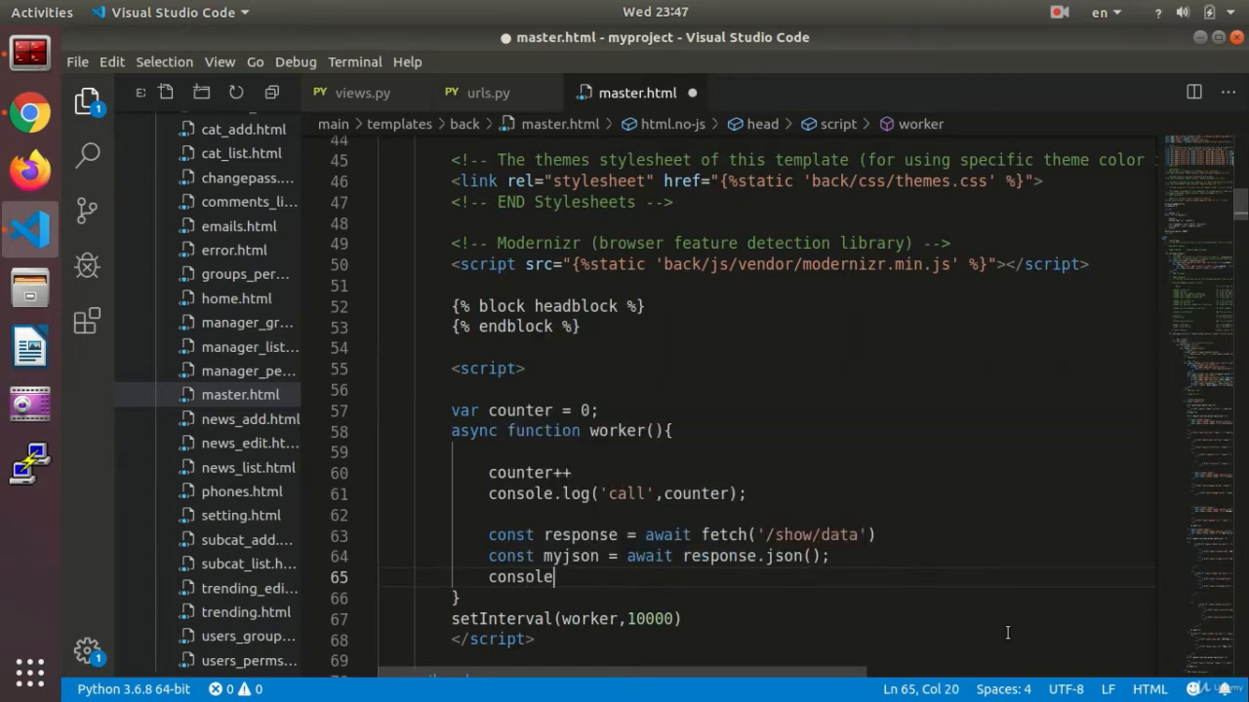
type(".log()")
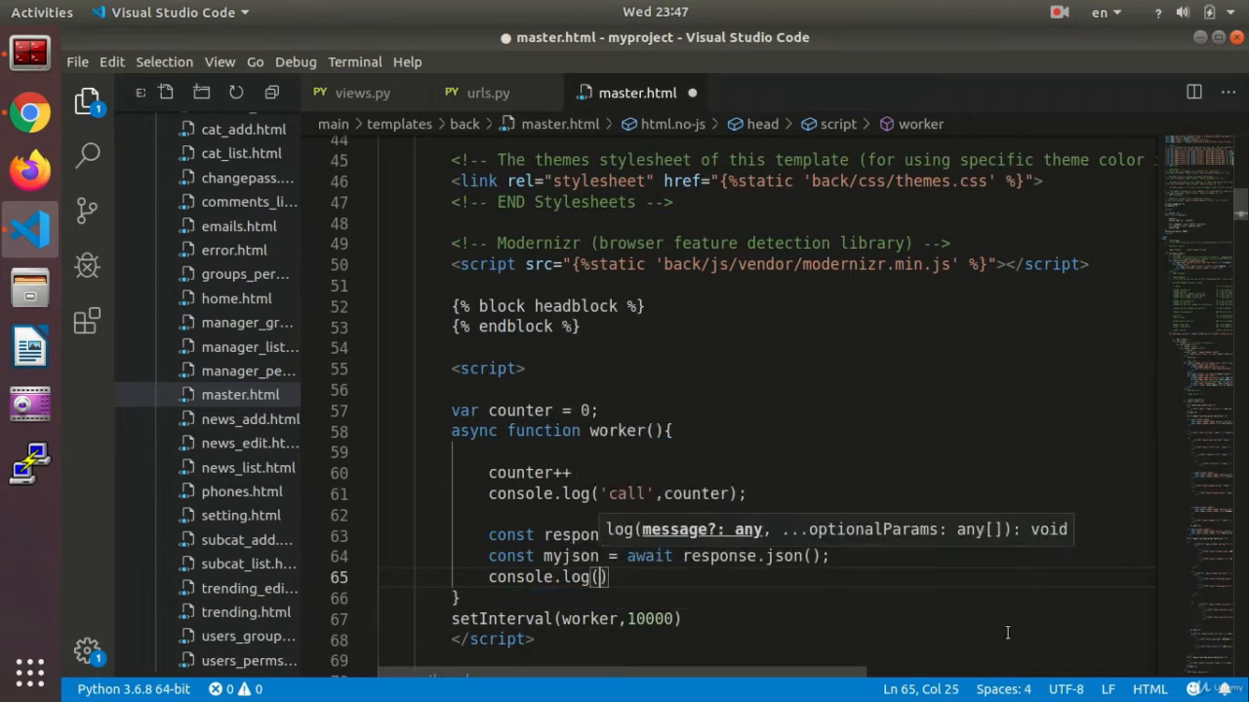
type("myjson")
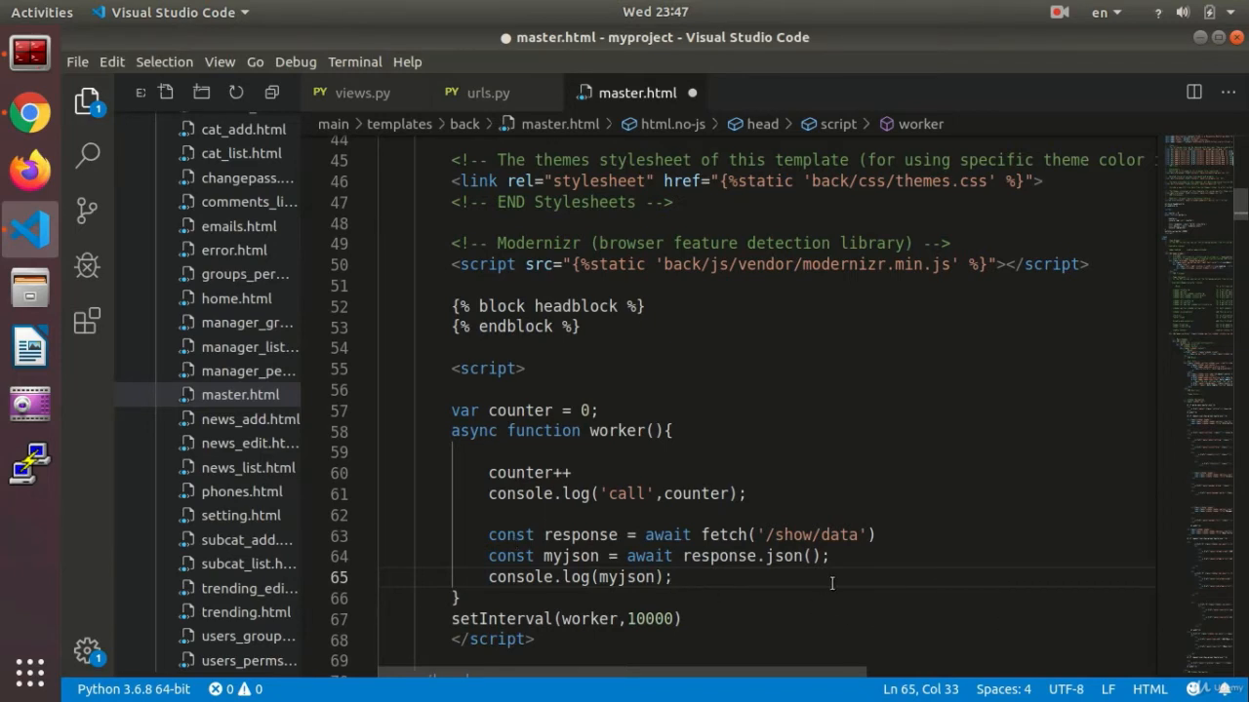
mouse_move(737, 556)
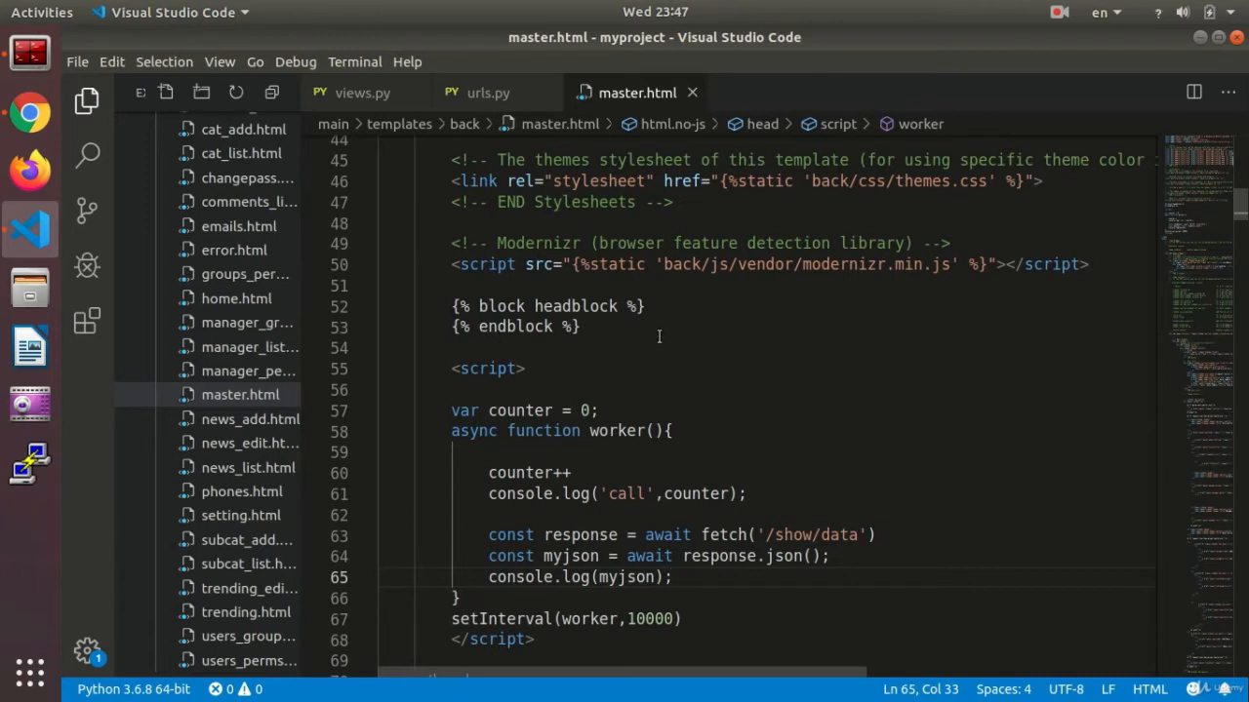
mouse_move(674, 381)
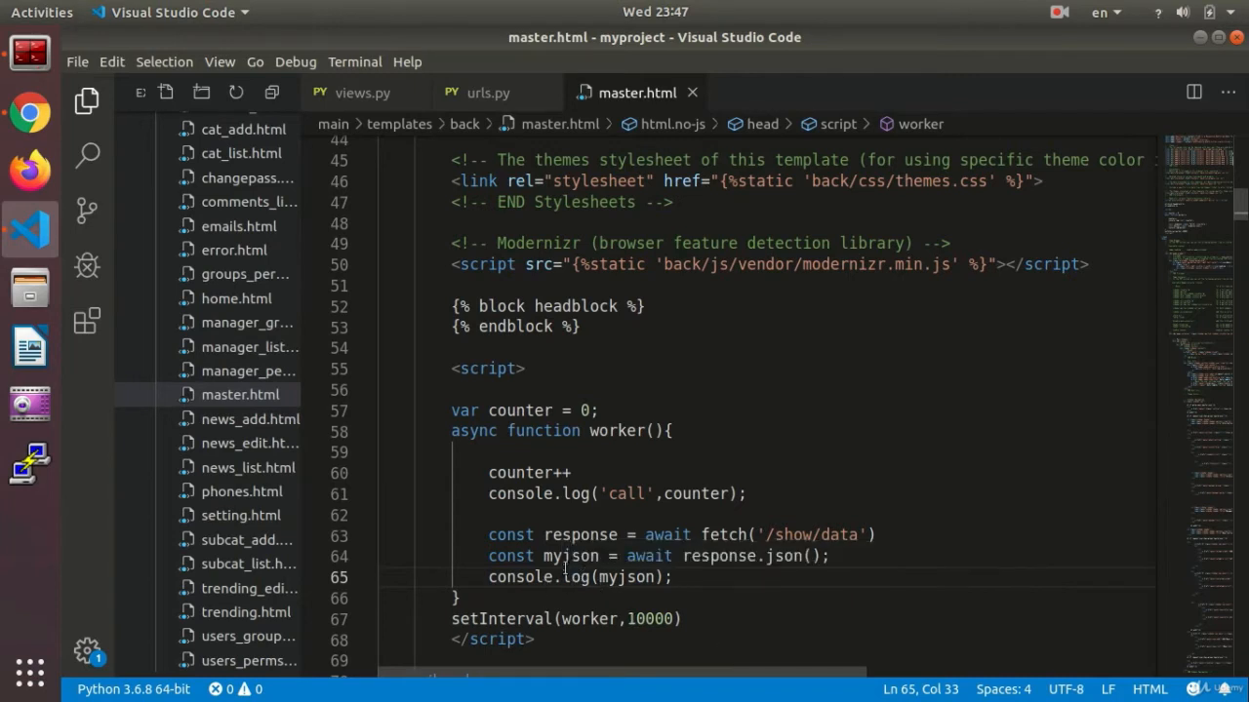
mouse_move(568, 556)
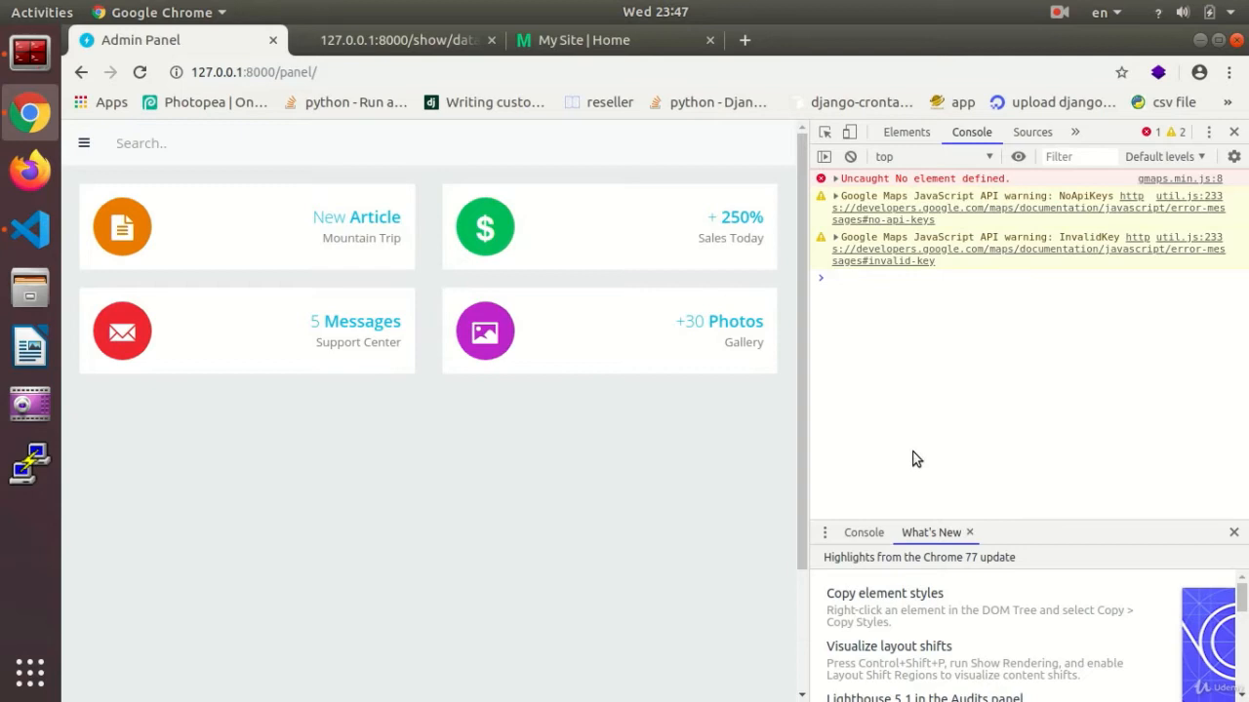
mouse_move(991, 371)
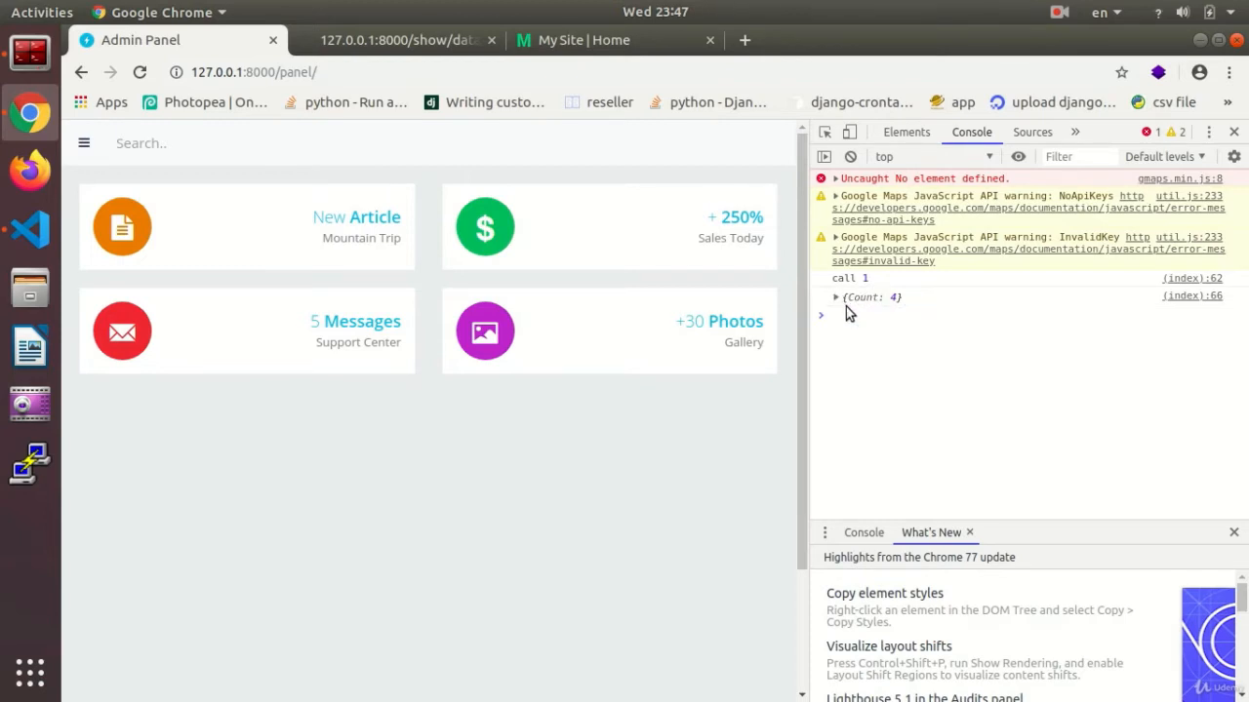
mouse_move(968, 453)
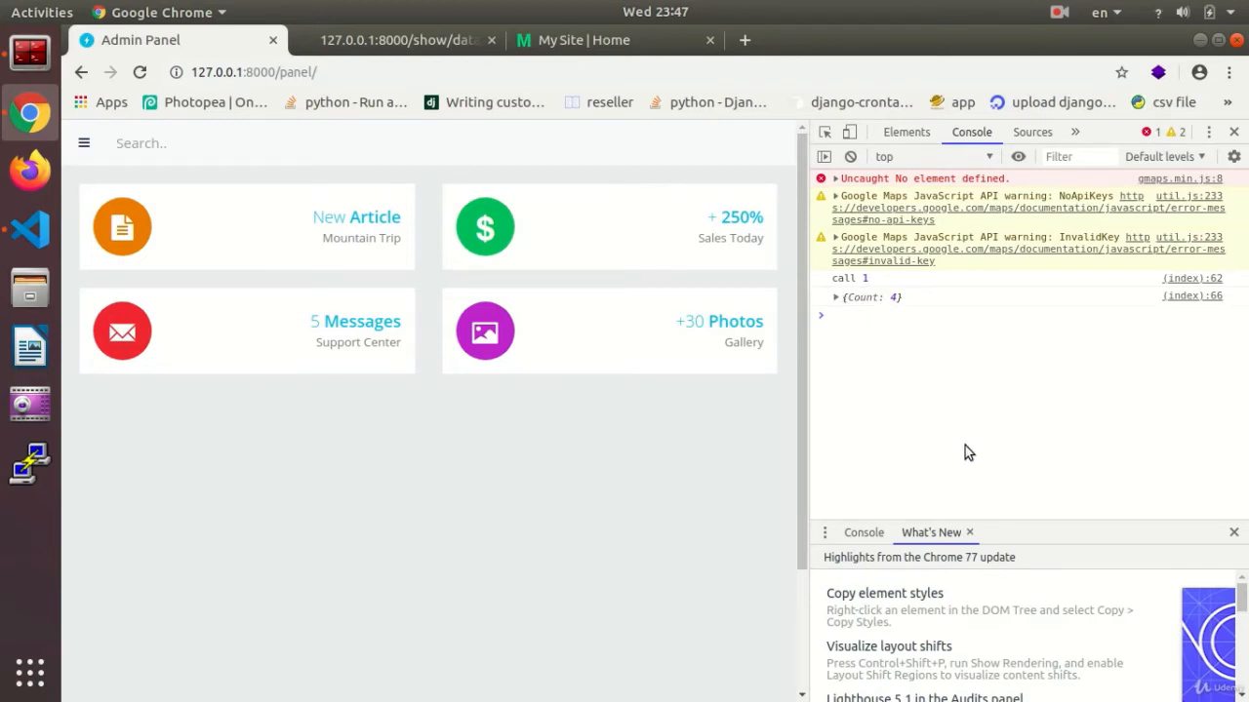
mouse_move(960, 564)
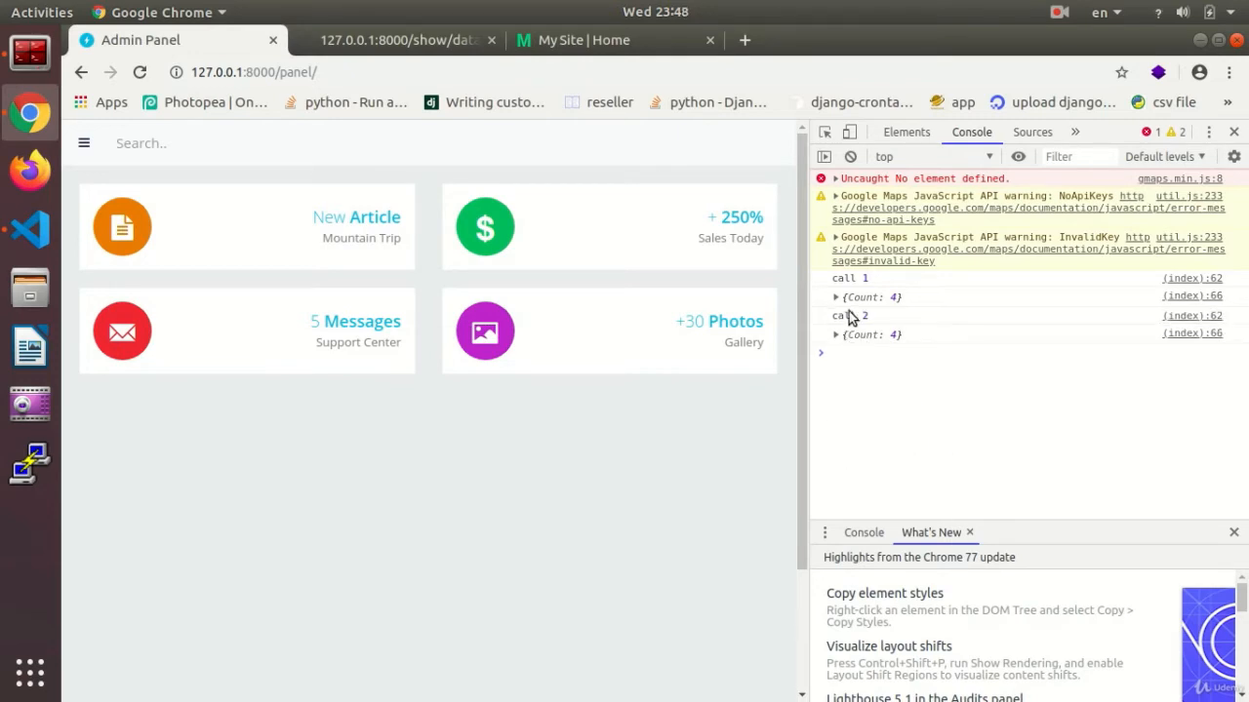
mouse_move(915, 408)
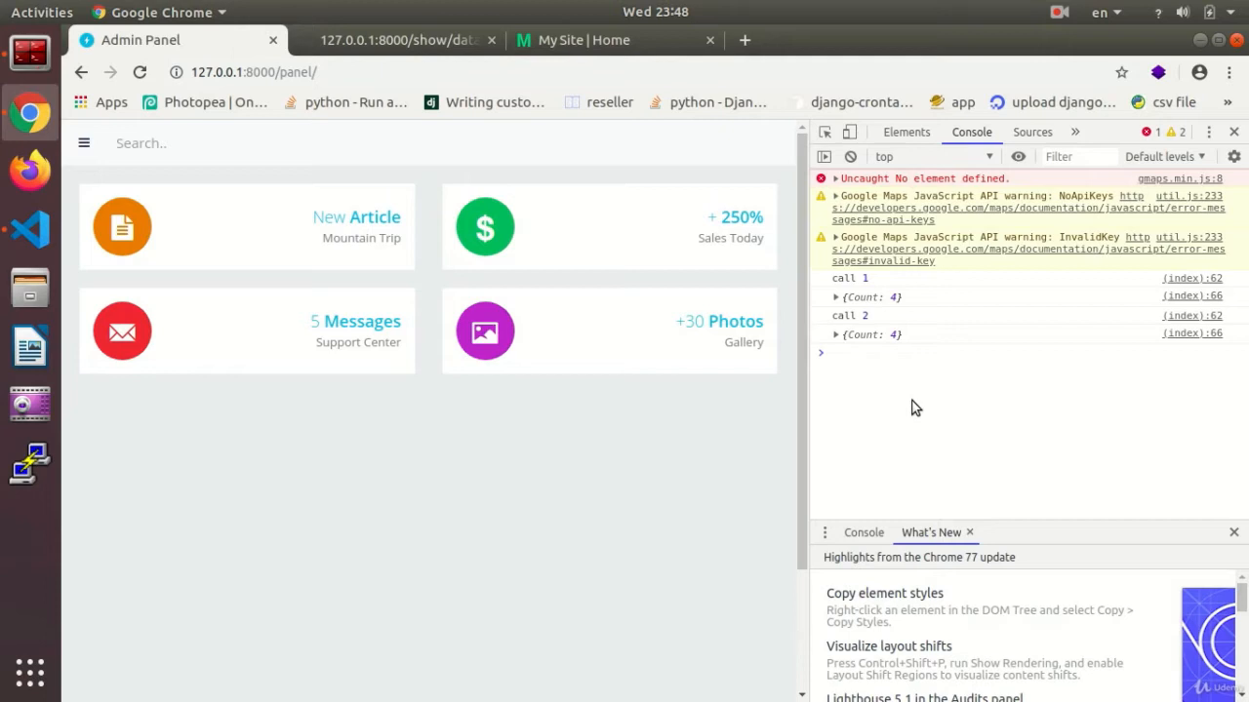
mouse_move(901, 437)
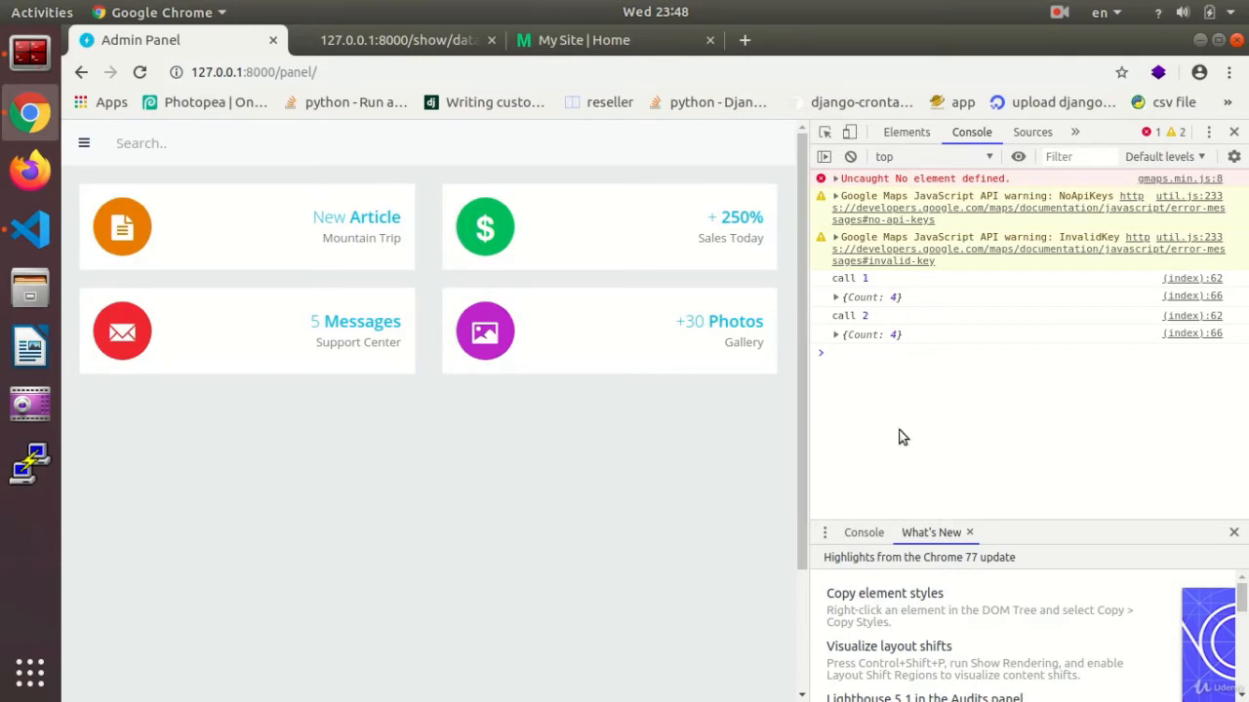
mouse_move(1026, 398)
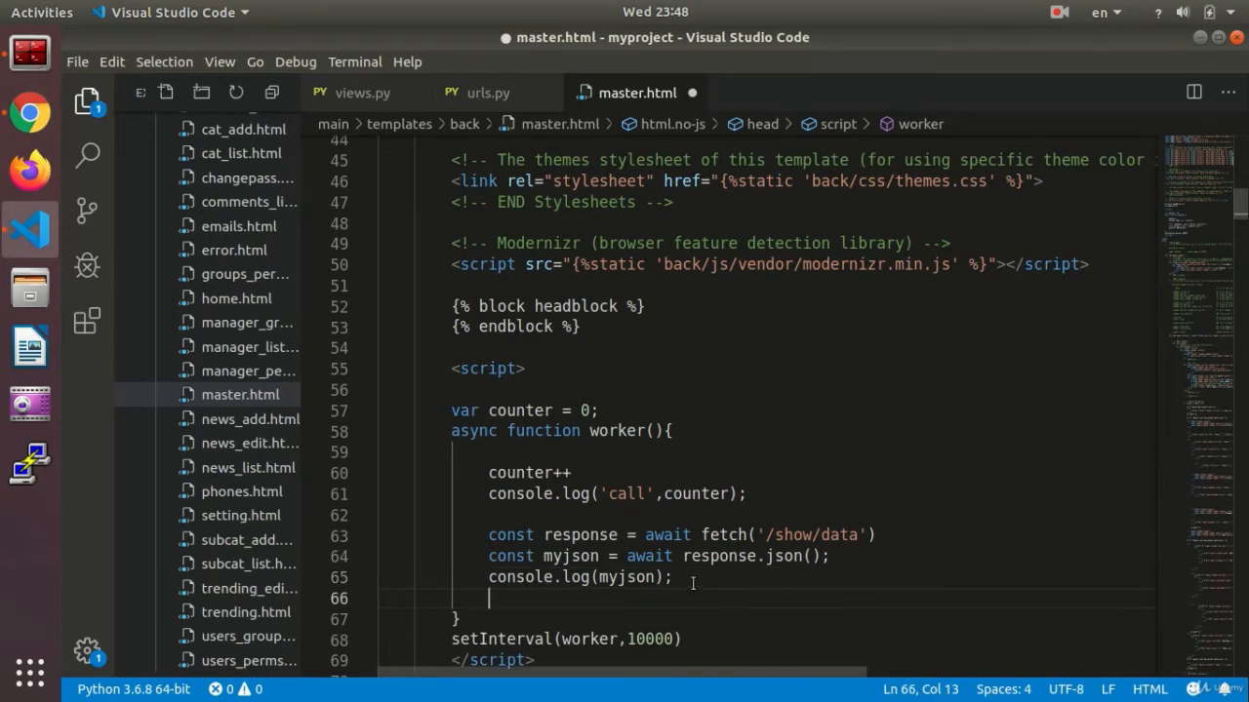
Step: Add let obj = JSON.parse(JSON.stringify(myjson)); inside worker()
type("let")
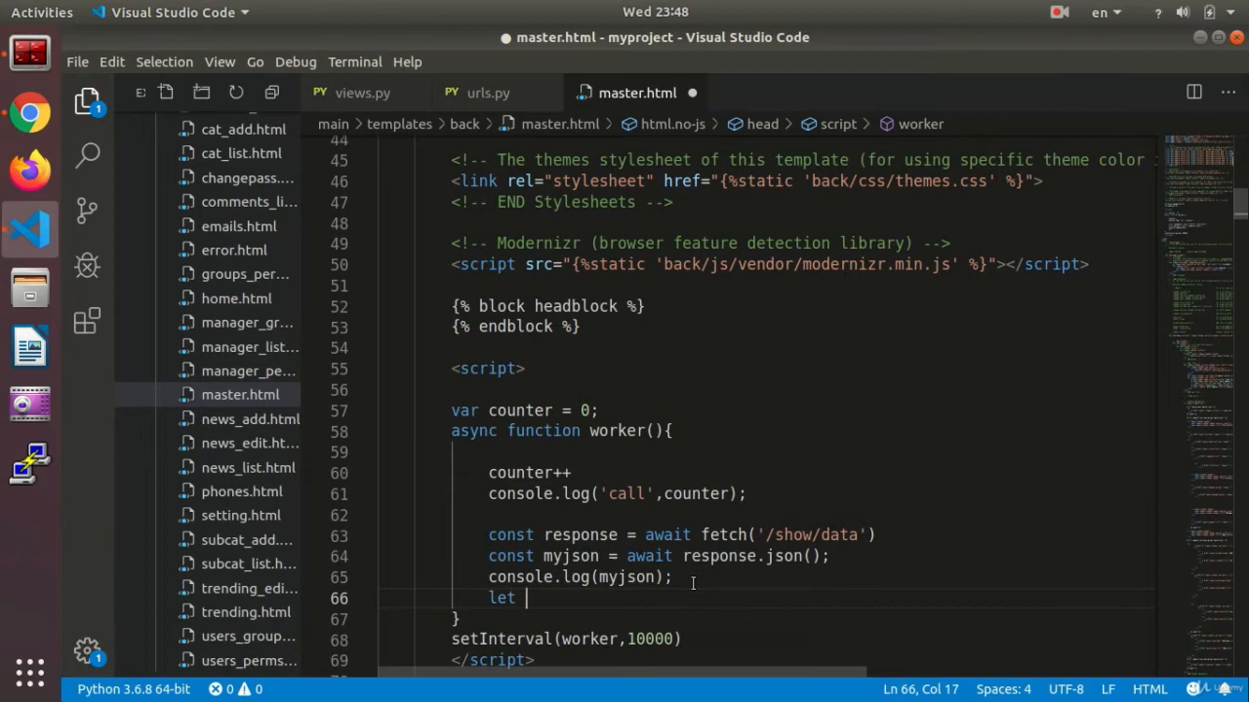
type("obj")
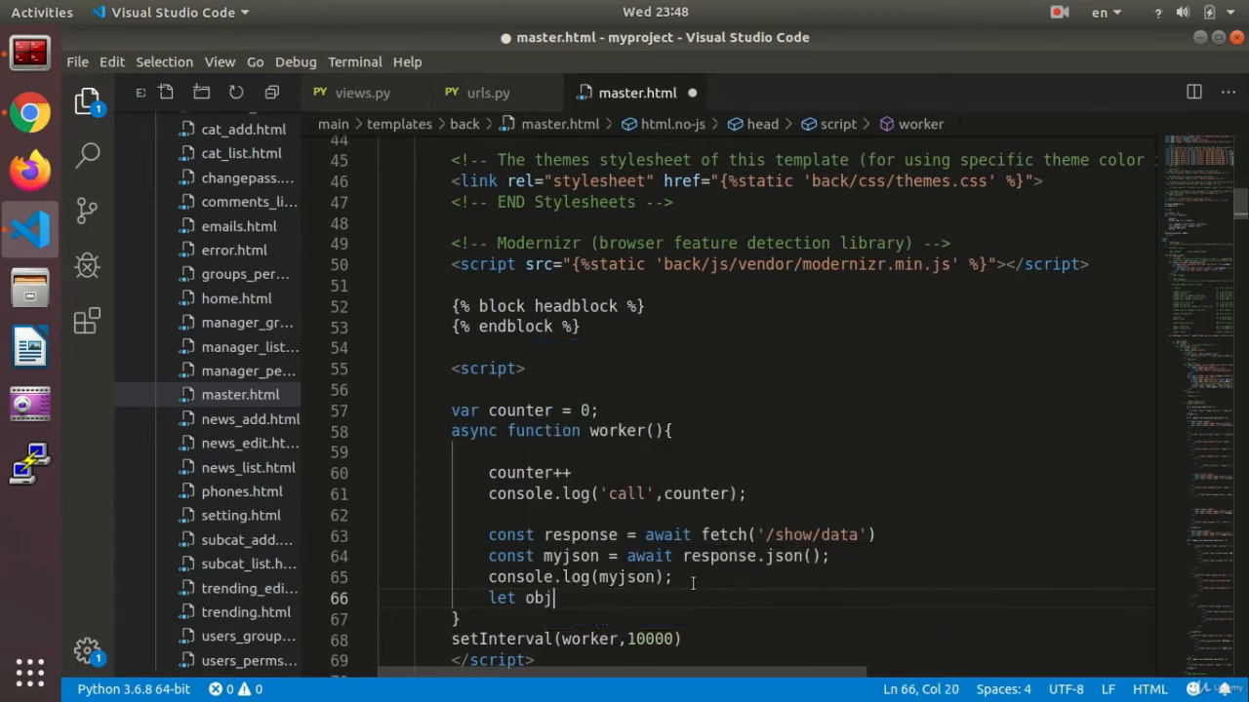
type("=")
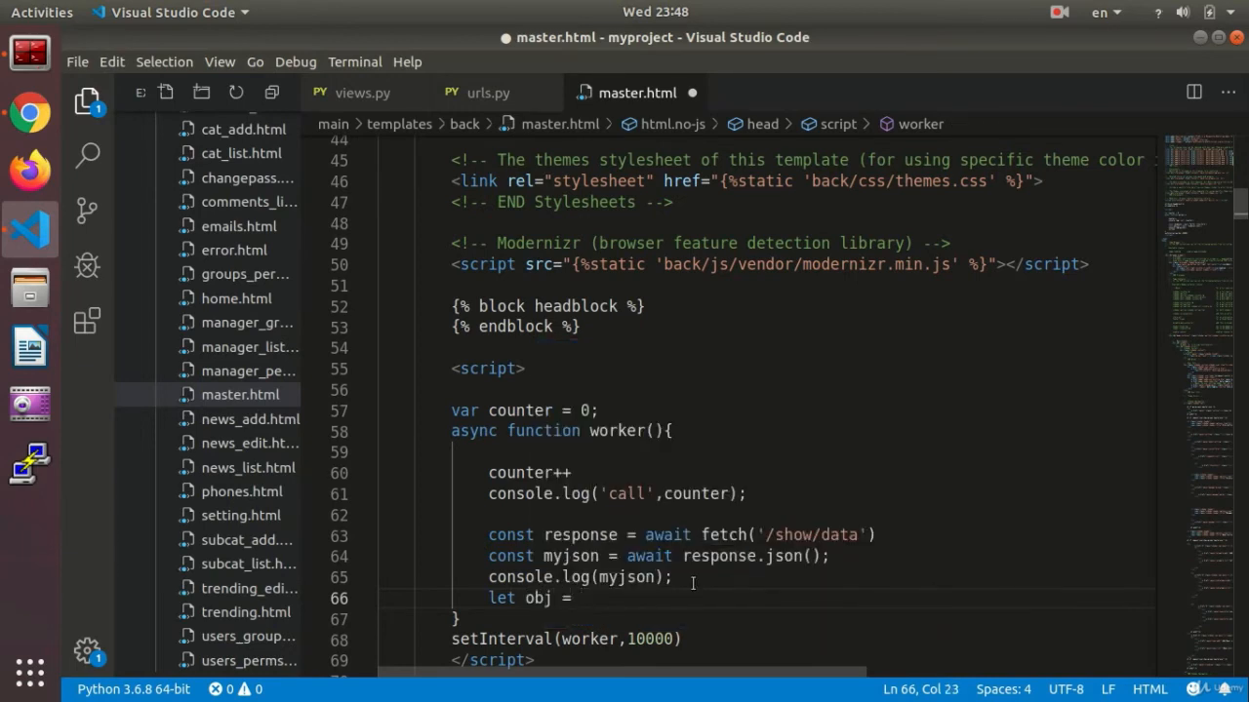
type("JSON")
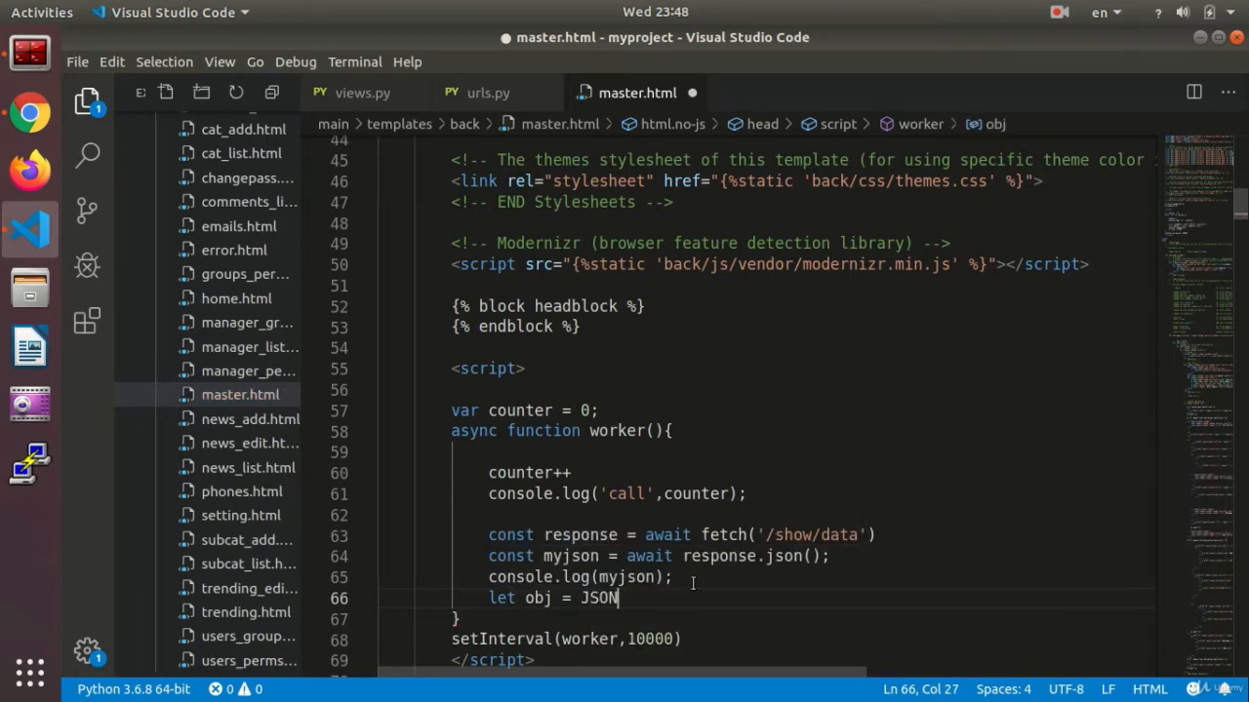
type(".")
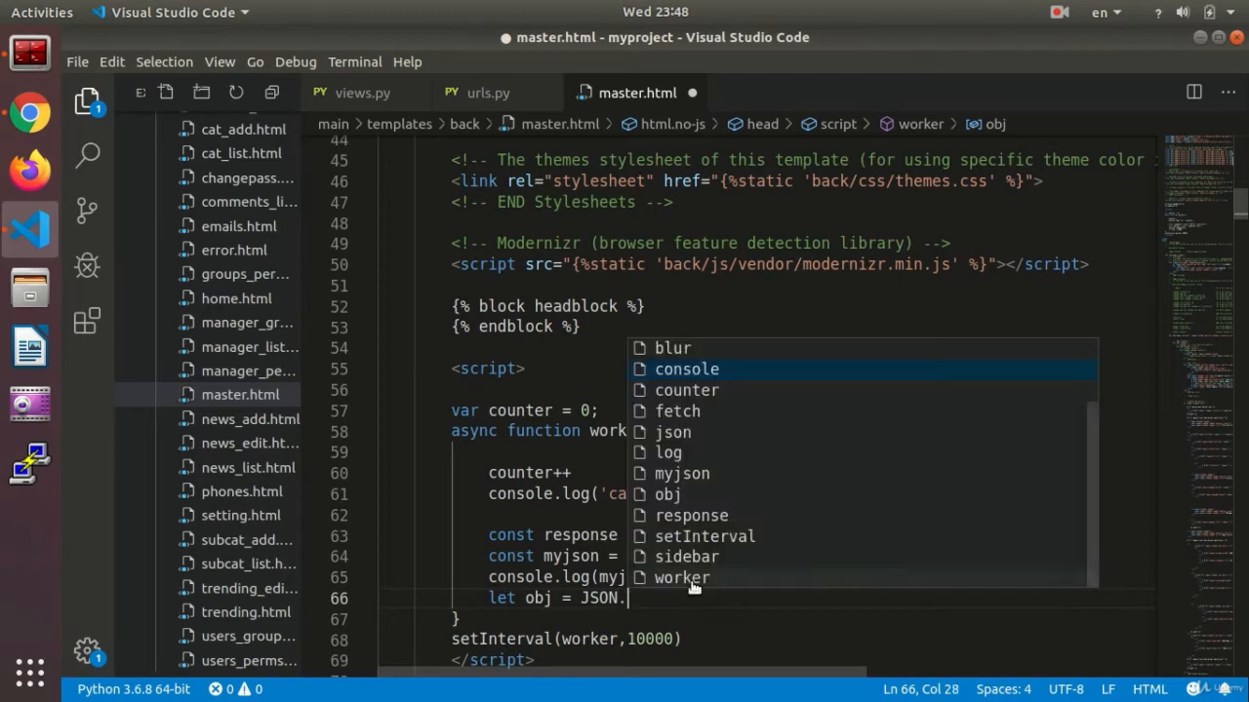
type("parse")
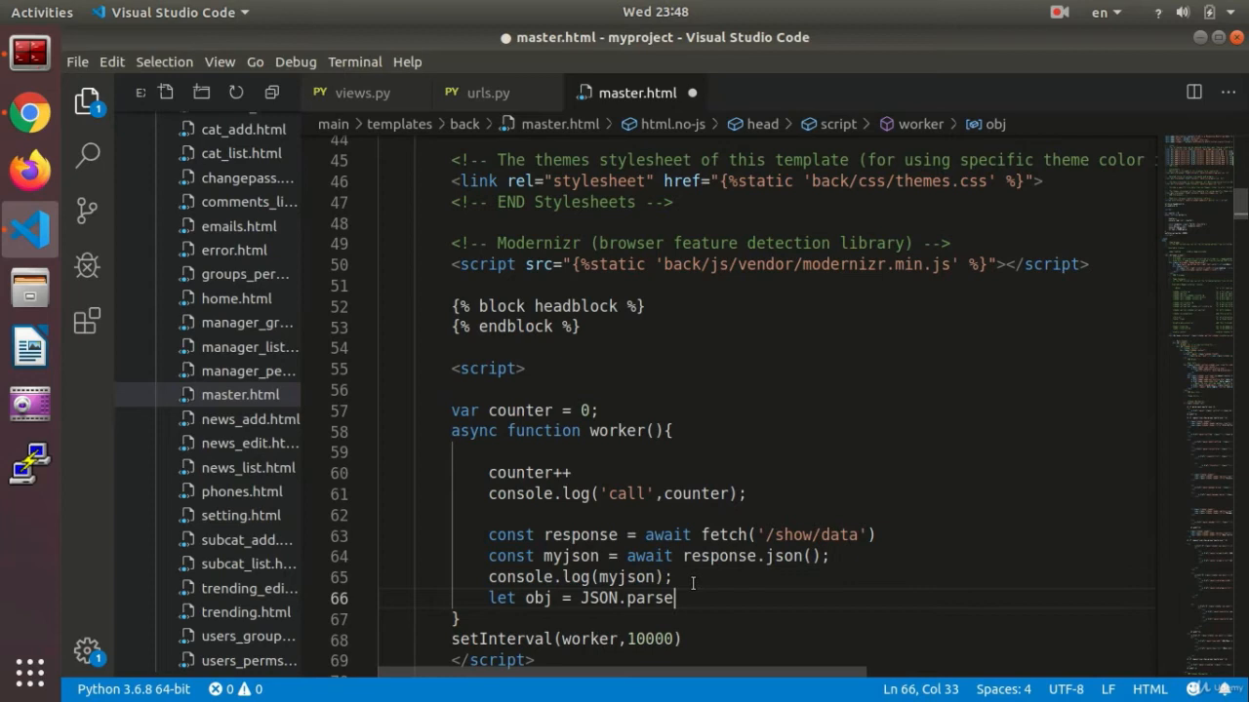
type("(j")
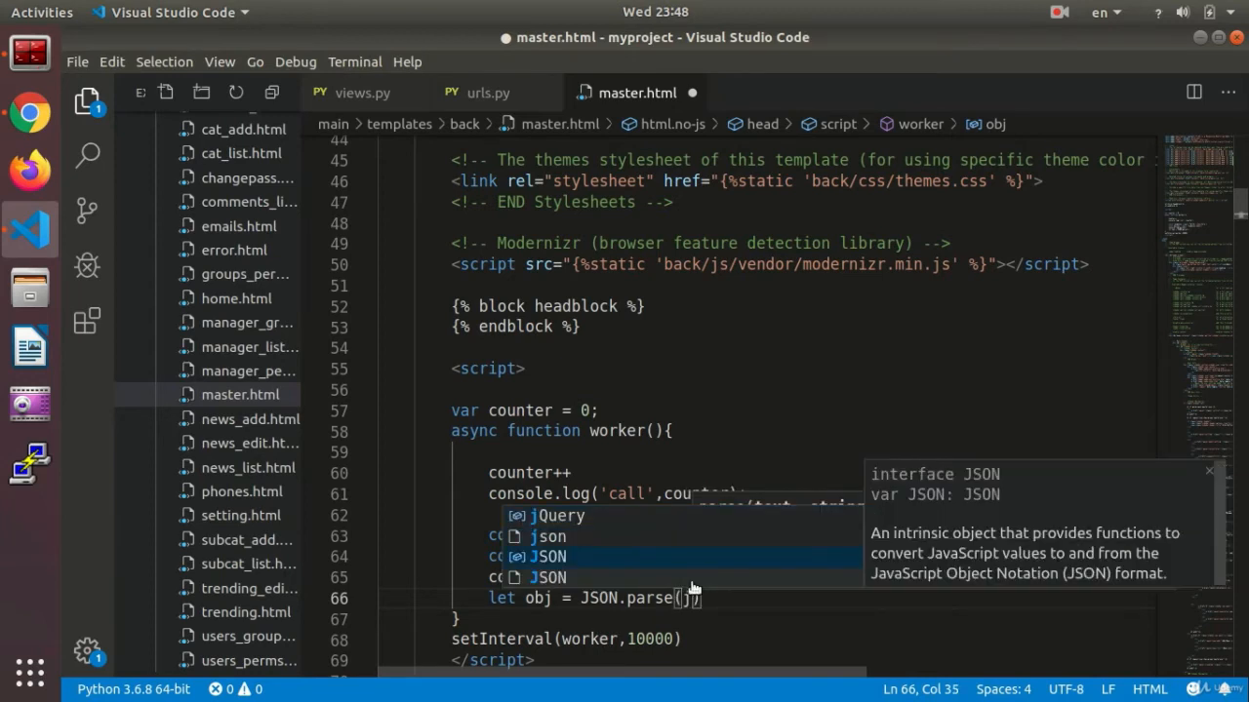
type("JSON.stringify")
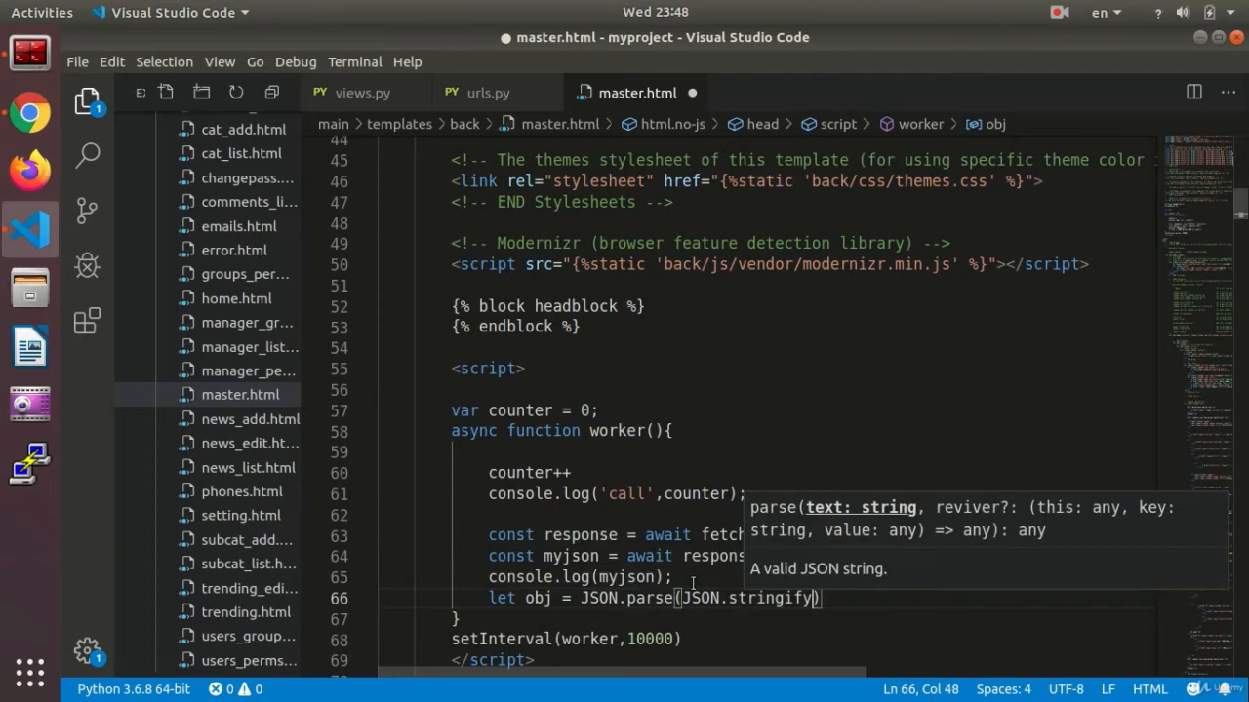
type("(m")
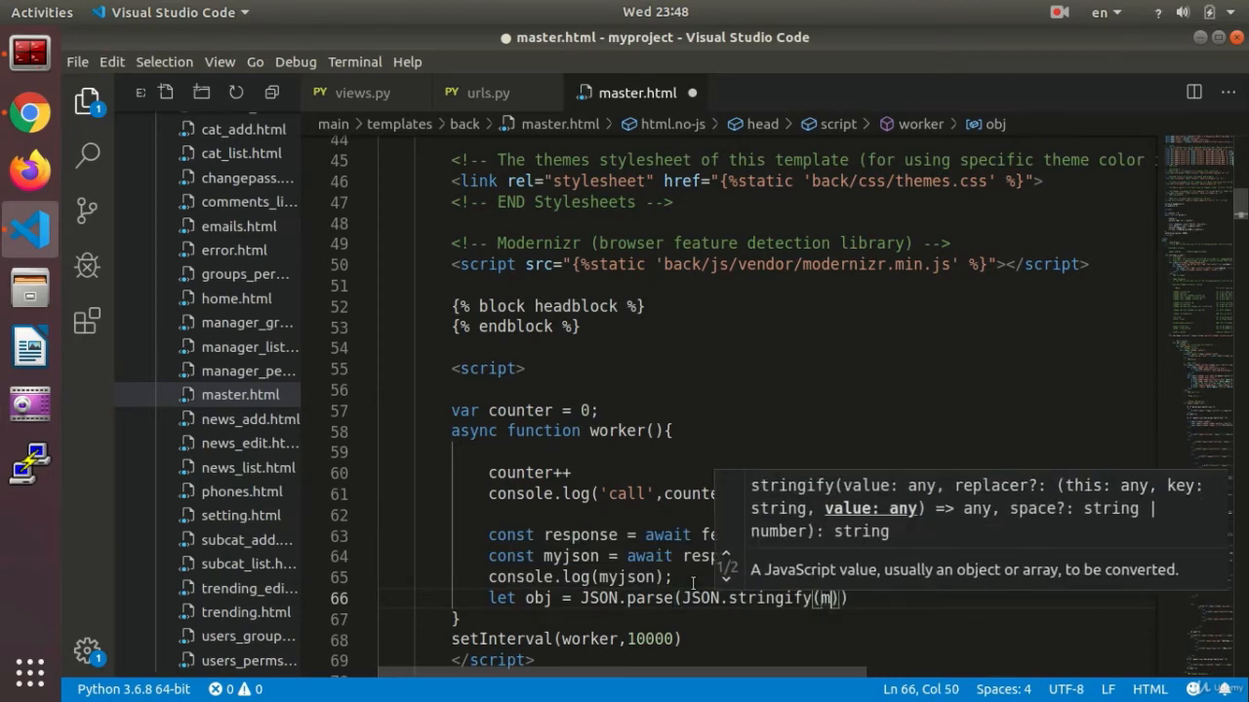
type("yjson")
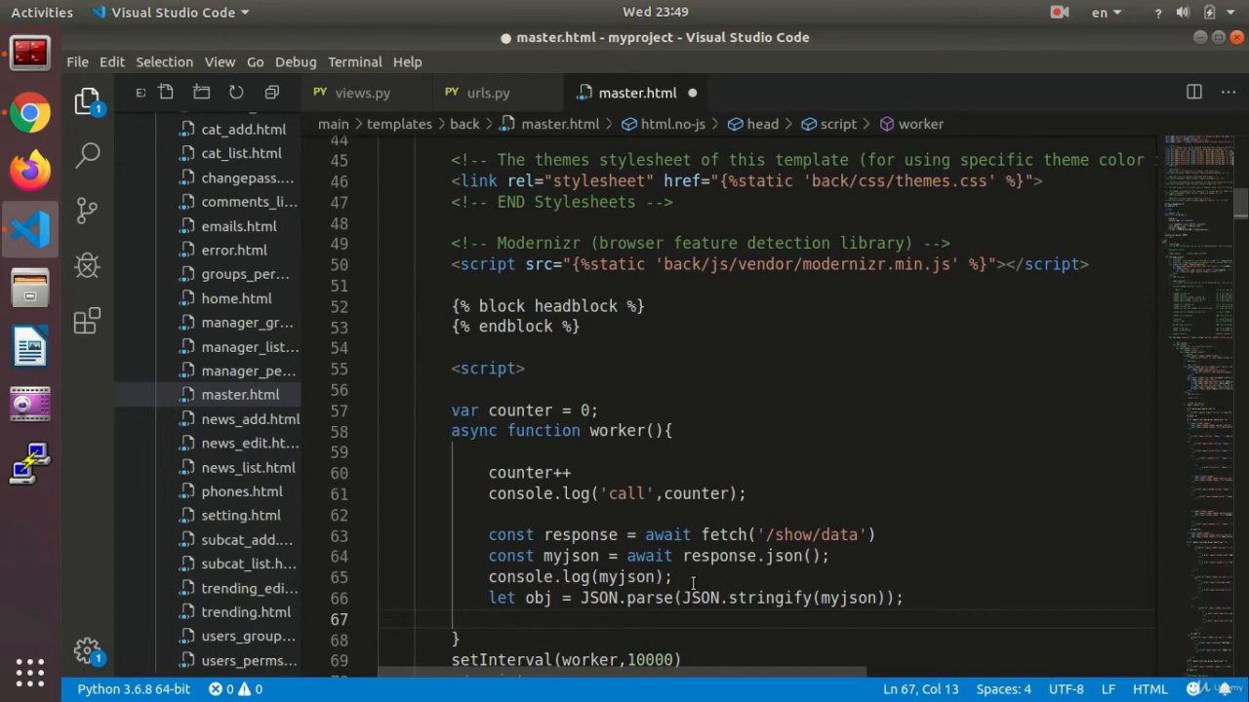
Step: Log obj.Count with console.log(obj.Count); and save master.html
type("con")
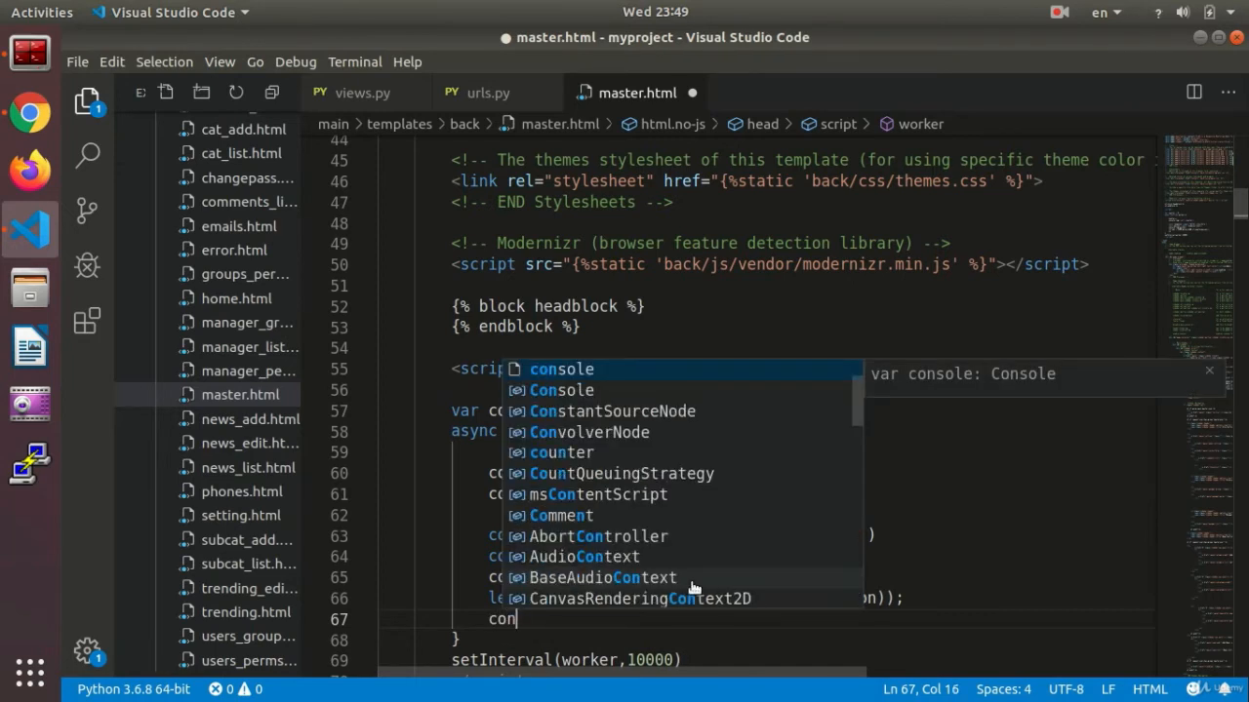
type("sole")
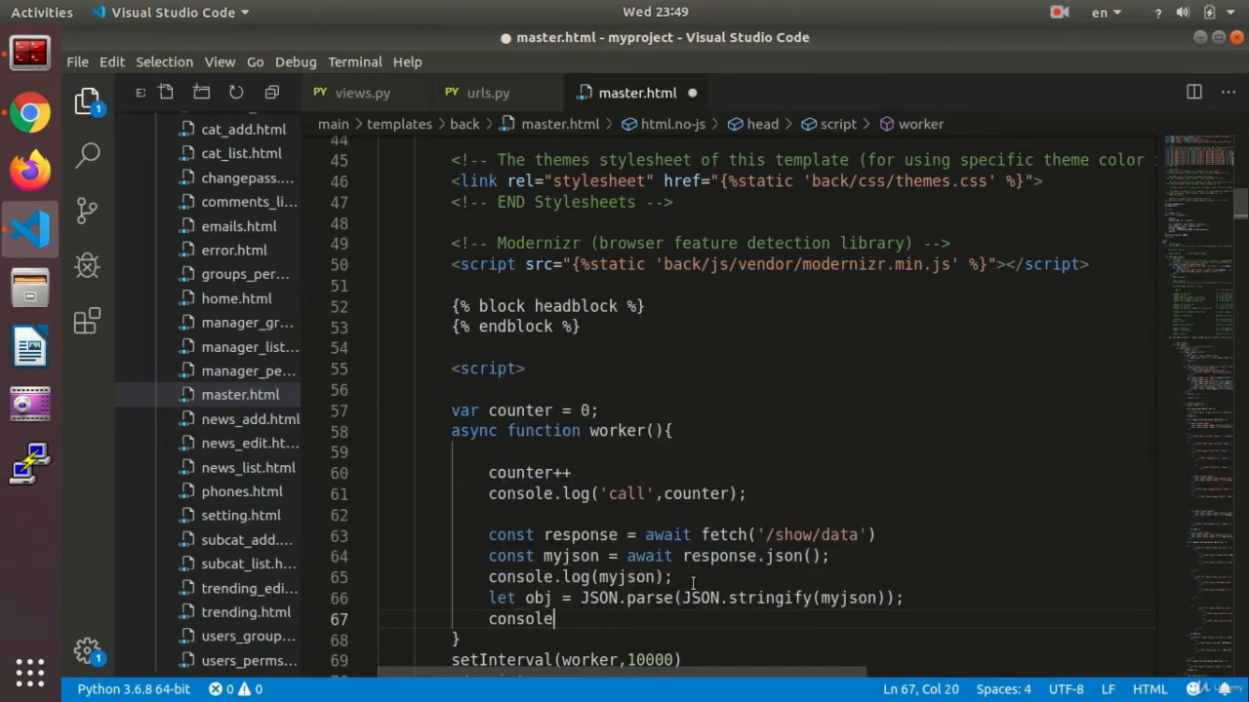
type(".log(")
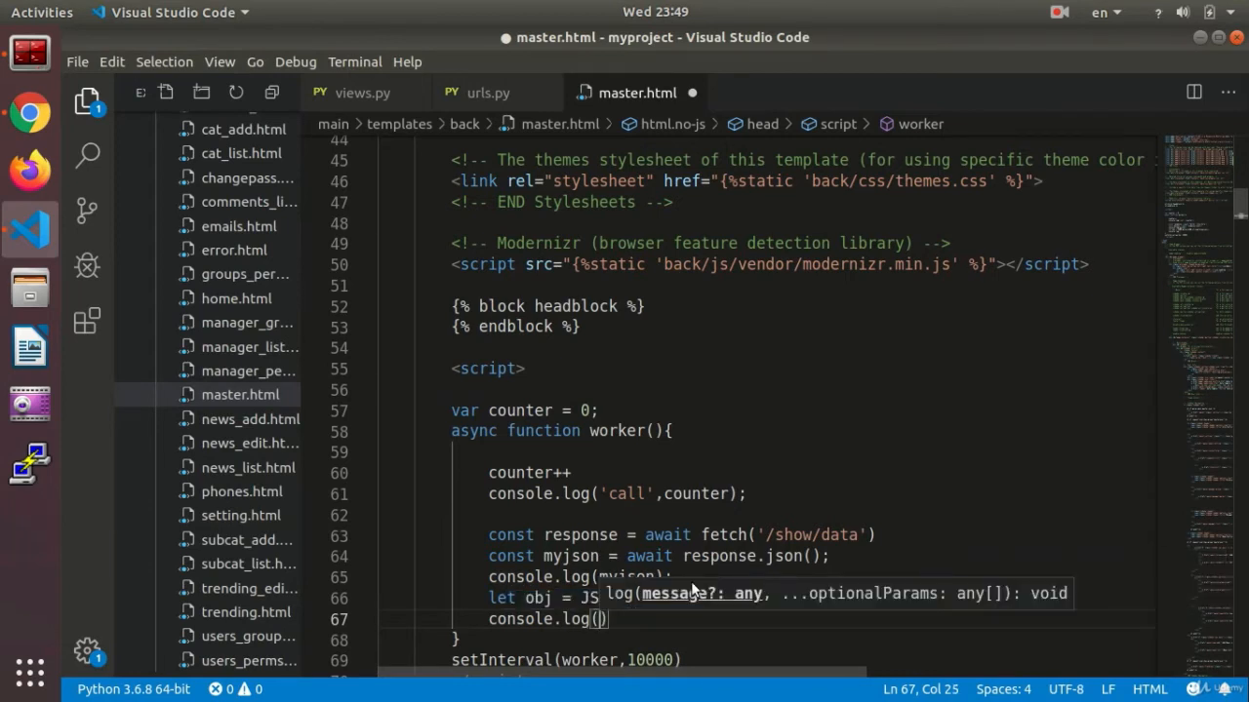
type("obj.status")
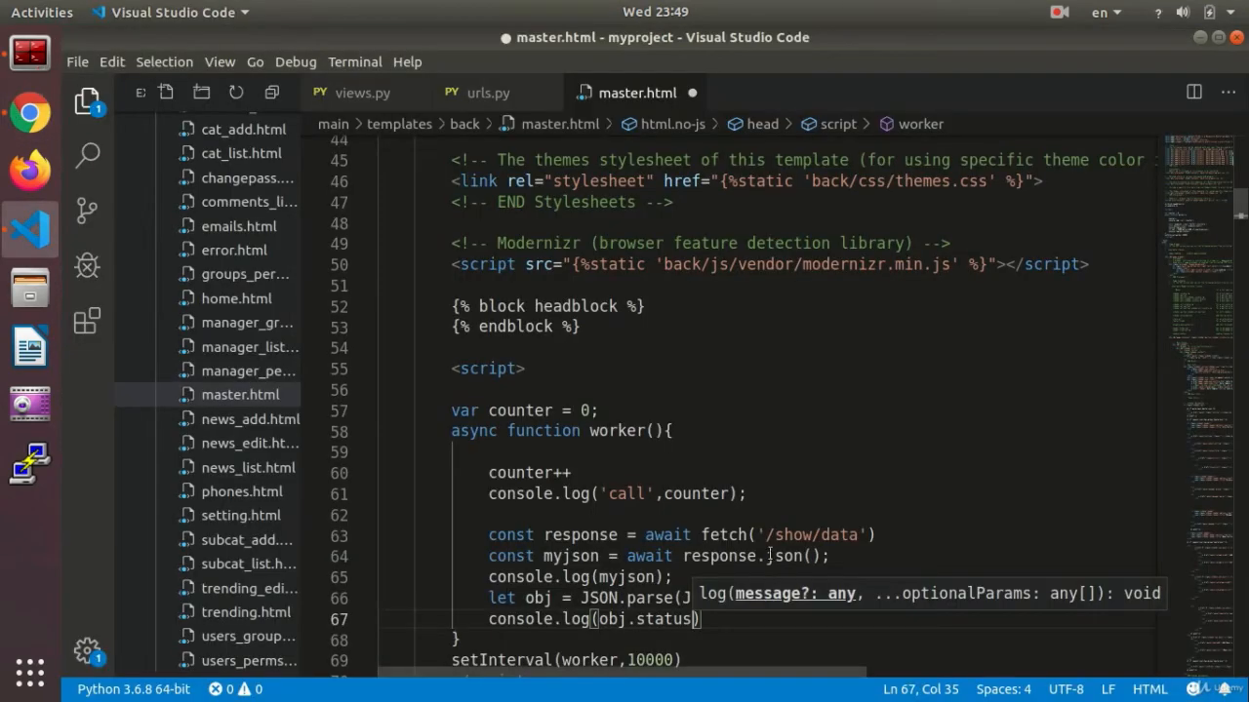
double_click(663, 619)
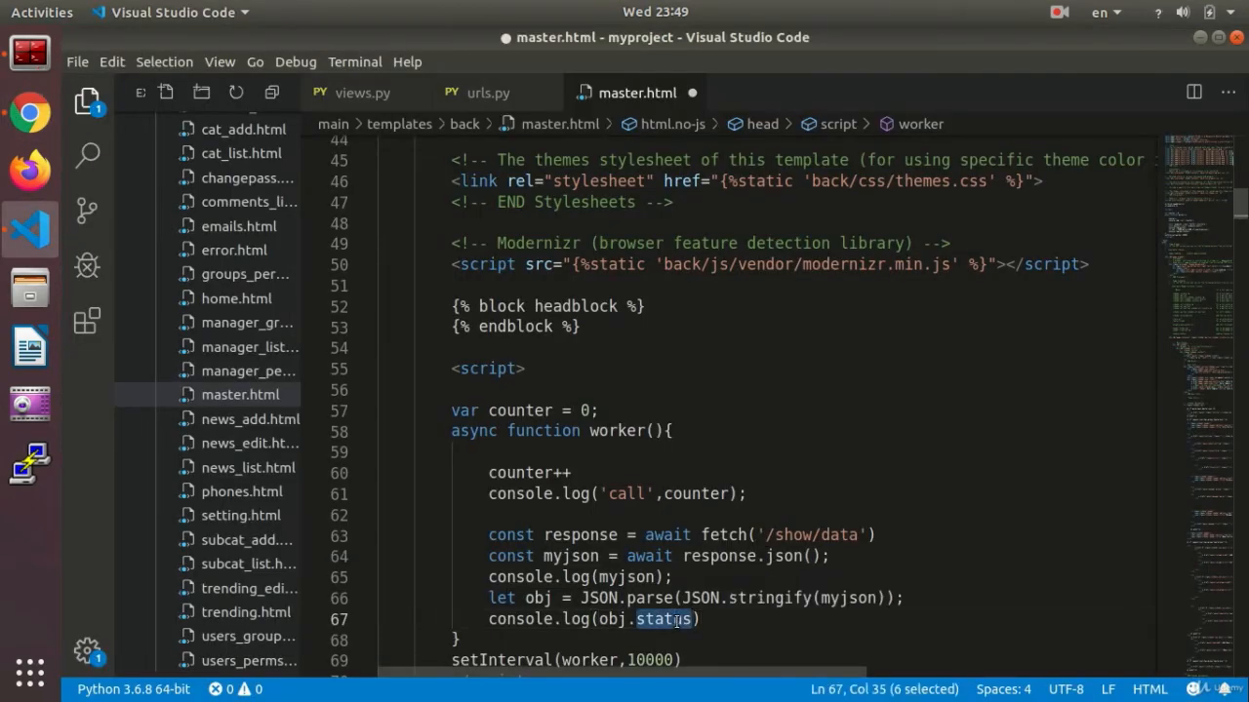
type("Count")
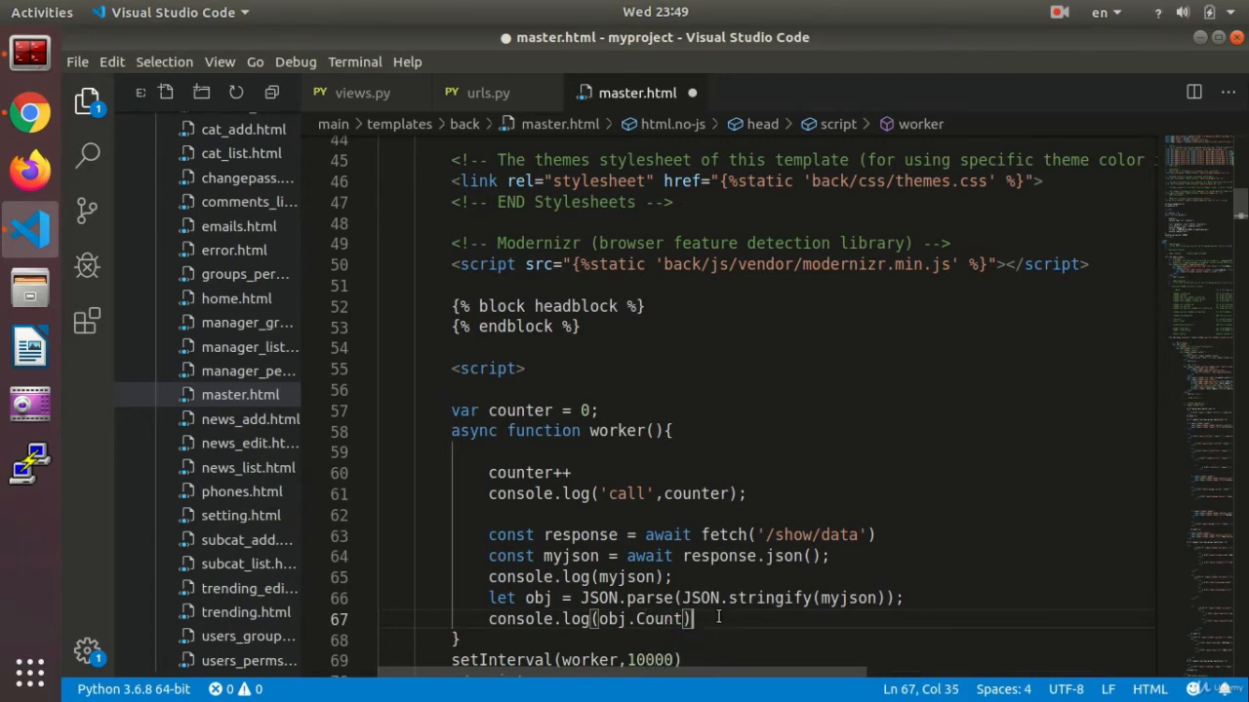
type(";")
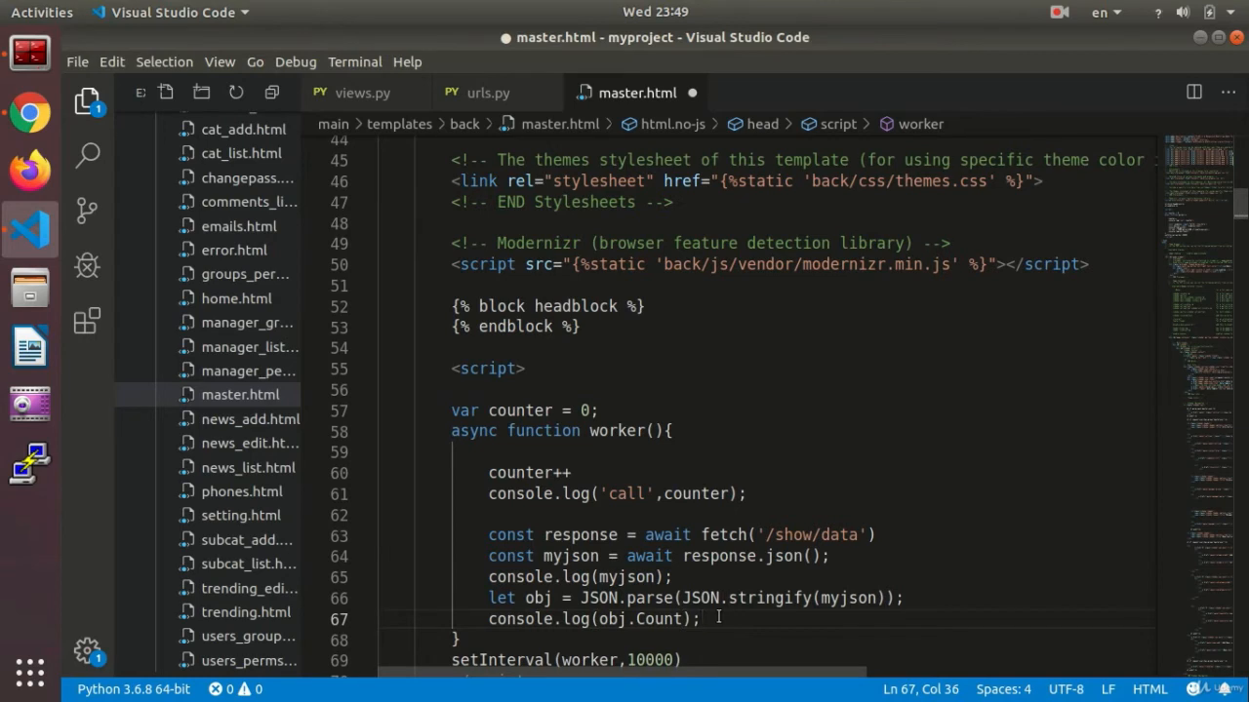
key("ctrl+s")
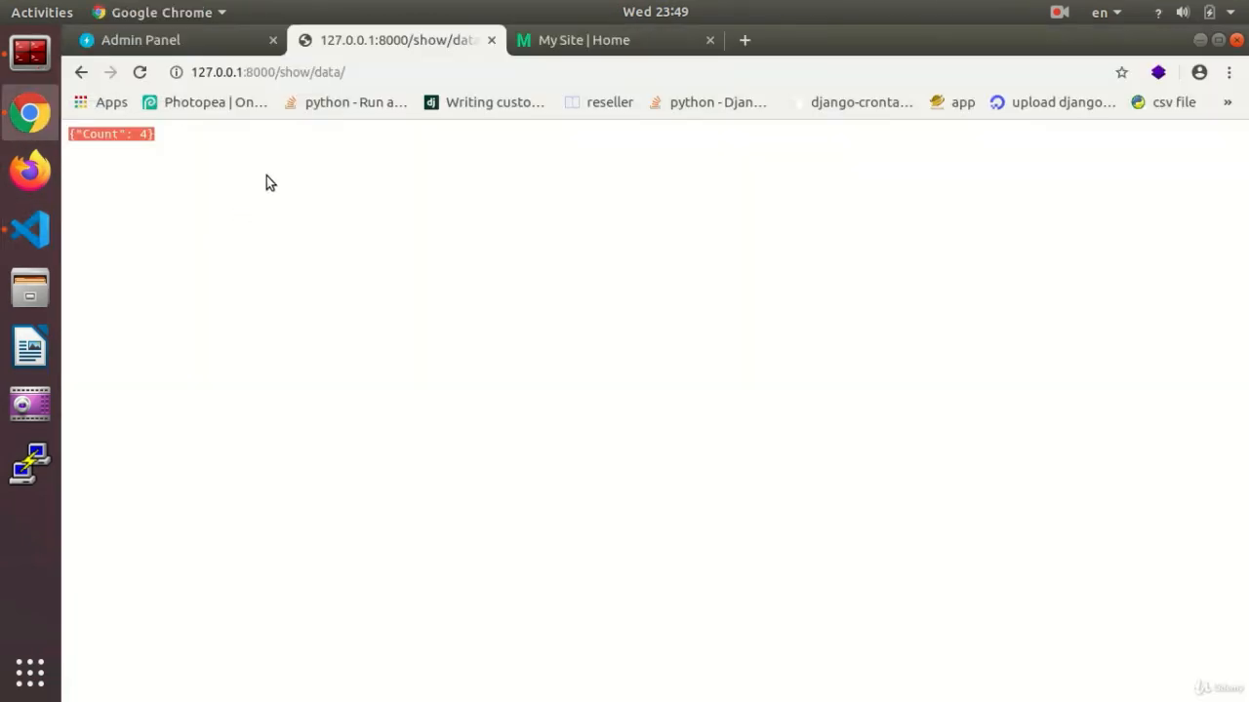
Step: Check the Admin Panel console logging {Count: 4} and 4, then head back to master.html
left_click(140, 39)
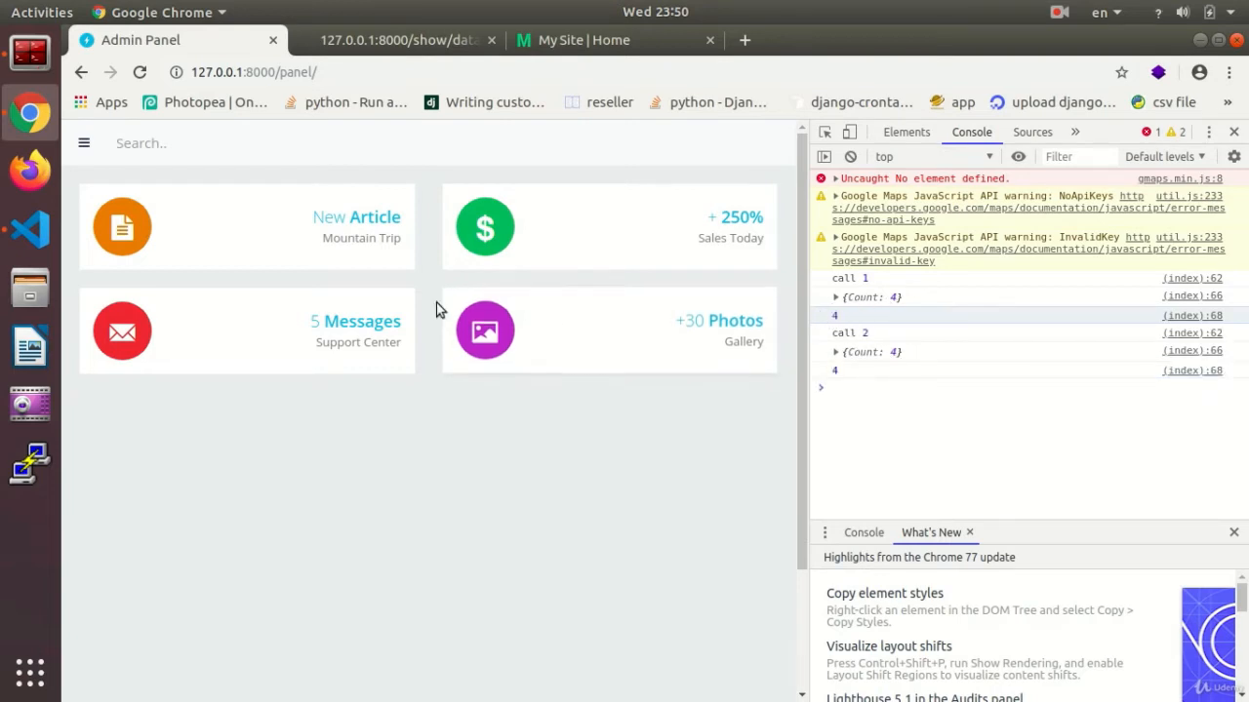
left_click(29, 230)
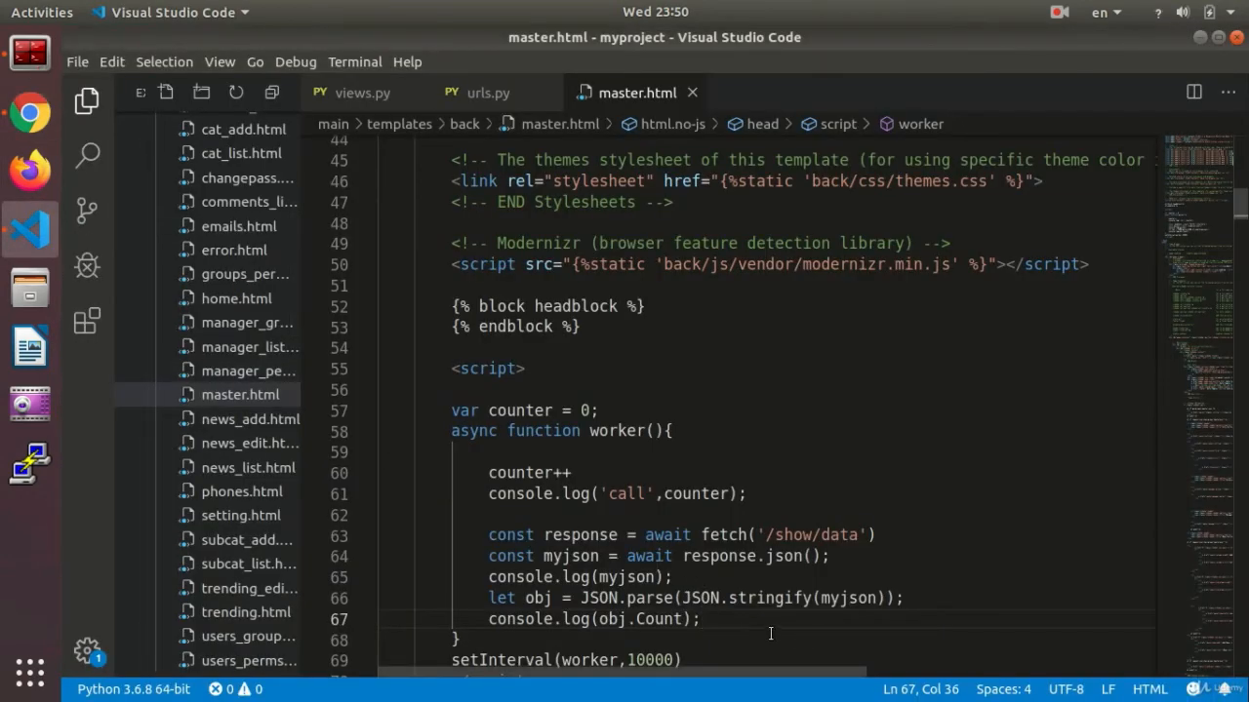
Step: Add alert('Emails Count :',obj.Count) below console.log(obj.Count) in the worker
type("al")
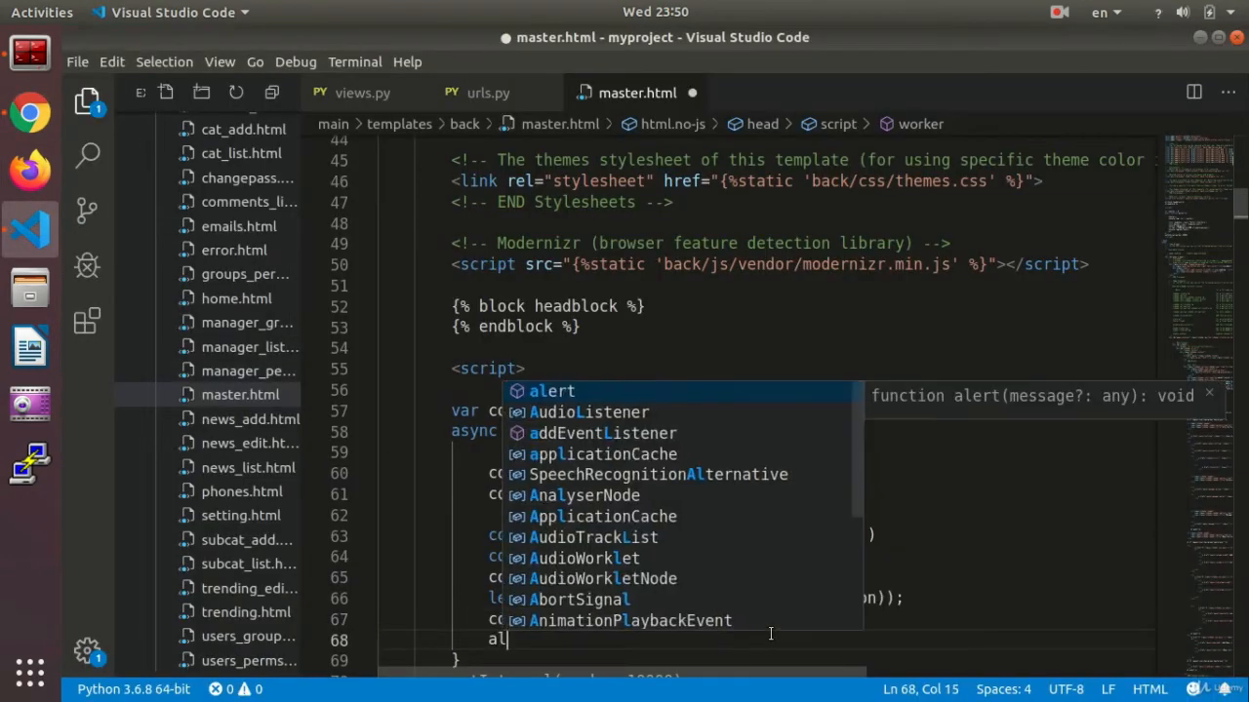
type("ert(")
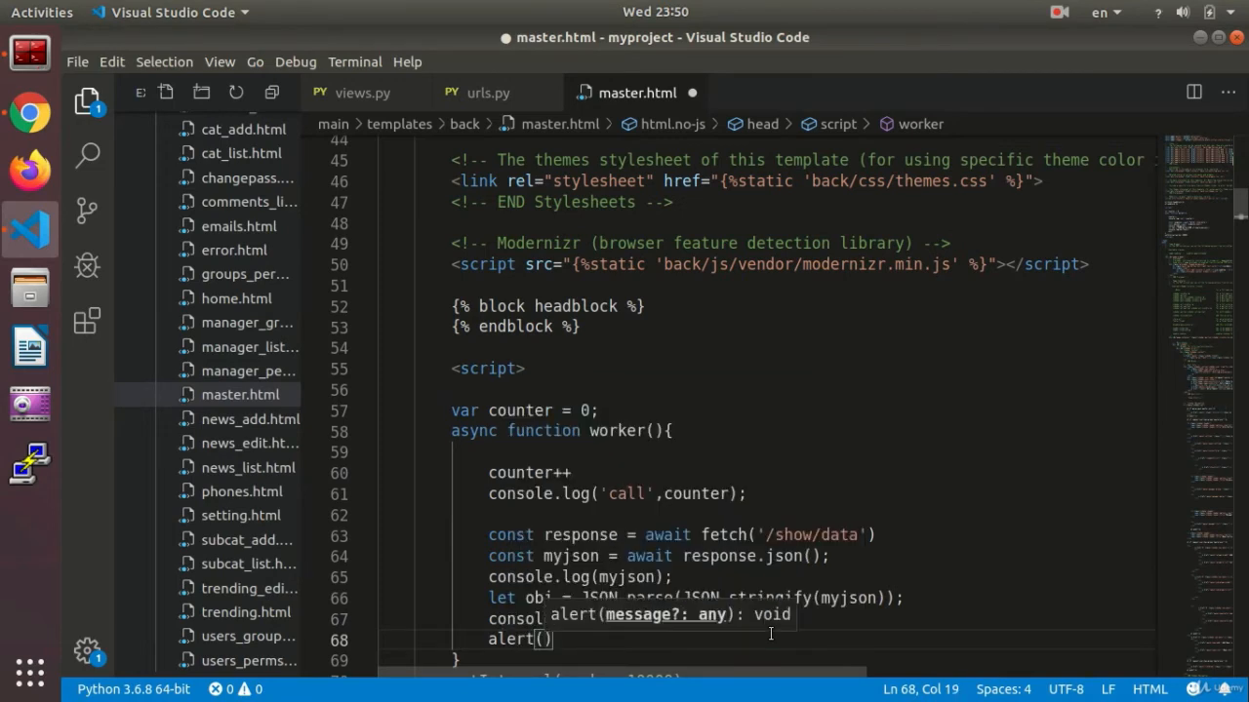
type("'")
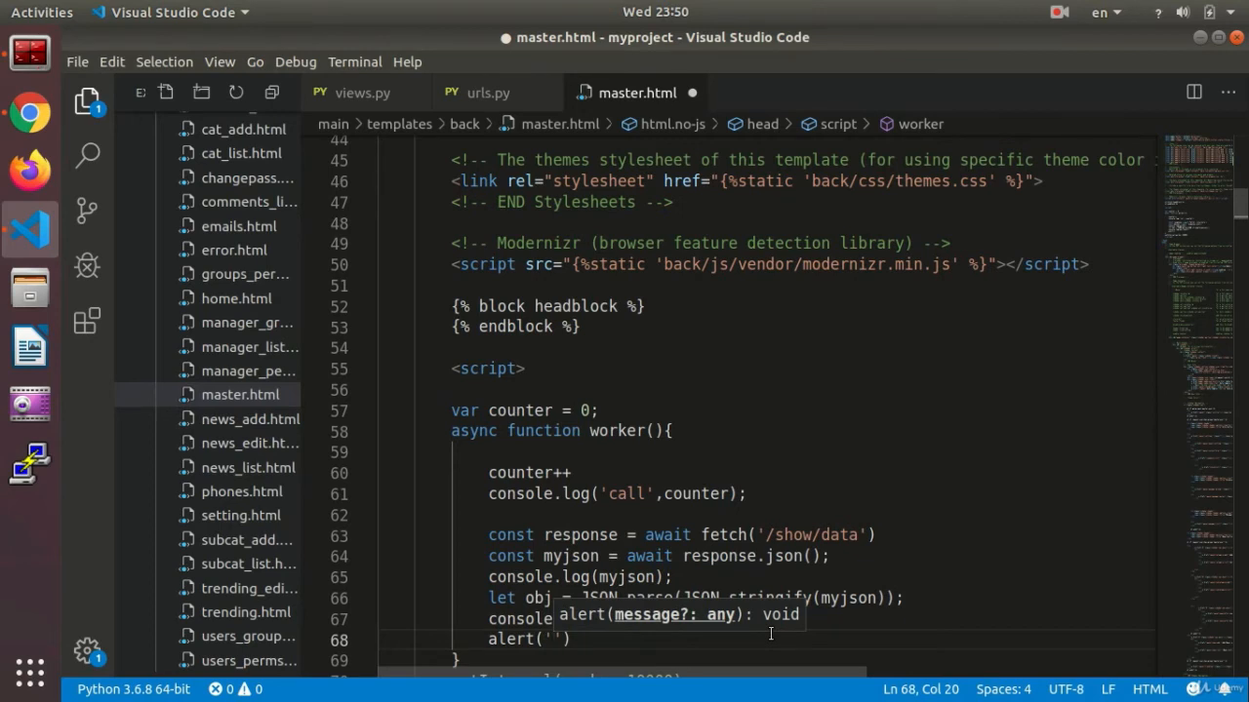
type("Emails Count :")
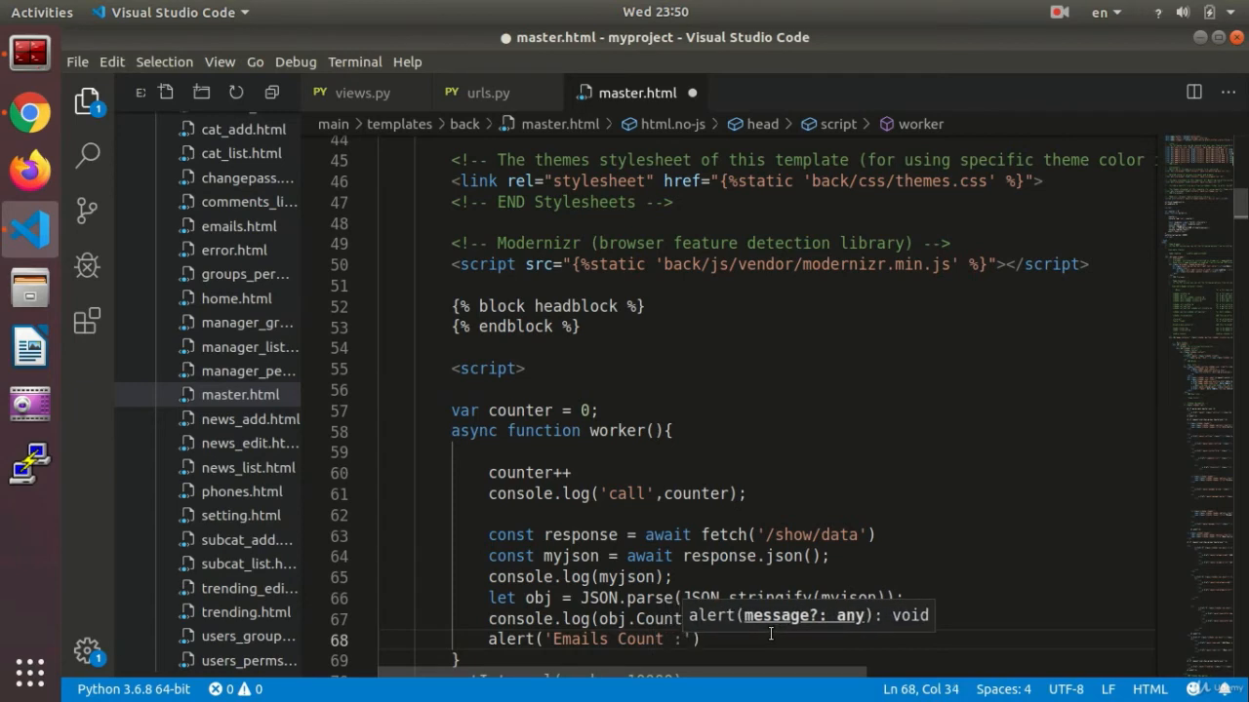
type(",obj.")
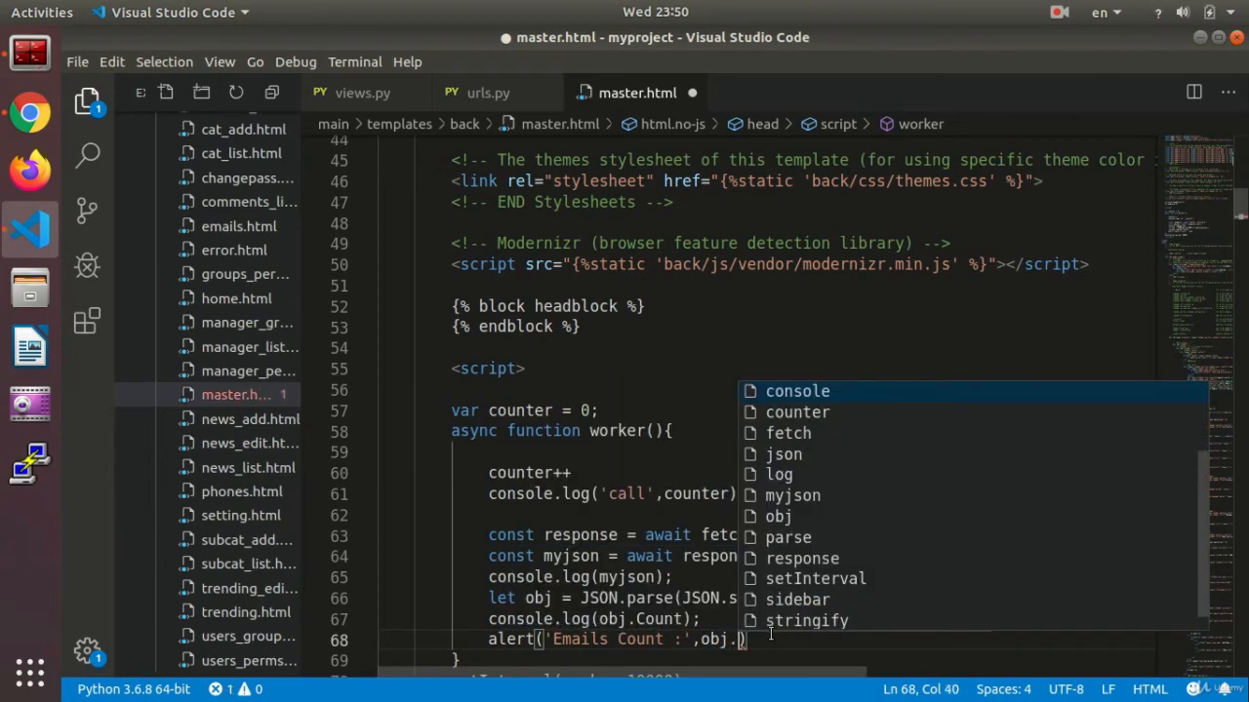
type("Cou")
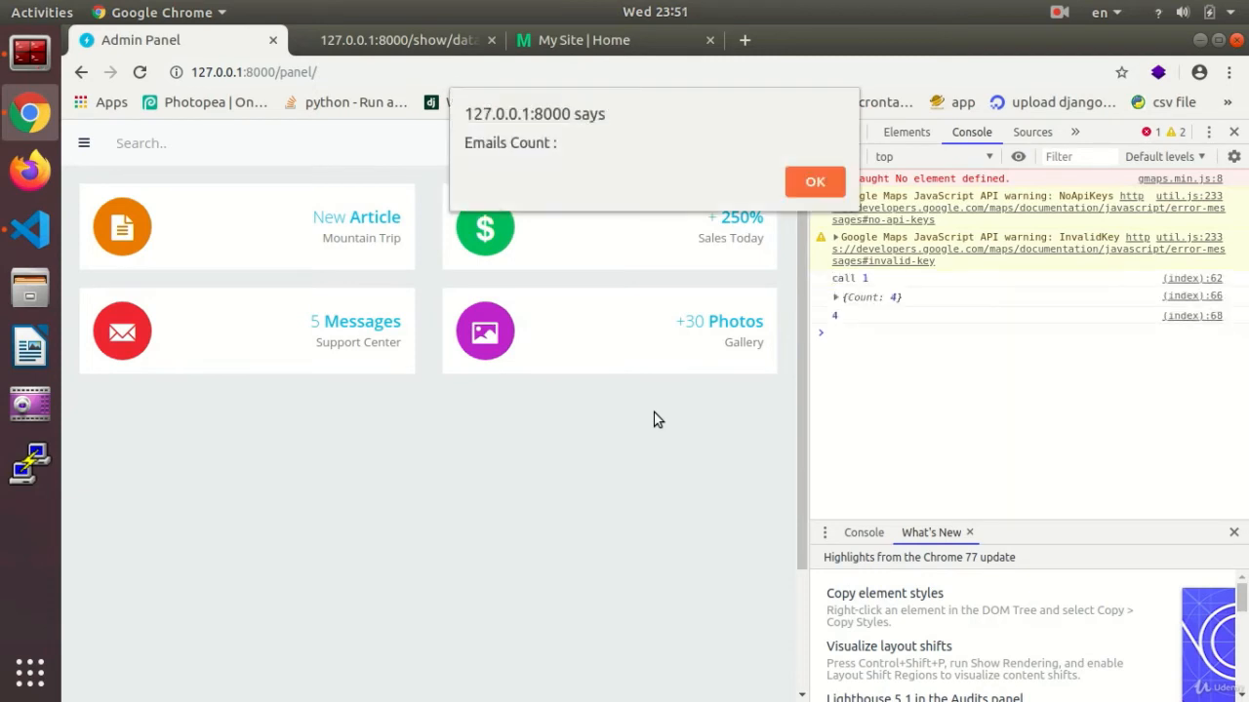
mouse_move(535, 181)
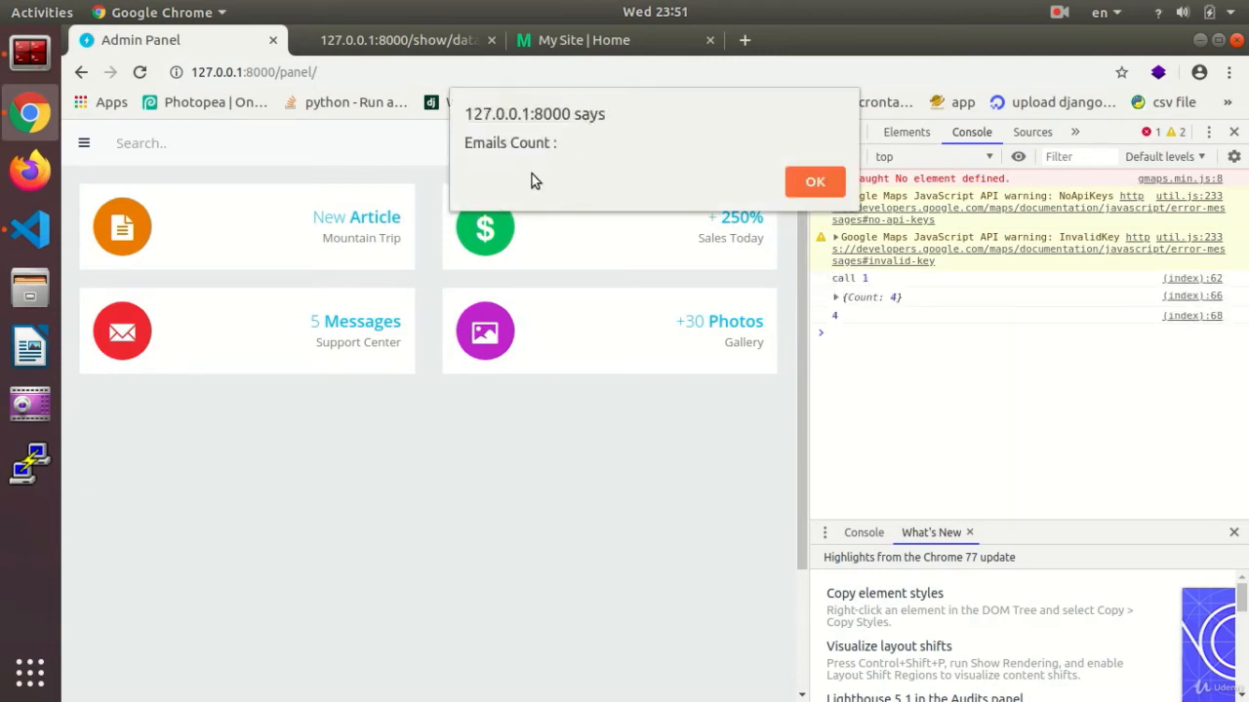
mouse_move(628, 205)
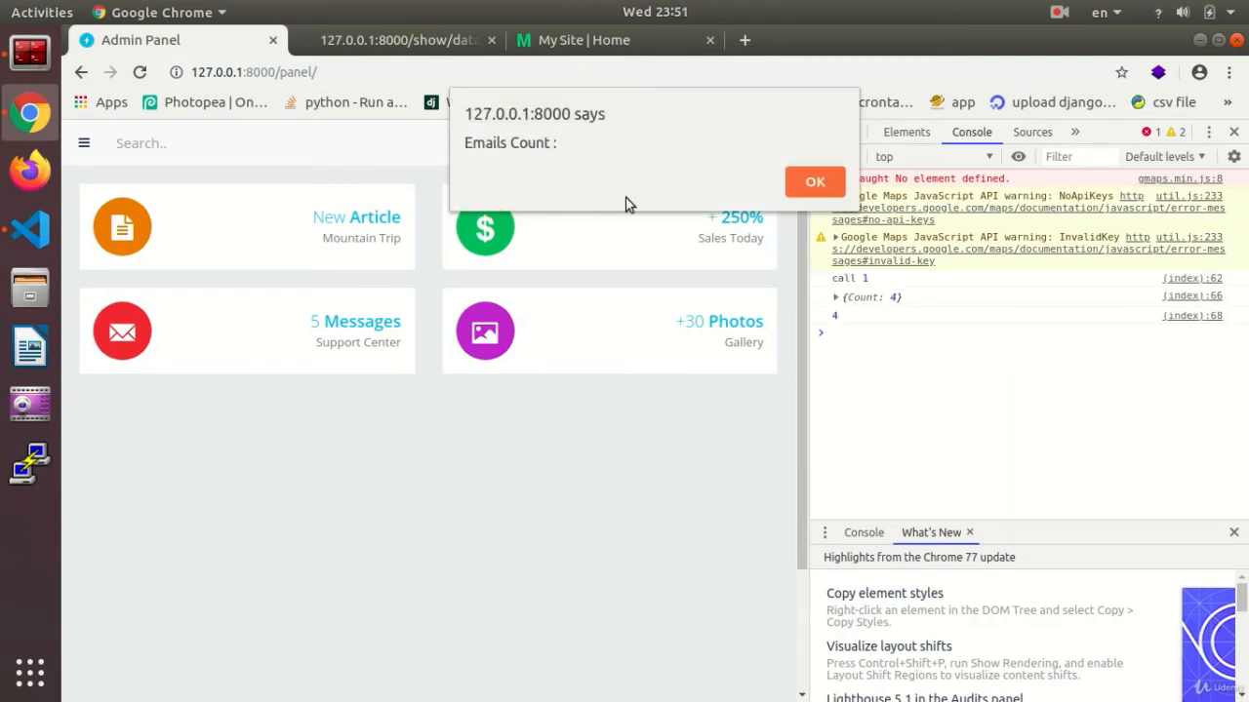
mouse_move(679, 242)
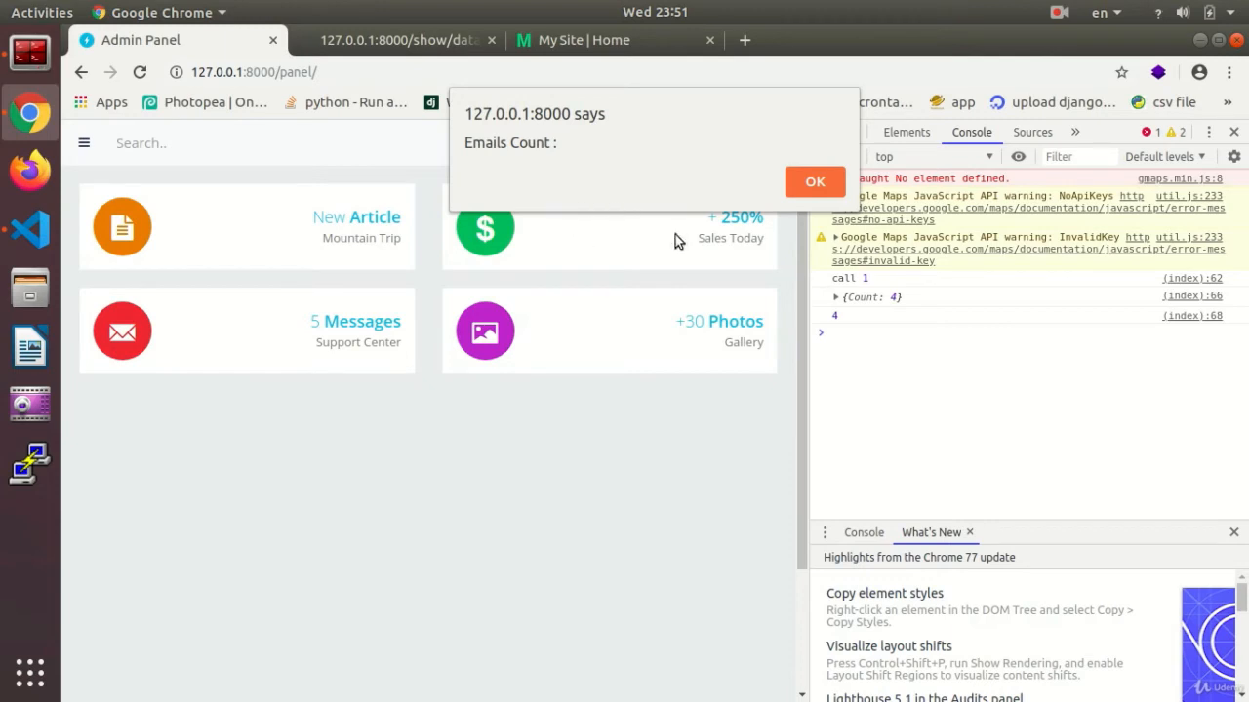
mouse_move(743, 185)
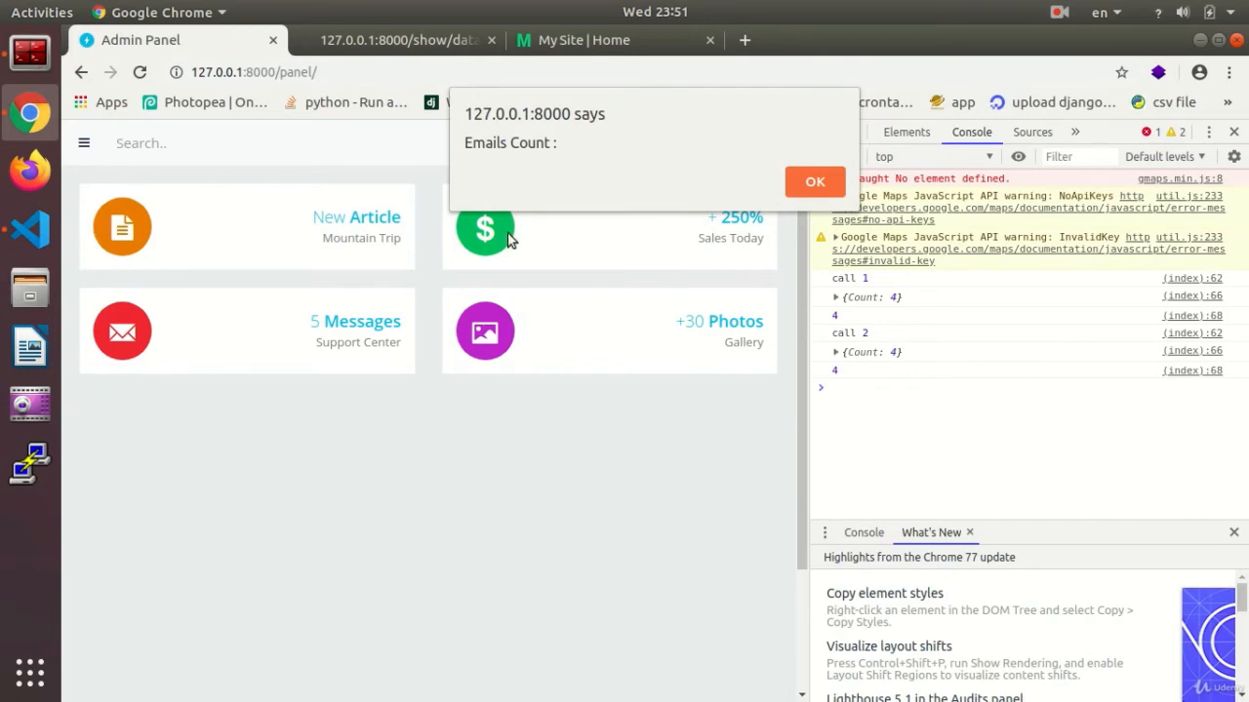
Step: Dismiss the Emails Count alert that pops up without the number and return to the editor
left_click(29, 230)
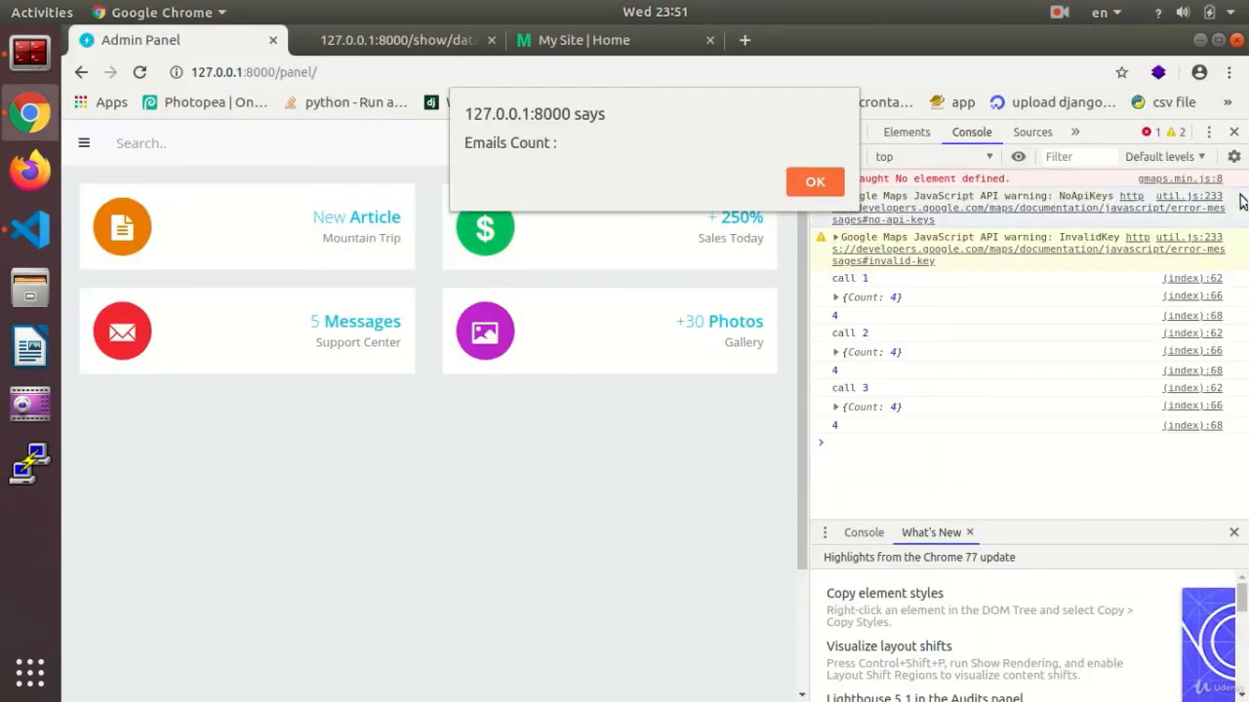
left_click(815, 181)
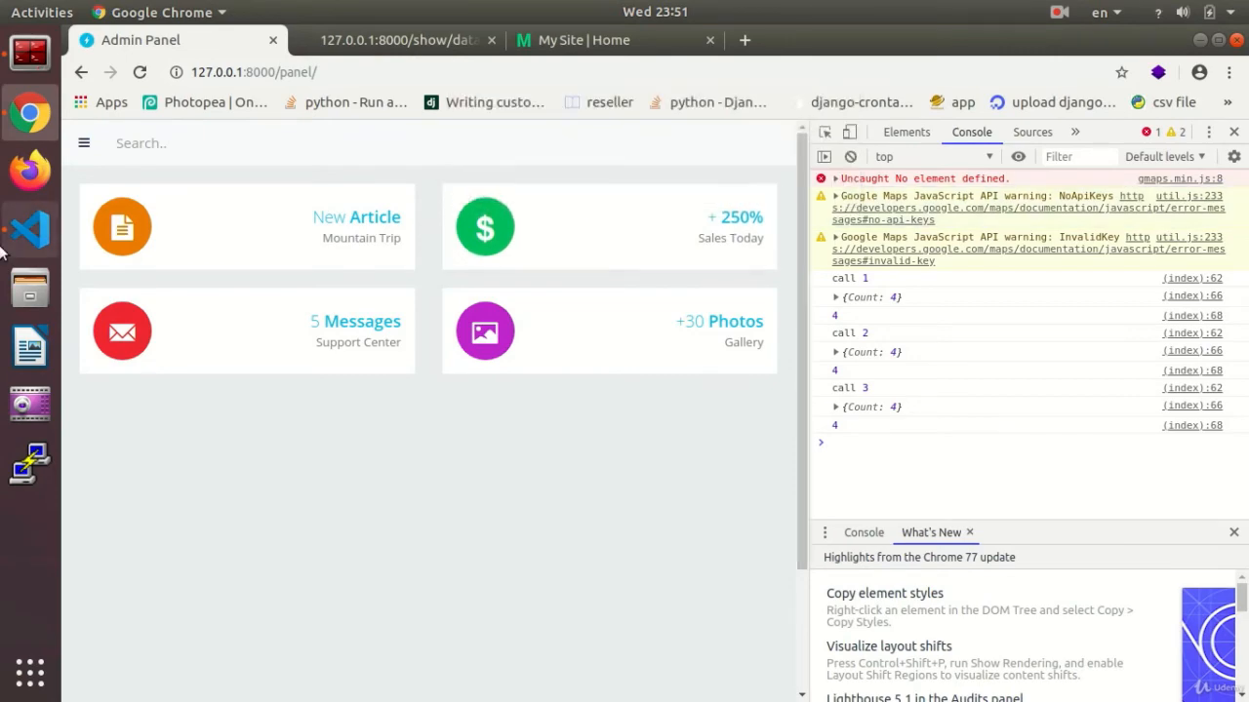
left_click(29, 231)
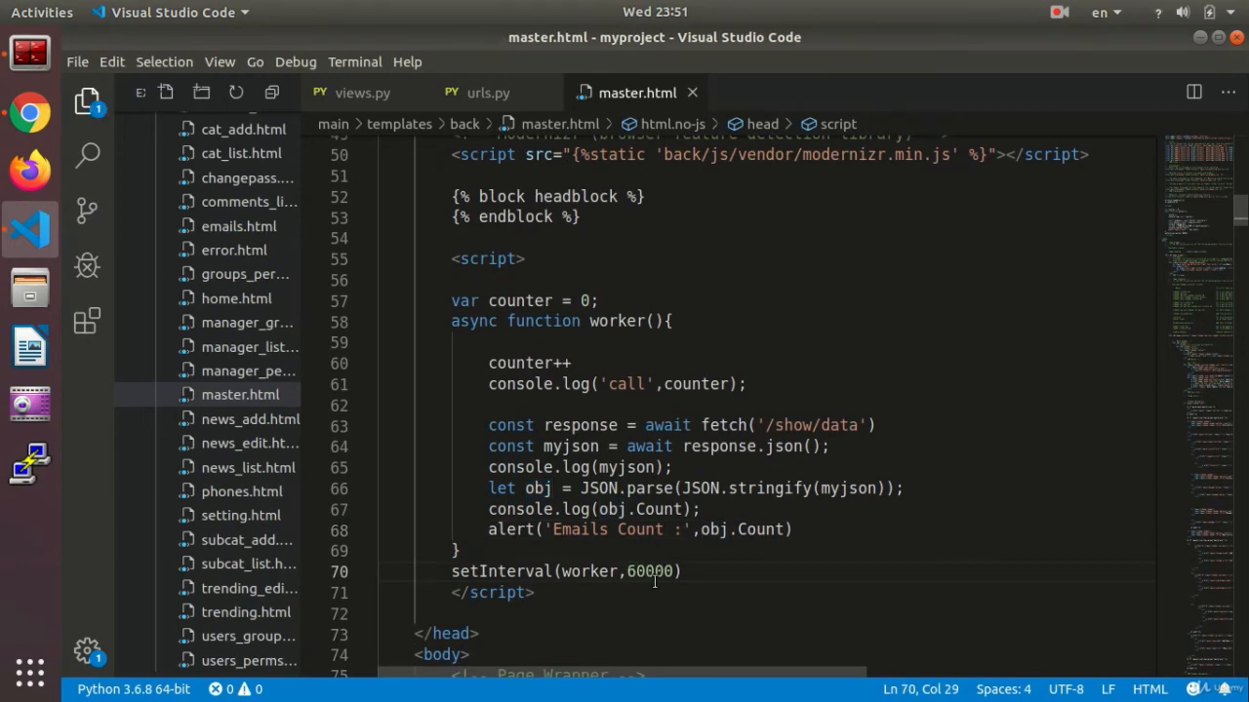
Step: Reload the Admin Panel to rerun the polling script with a cleared console
left_click(29, 113)
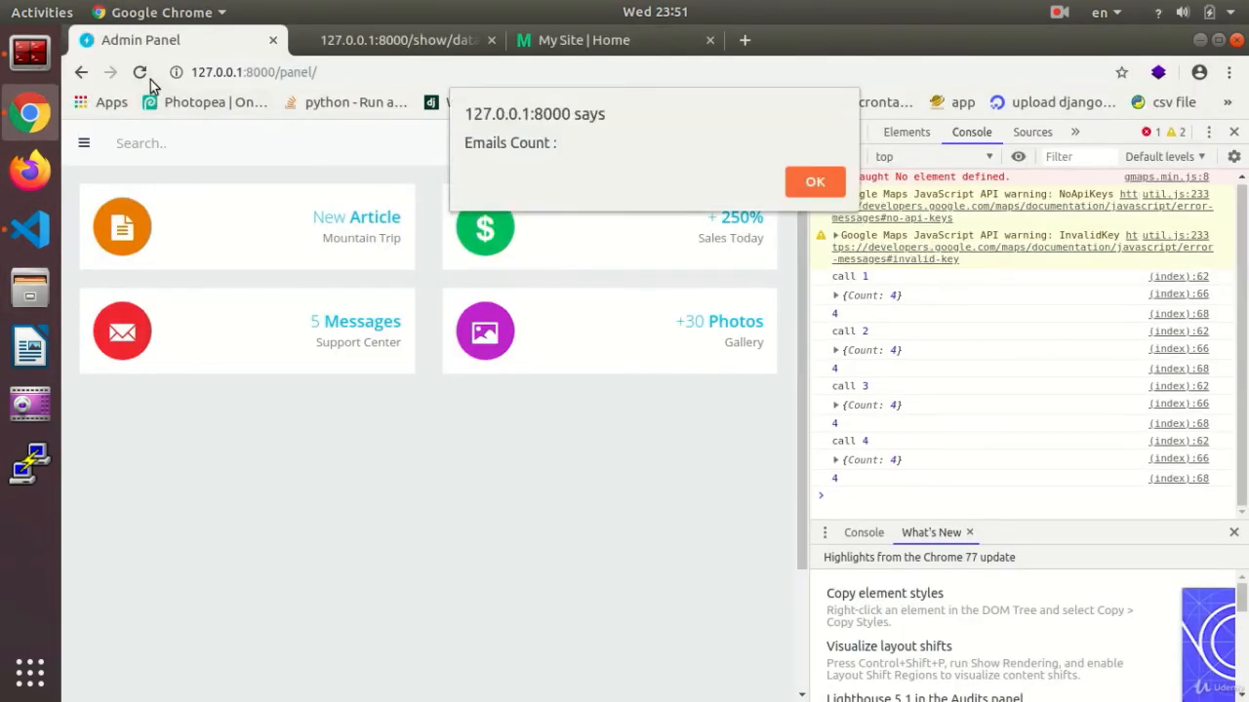
left_click(815, 182)
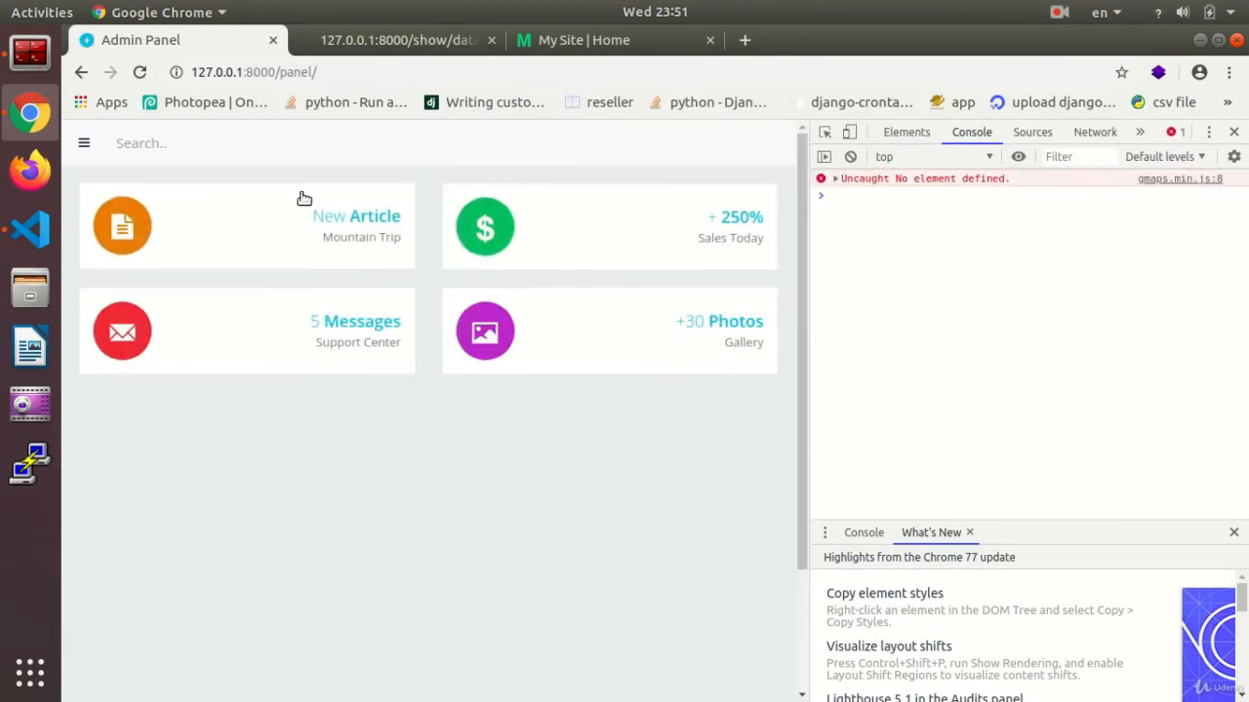
mouse_move(437, 341)
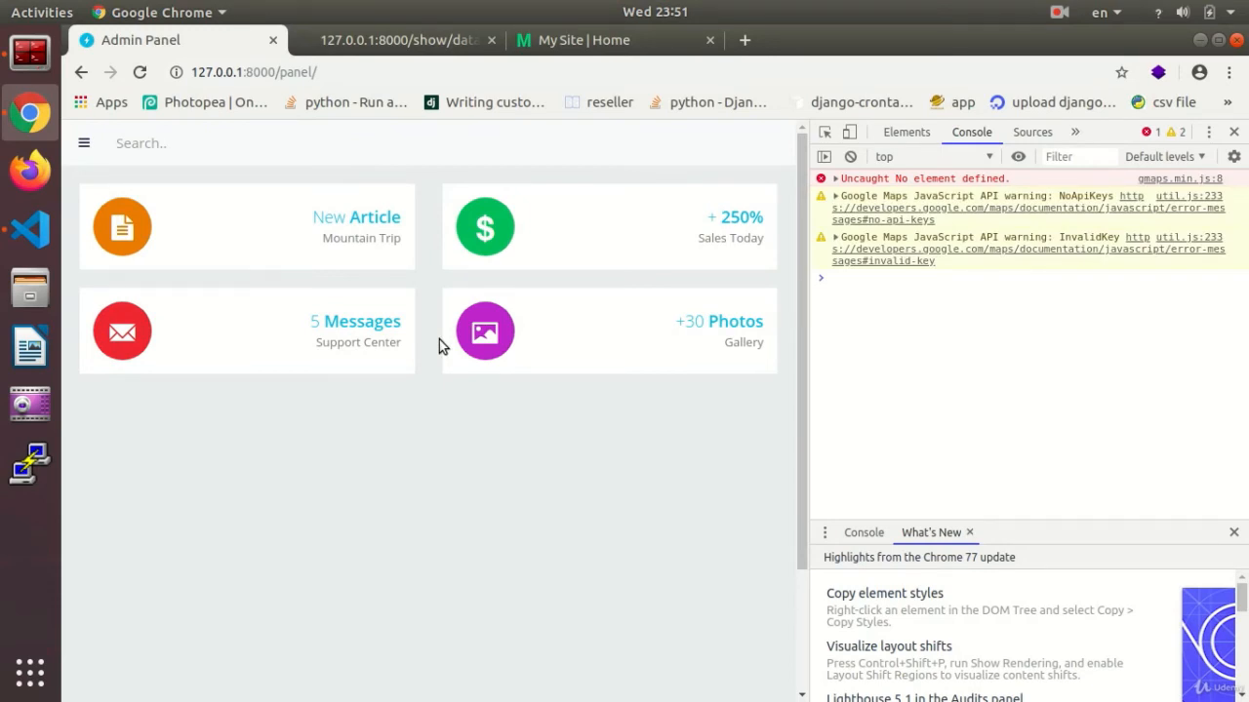
mouse_move(1119, 410)
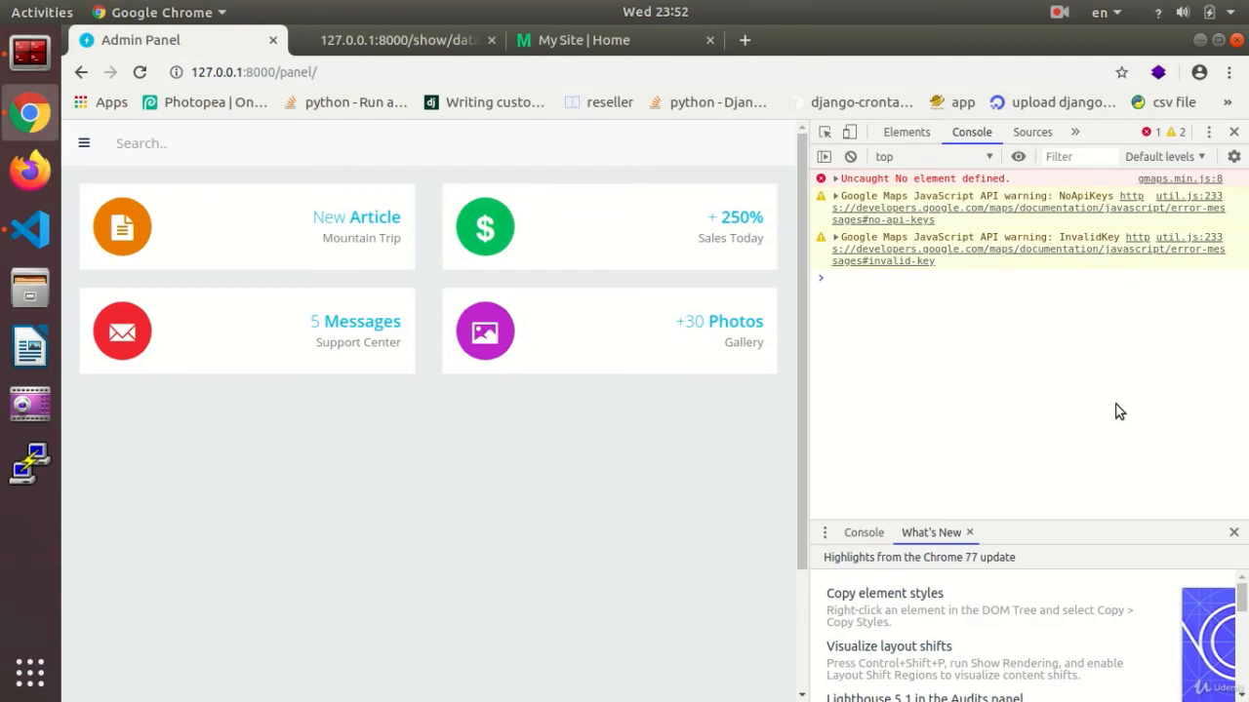
mouse_move(712, 616)
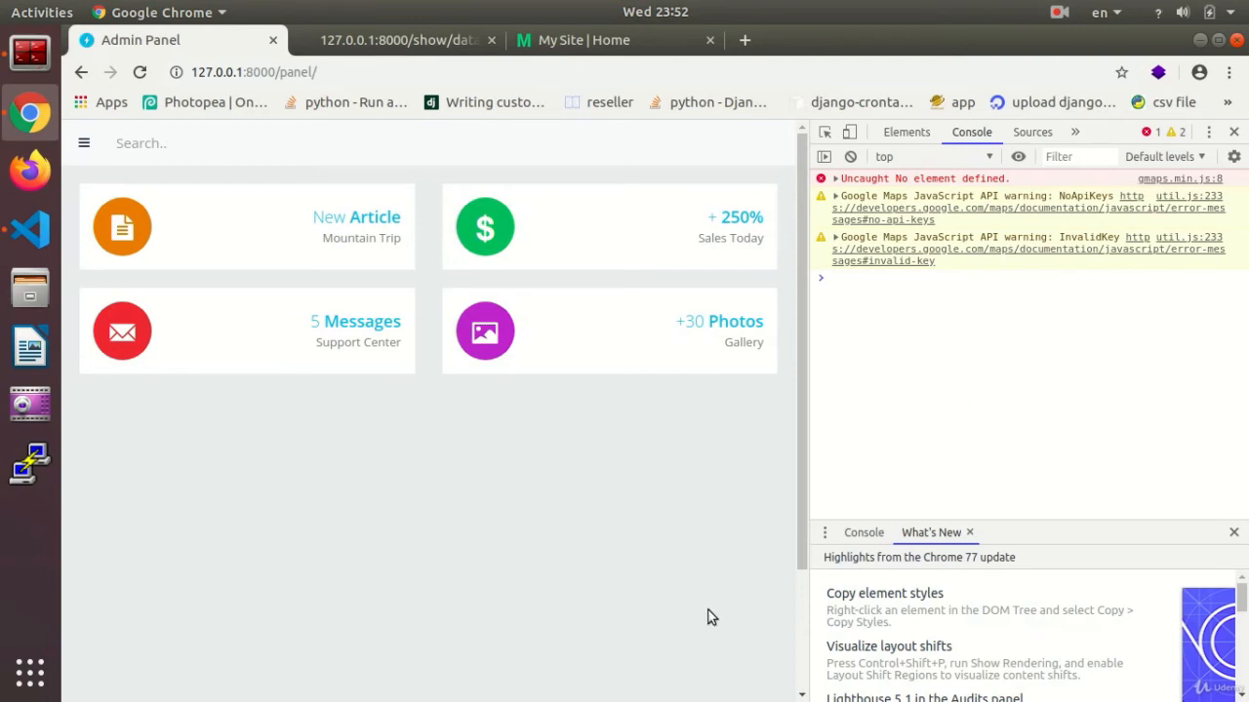
mouse_move(790, 640)
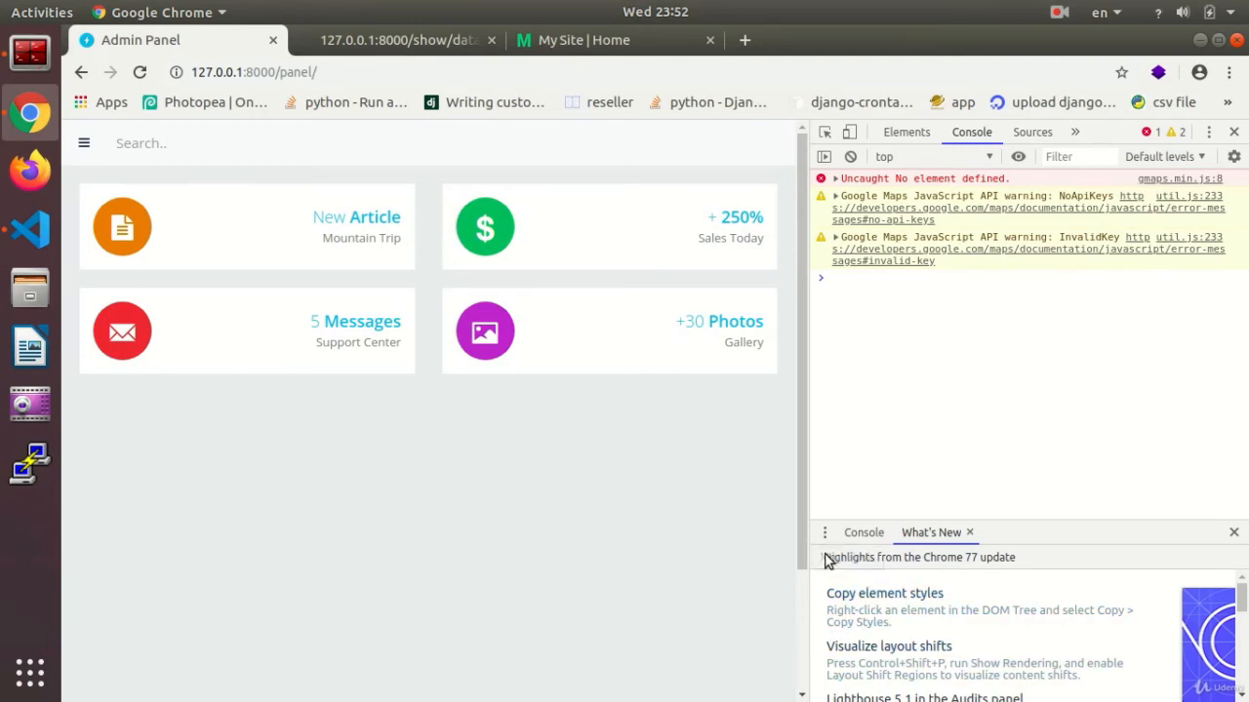
mouse_move(898, 517)
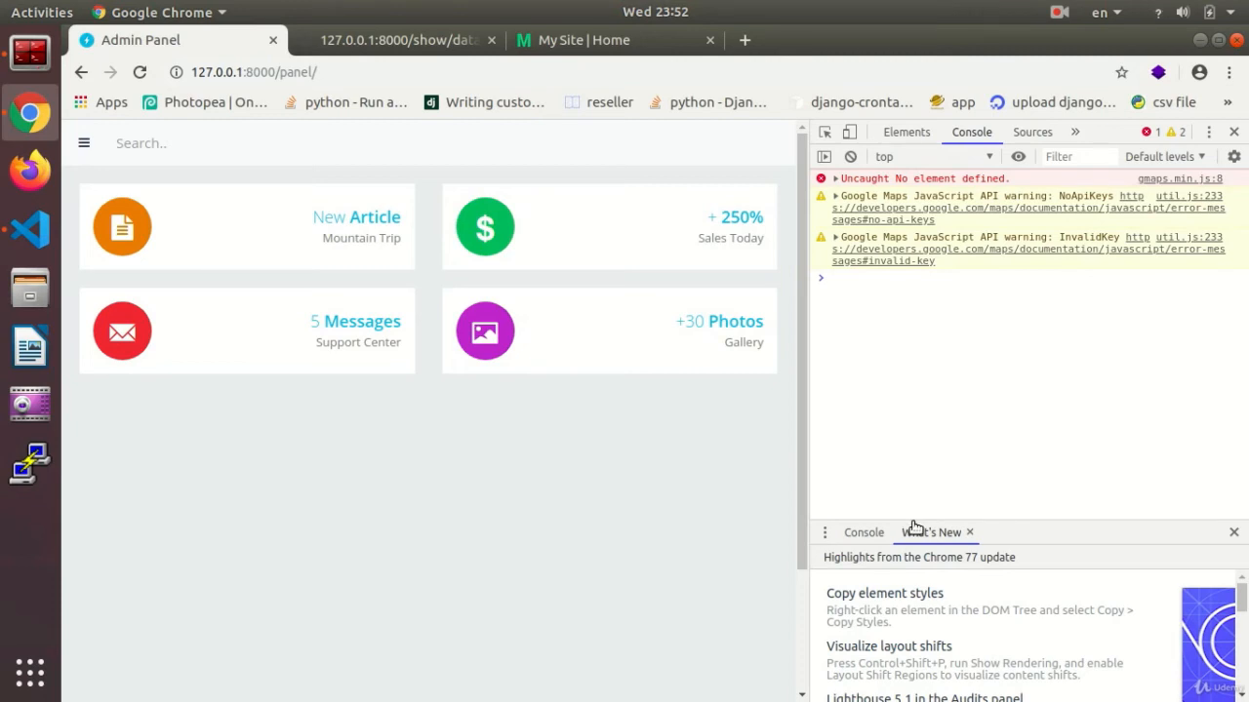
mouse_move(917, 523)
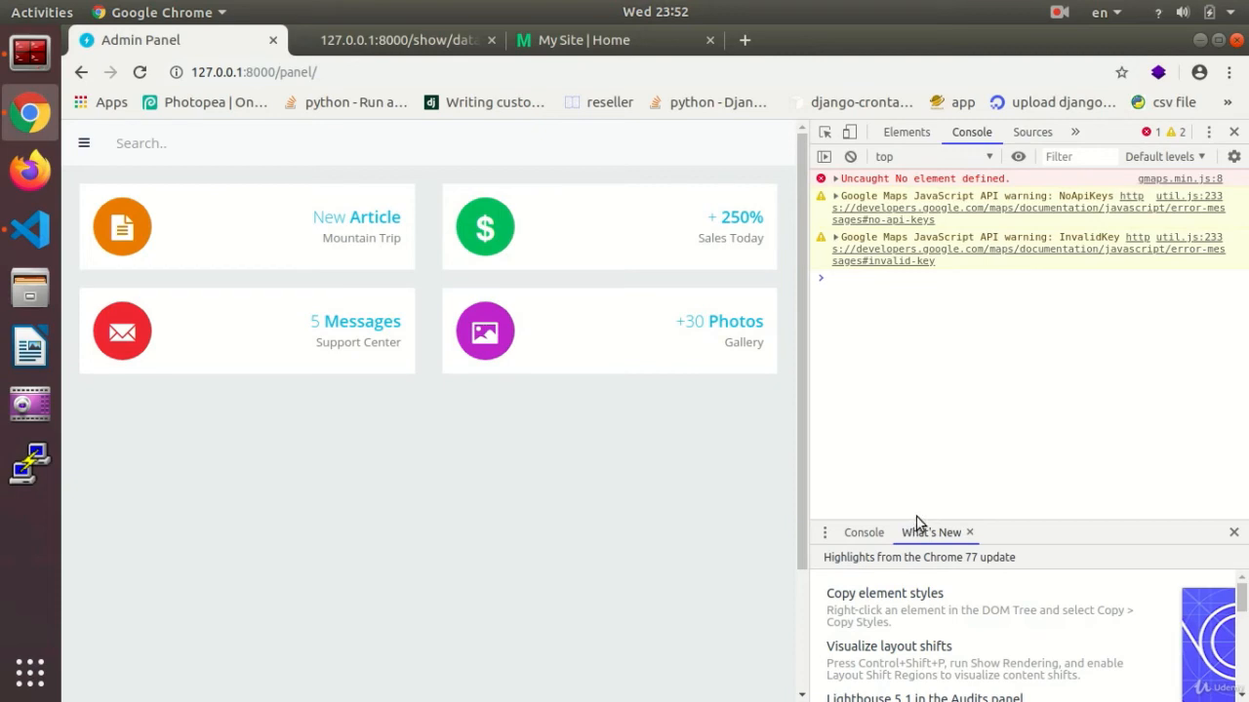
mouse_move(818, 632)
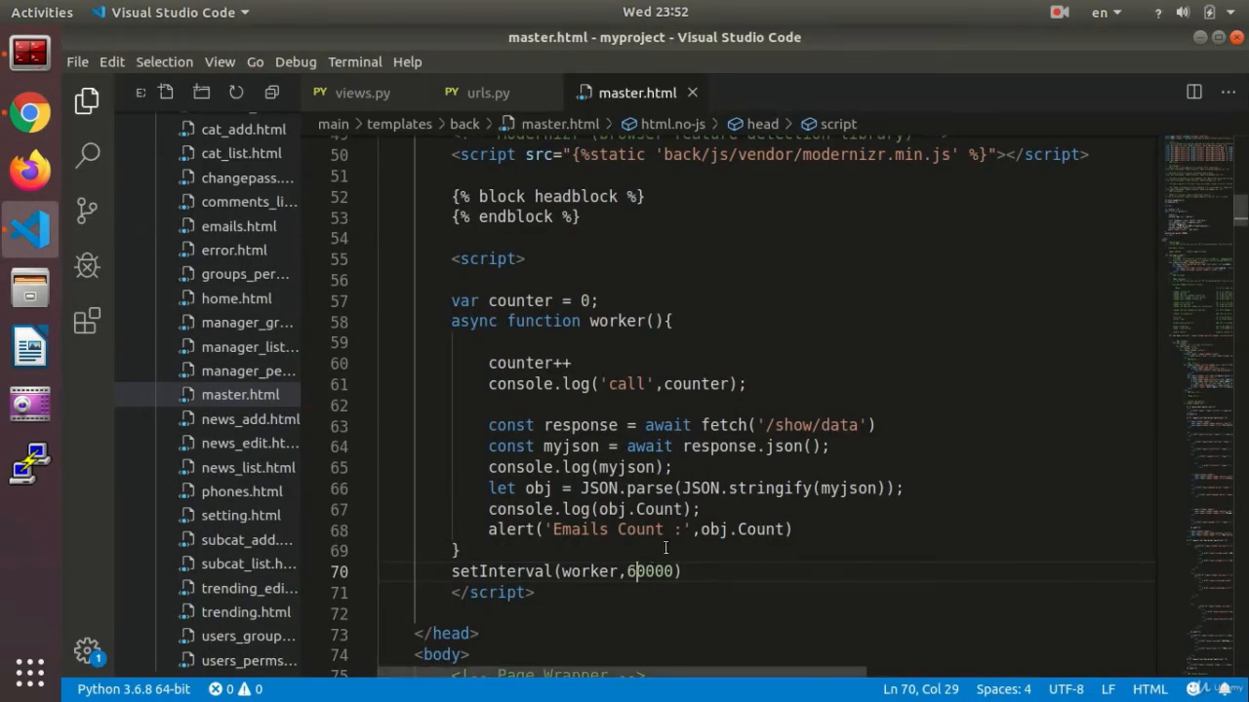
Step: Change the alert to concatenate obj.Count with + onto 'Emails Count :'
double_click(745, 529)
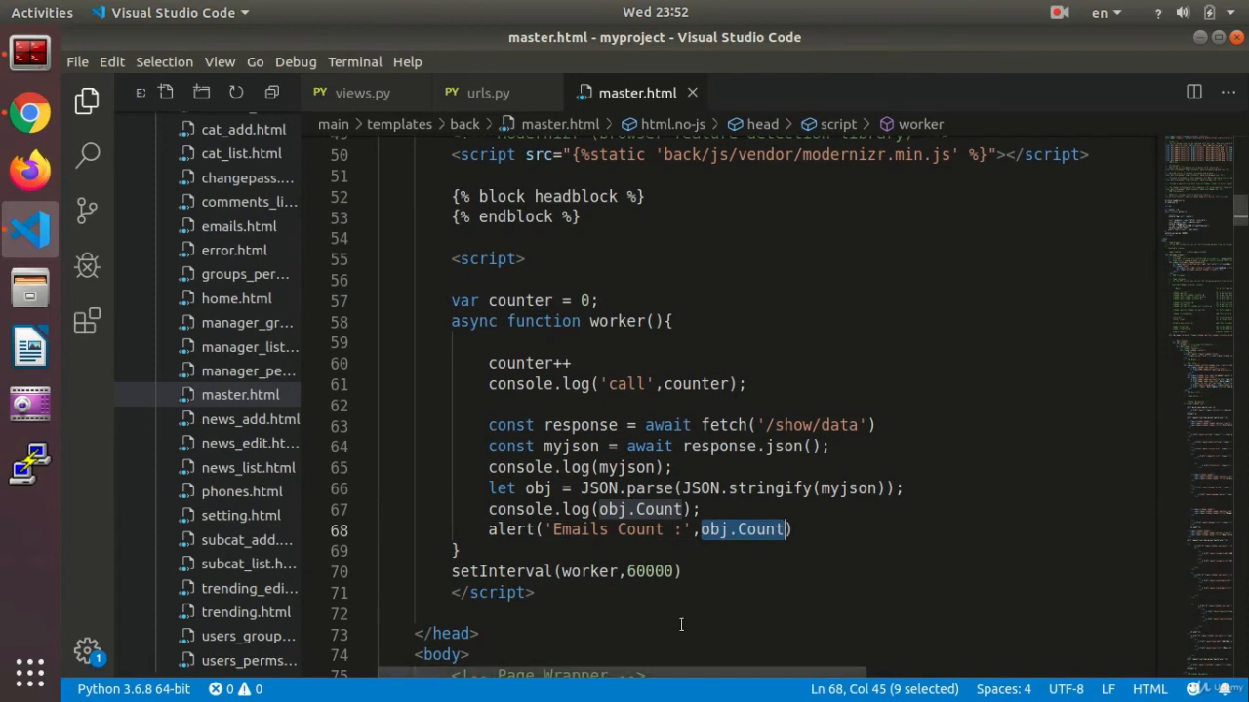
mouse_move(703, 621)
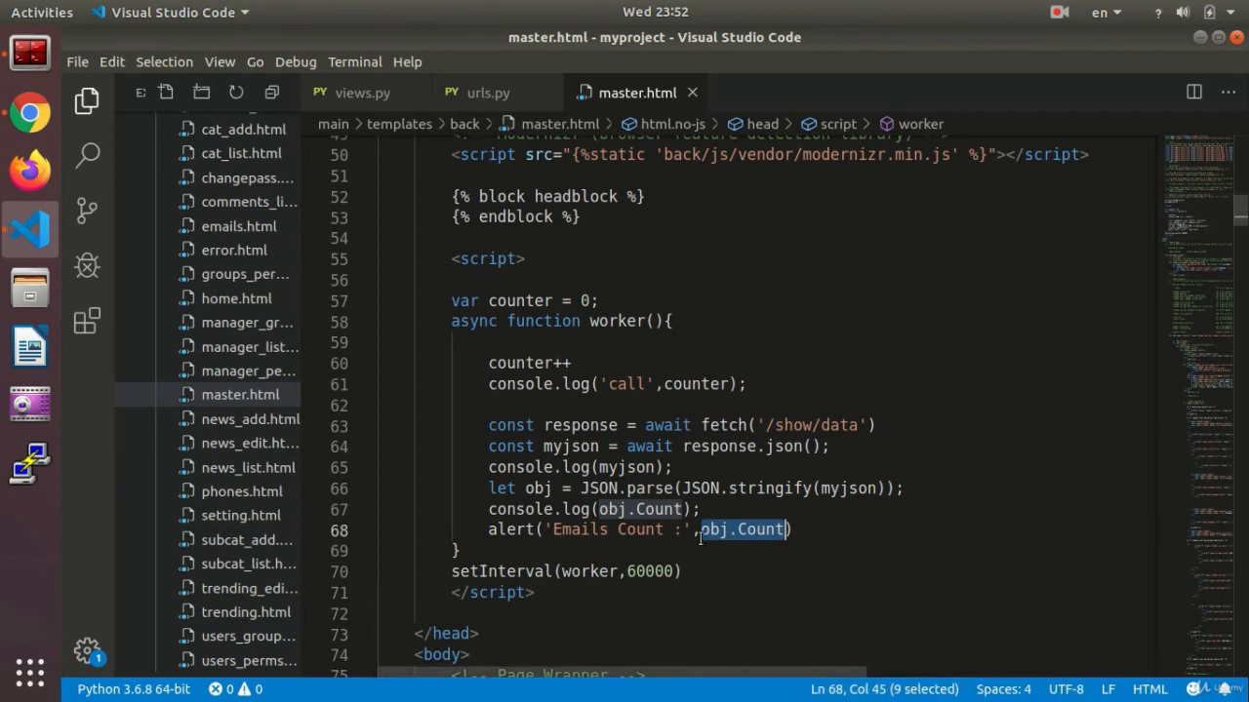
type("+")
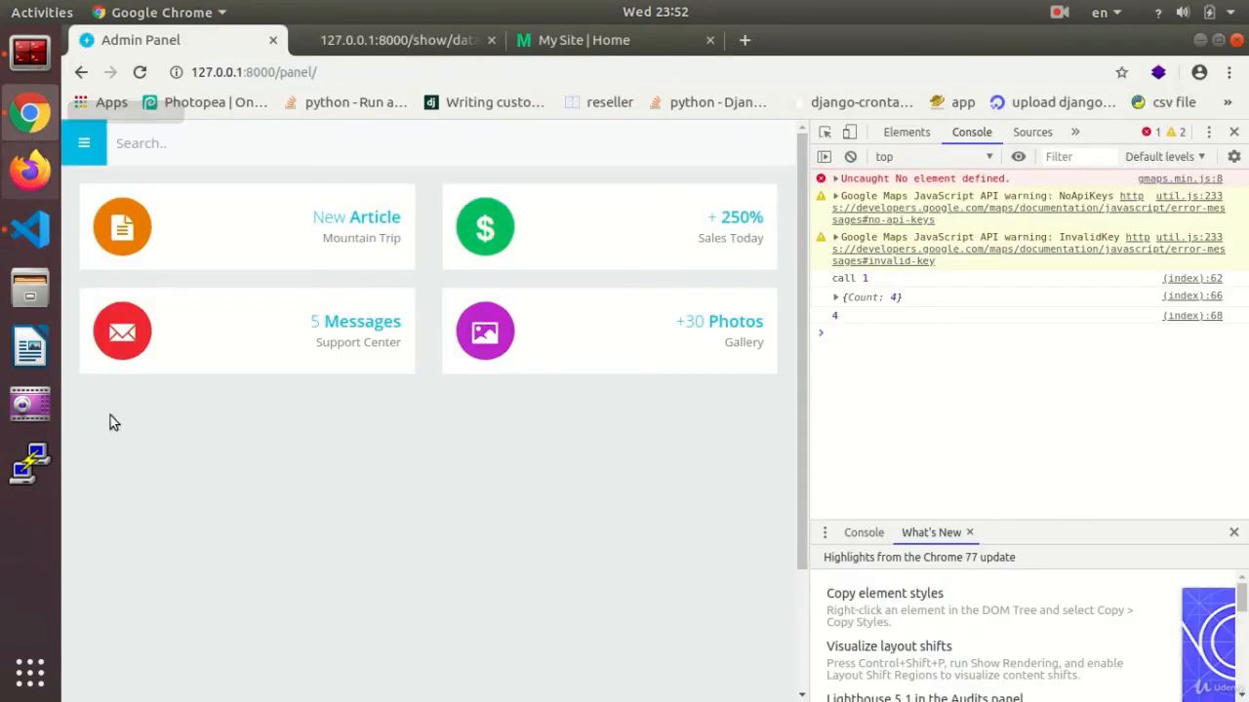
mouse_move(29, 230)
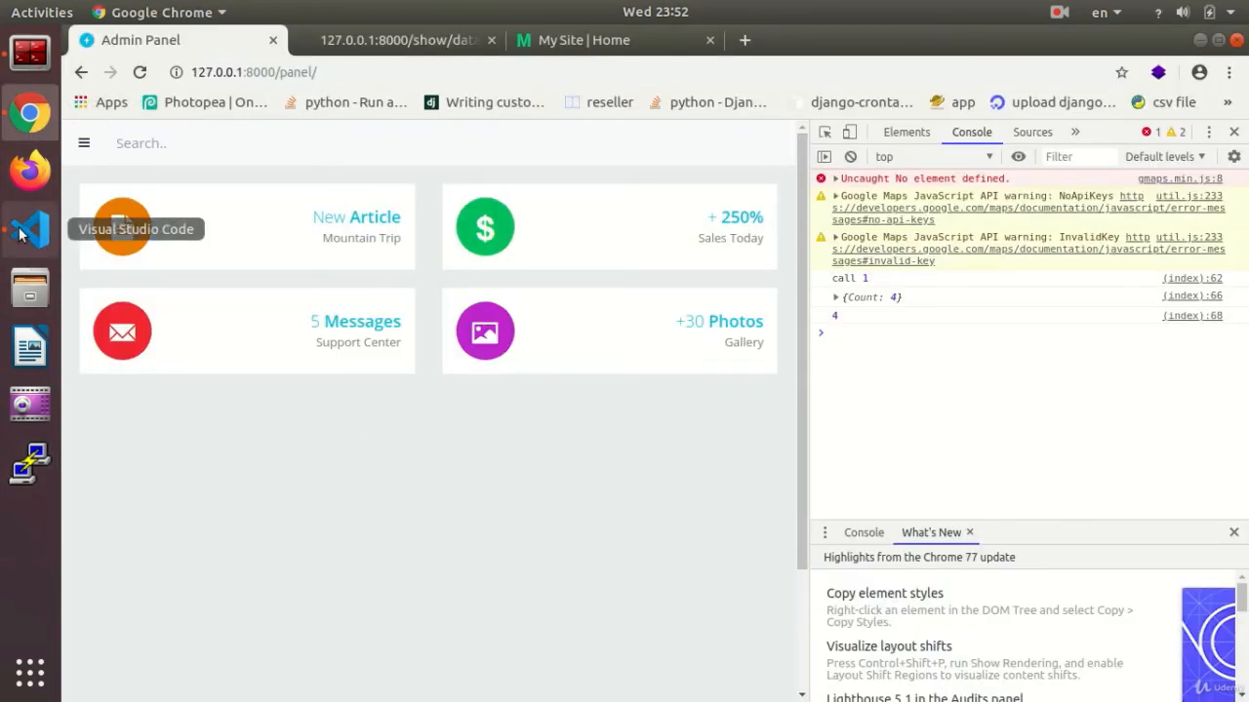
Step: Set setInterval to 10000 and fix the alert string so it reads 'Emails Count :4'
left_click(29, 230)
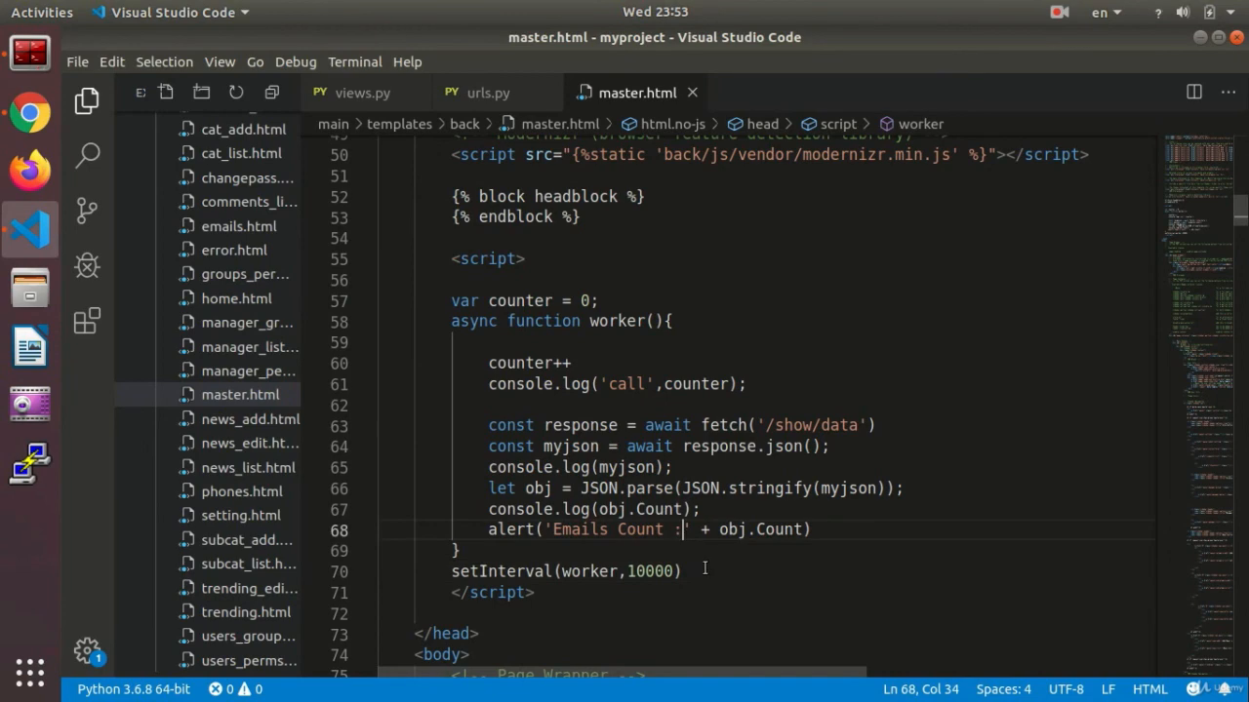
type("\" \"")
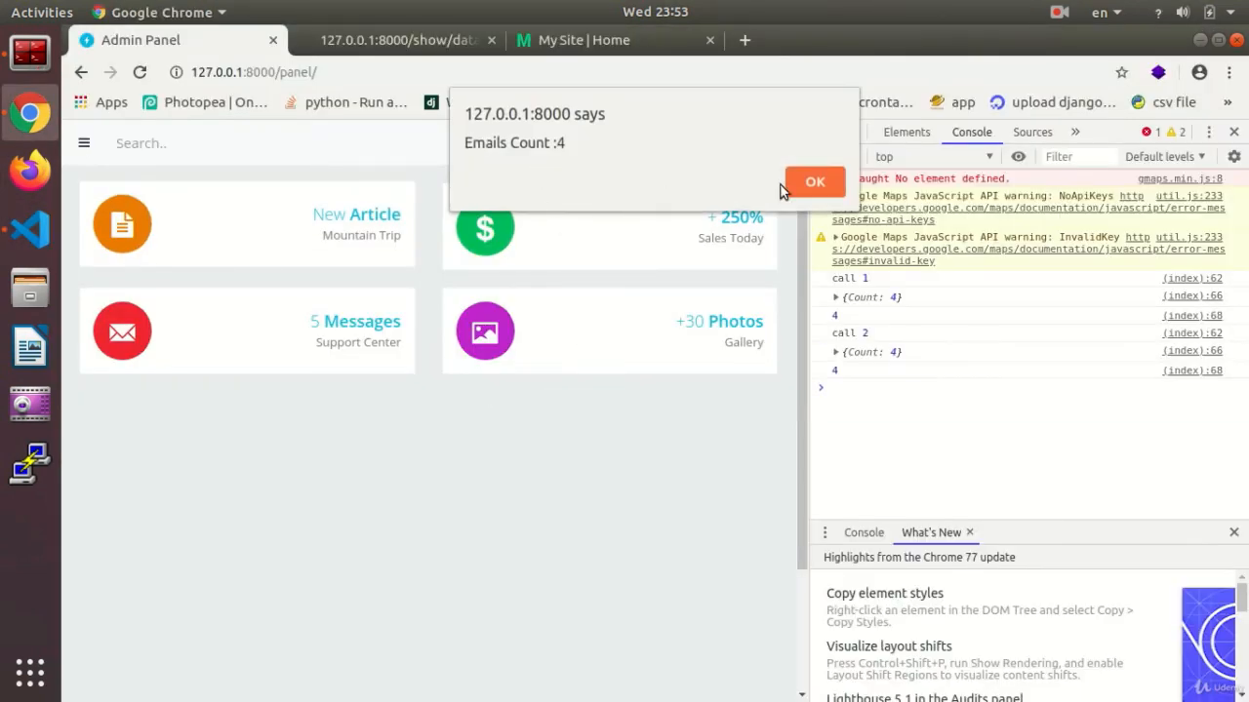
Step: Dismiss the alert, then subscribe a new email from the MAGNEWS footer newsletter form
left_click(815, 181)
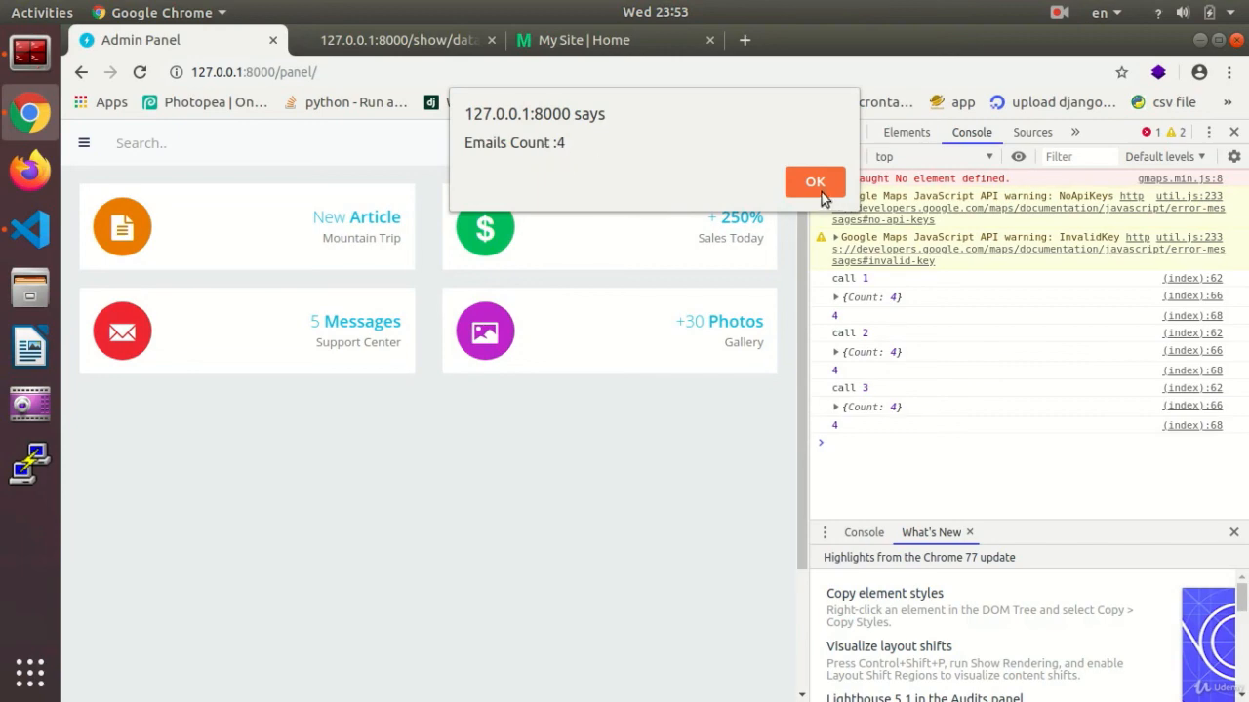
left_click(816, 183)
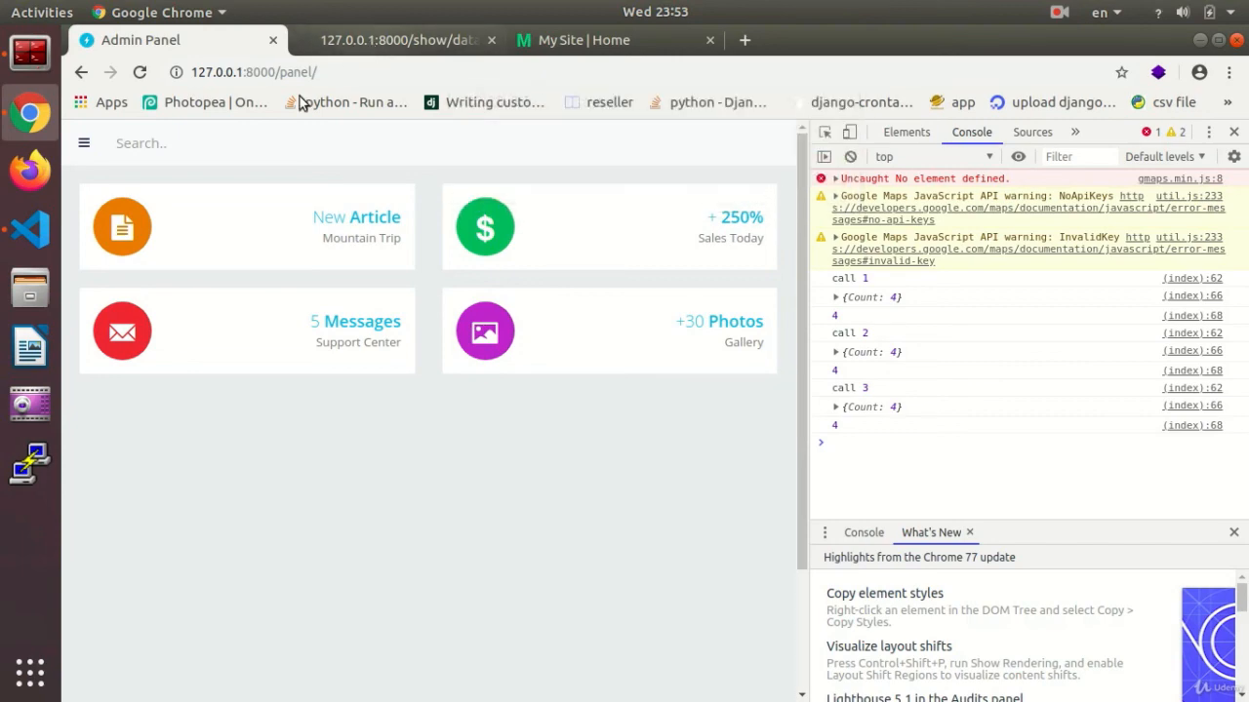
left_click(585, 39)
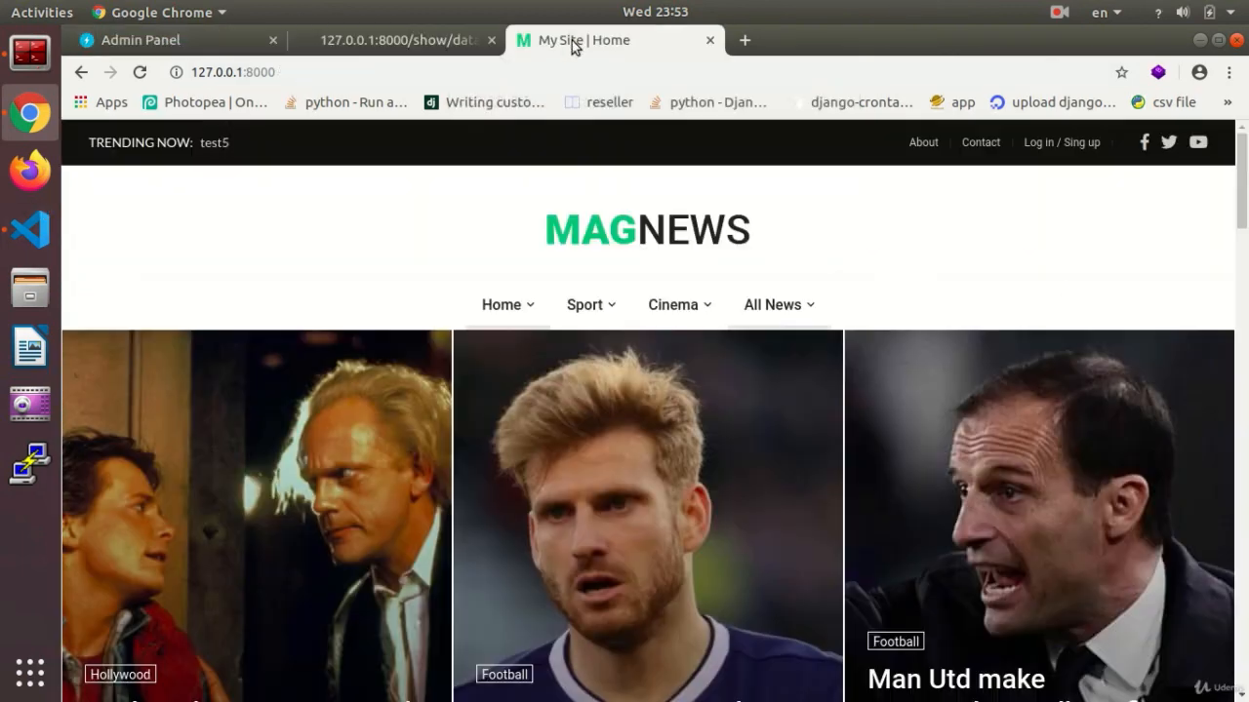
scroll("down", 3)
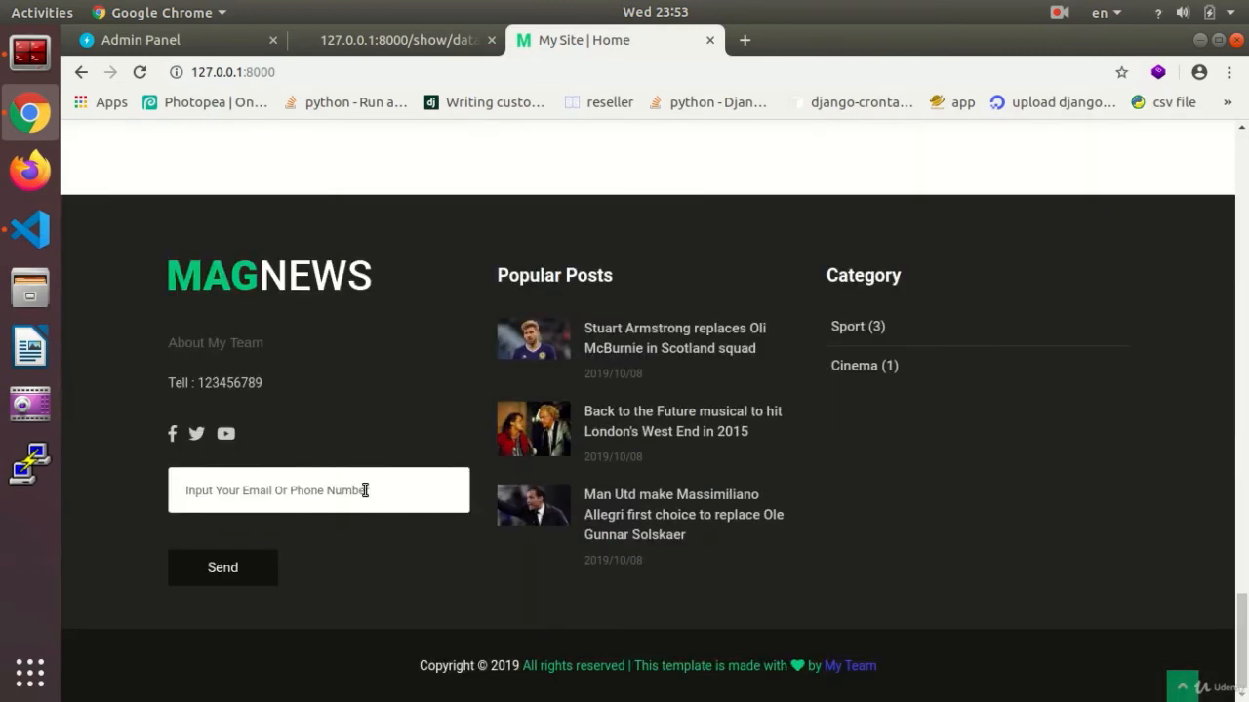
left_click(223, 568)
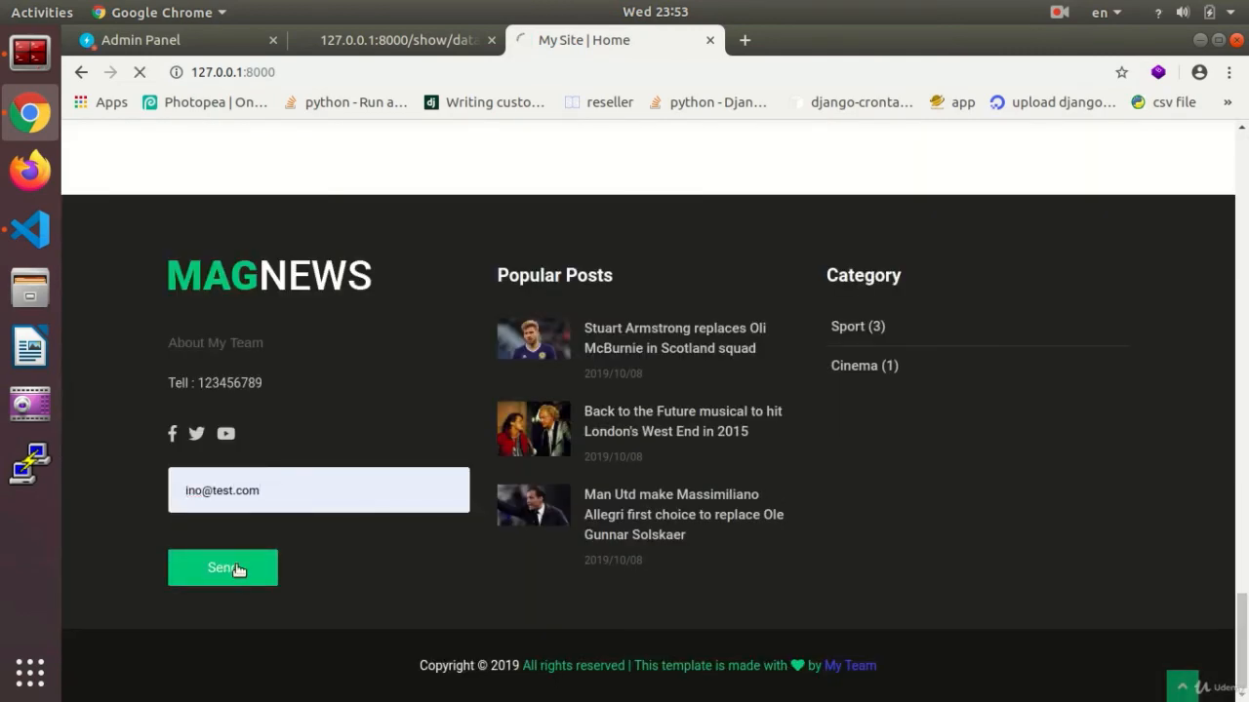
left_click(141, 39)
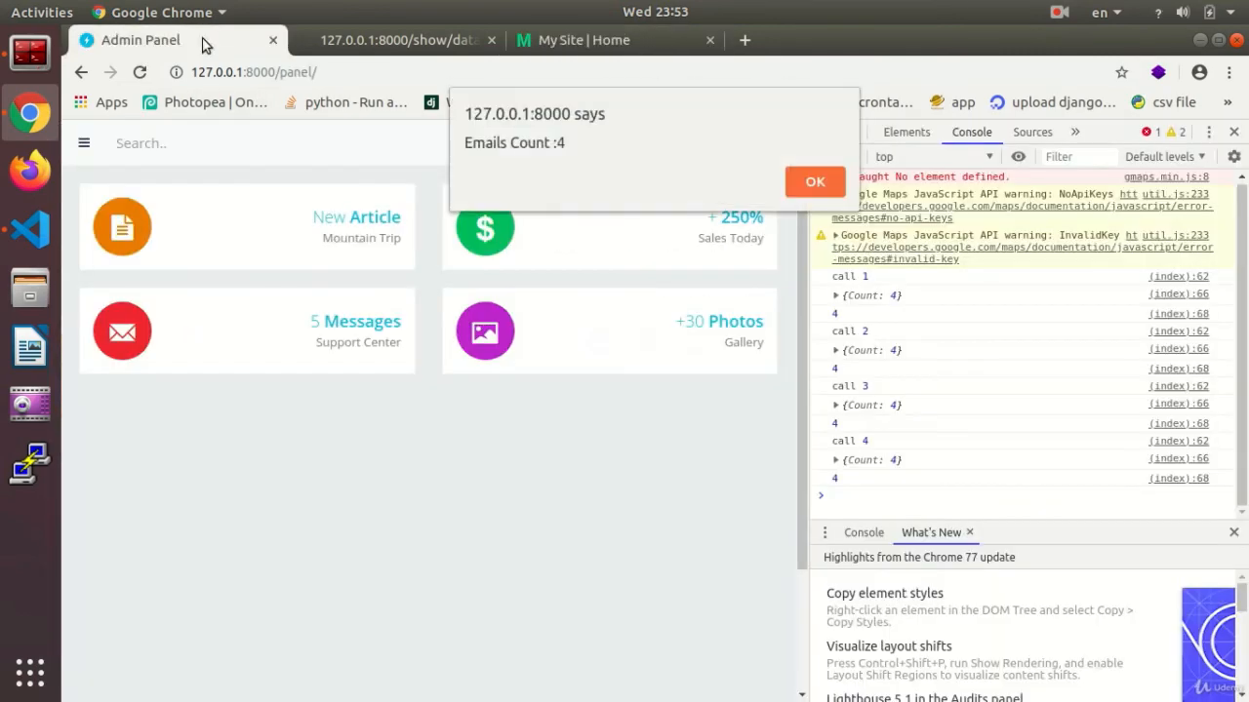
Step: Dismiss alerts until 'Emails Count :5' appears and close DevTools
left_click(816, 182)
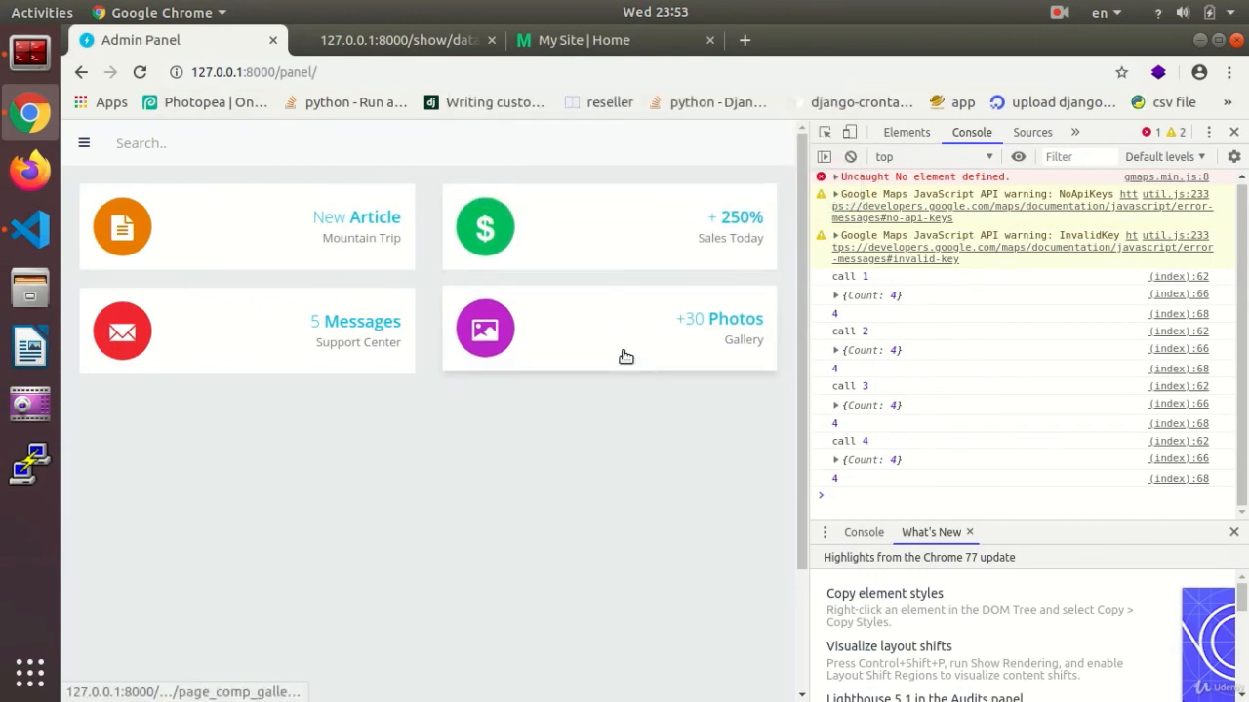
mouse_move(634, 585)
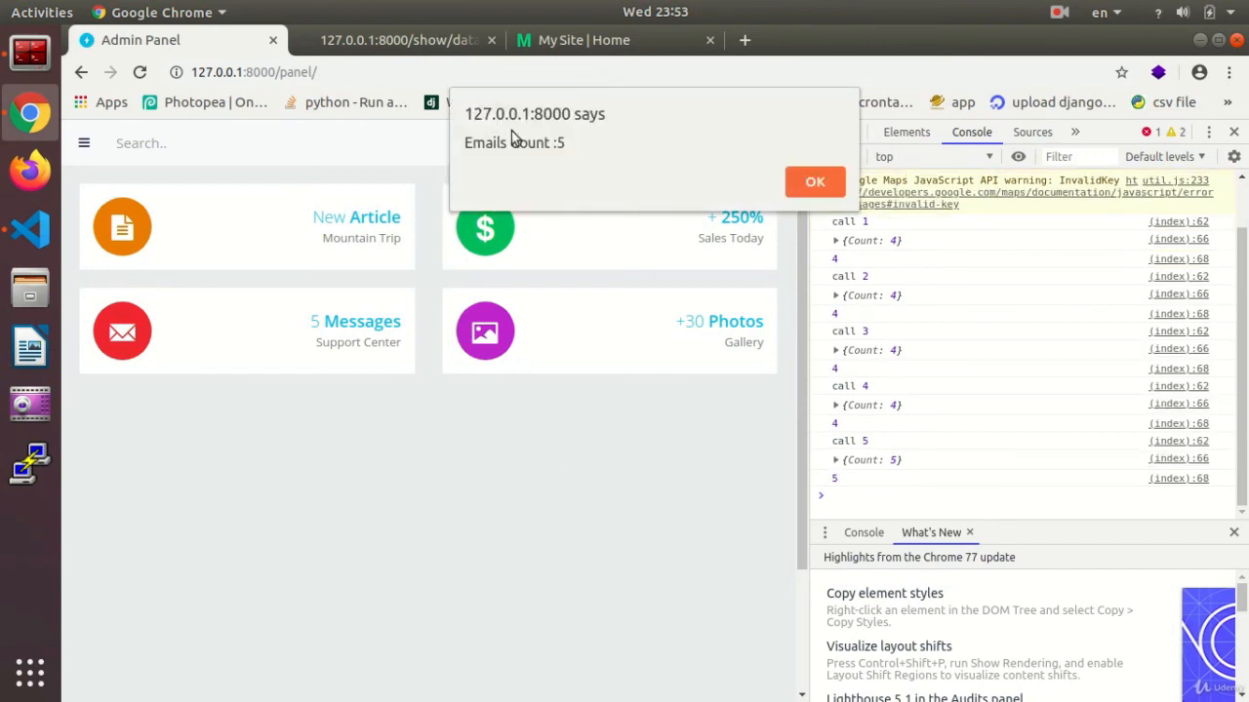
left_click(816, 181)
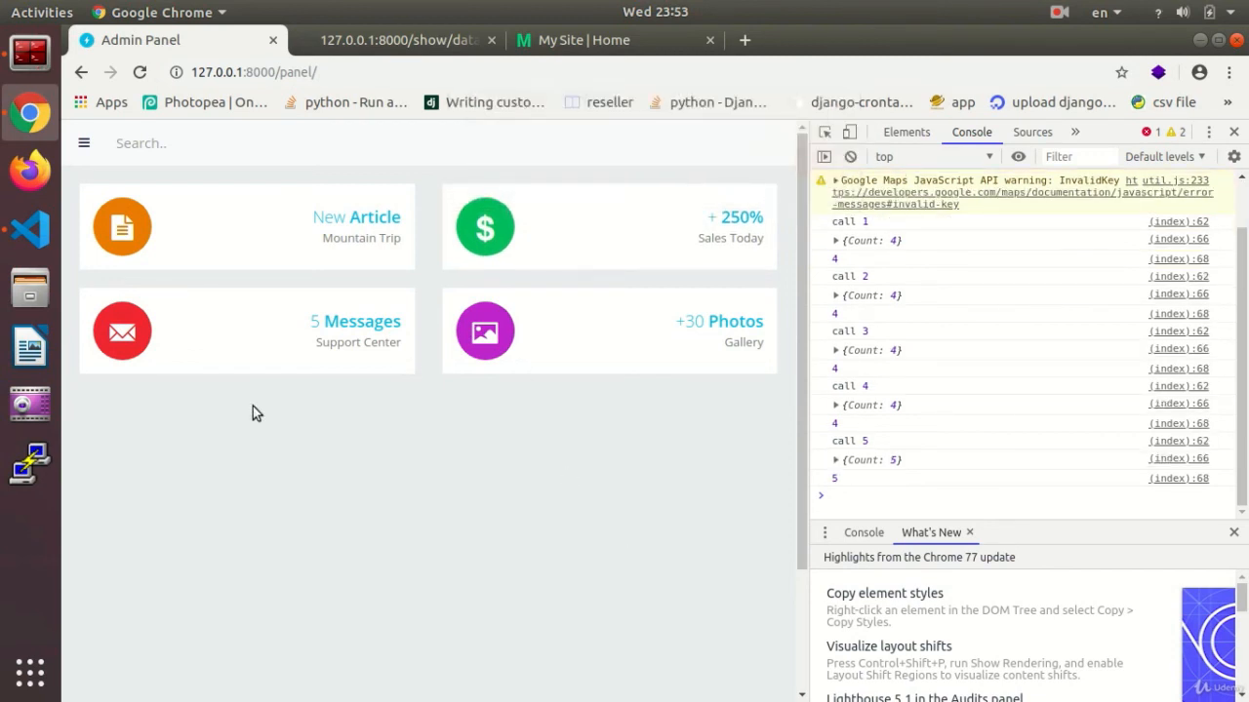
left_click(30, 230)
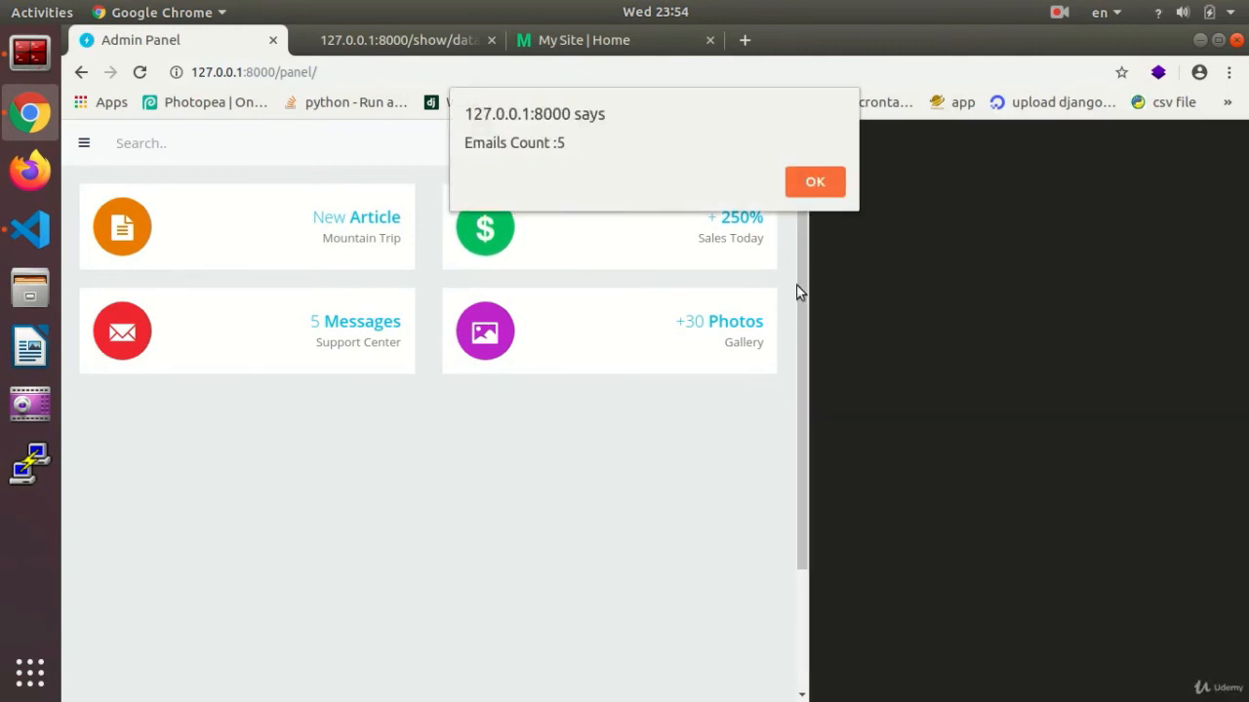
left_click(815, 182)
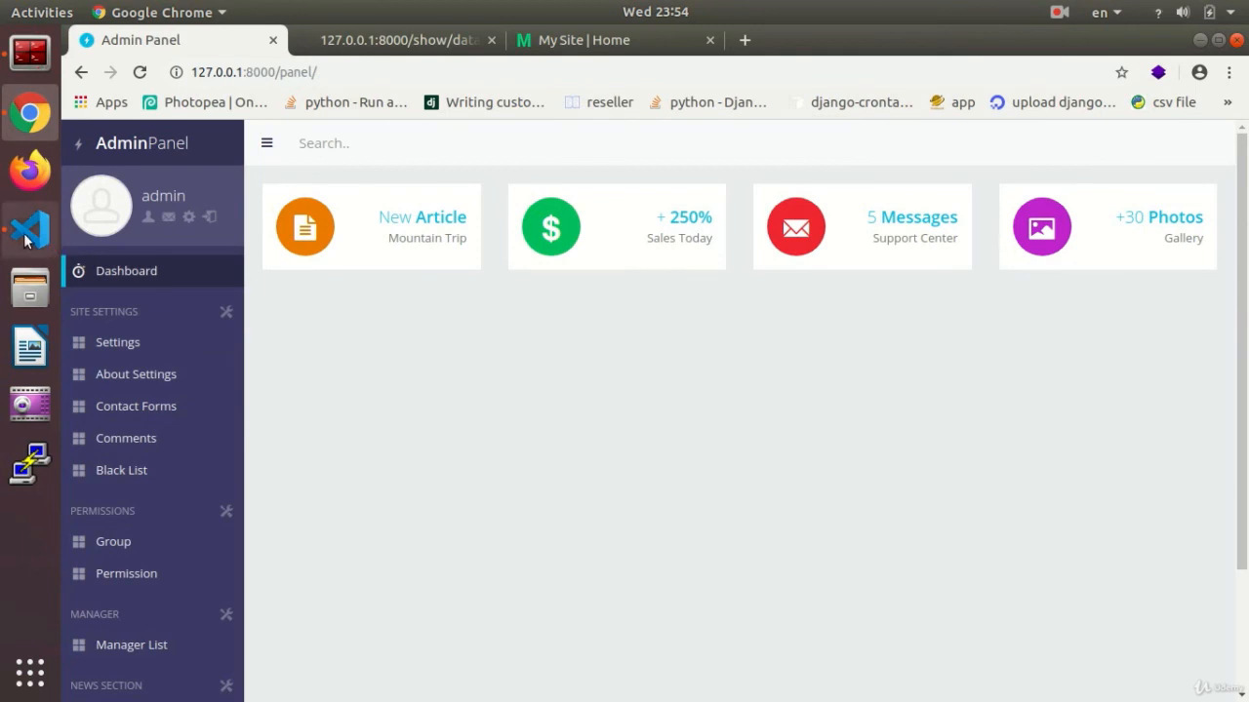
Step: Edit the setInterval delay in master.html to start with 6
left_click(30, 230)
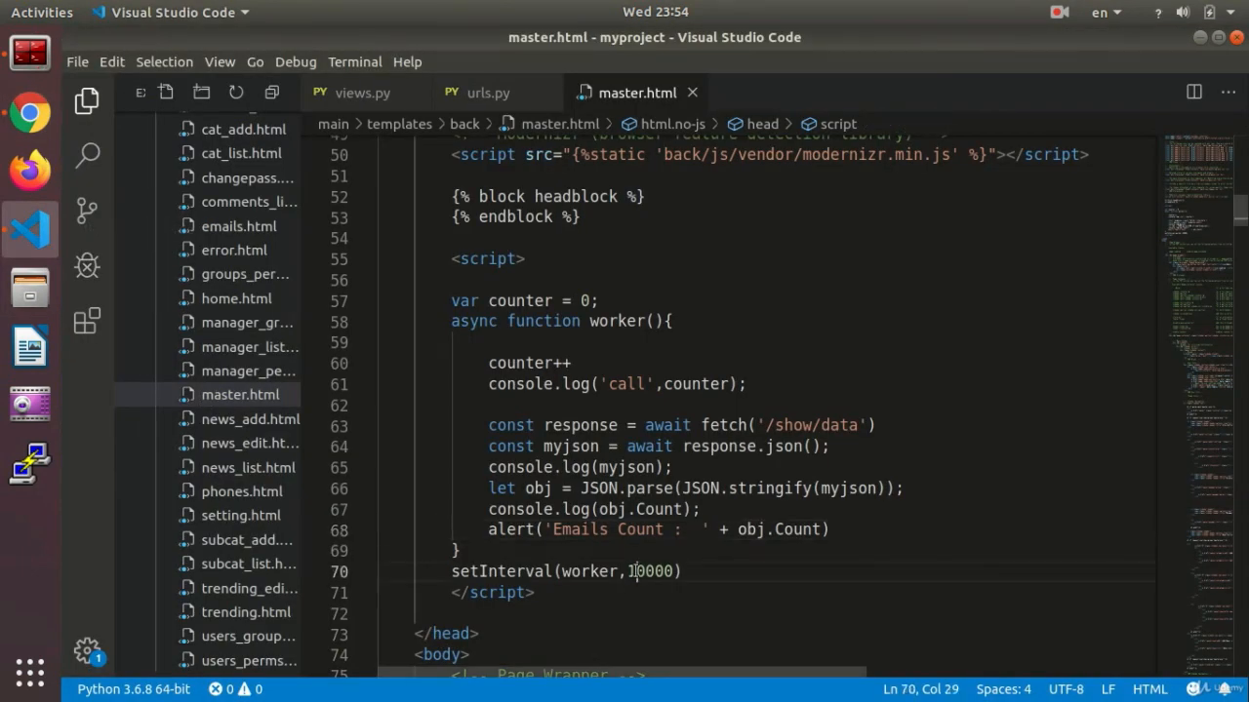
type("6")
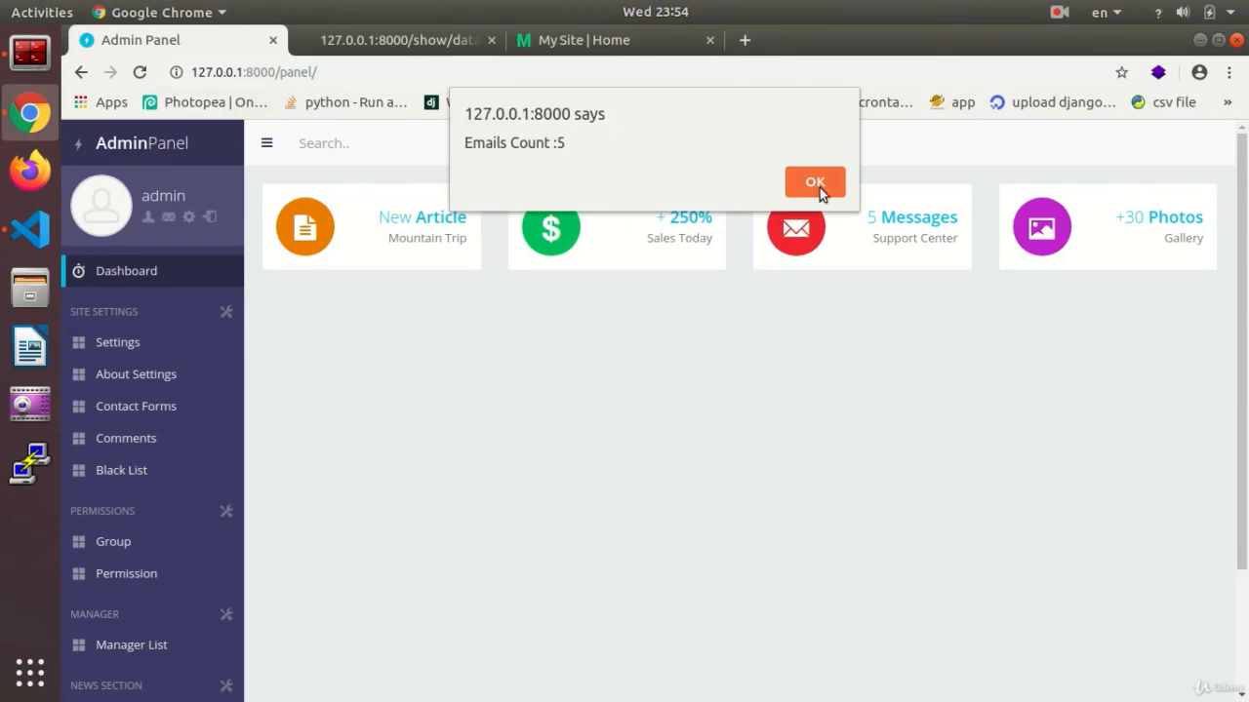
Step: Dismiss the repeated 'Emails Count :5' alerts, leaving the dashboard clear
left_click(815, 183)
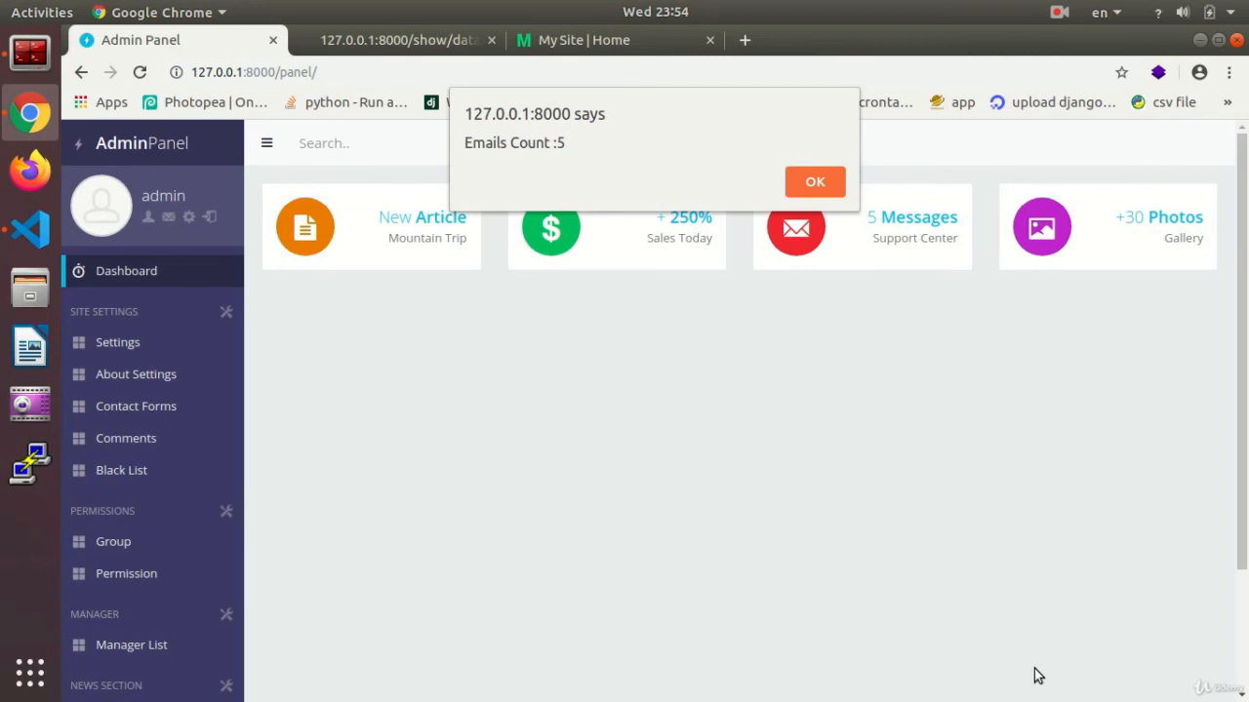
left_click(815, 181)
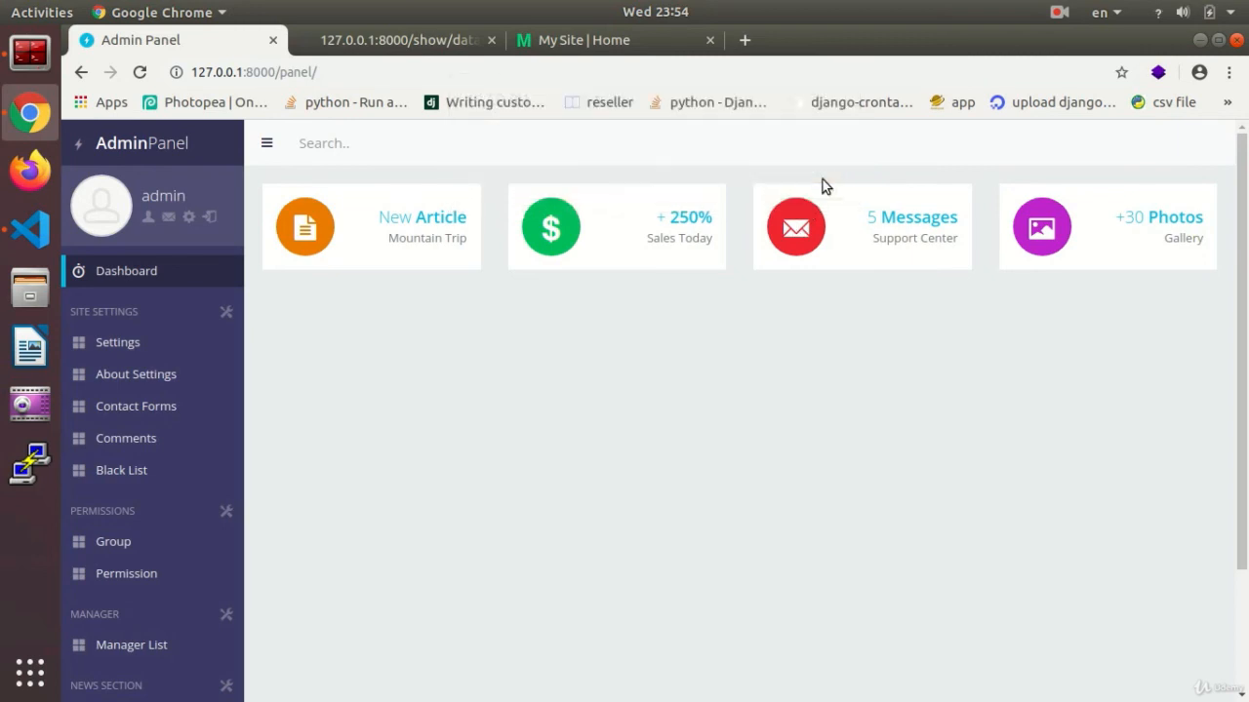
left_click(1057, 12)
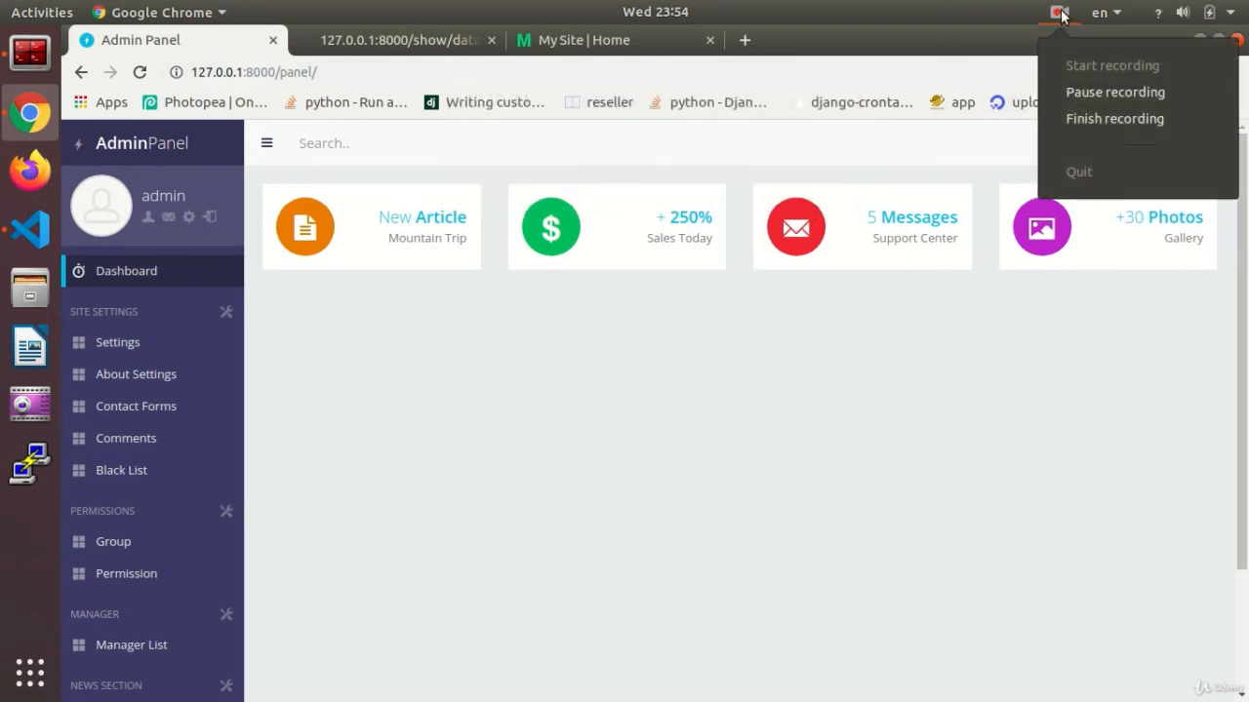